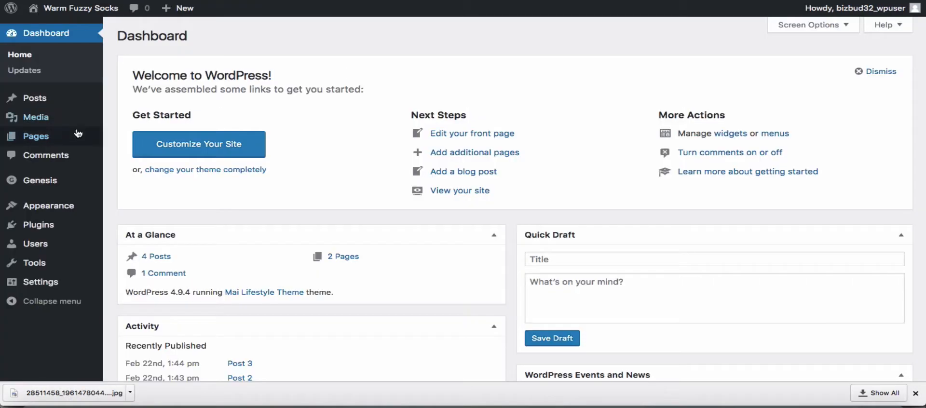
- From the All Pages list, open 'Homepage — Front Page' for editing
left_click(35, 136)
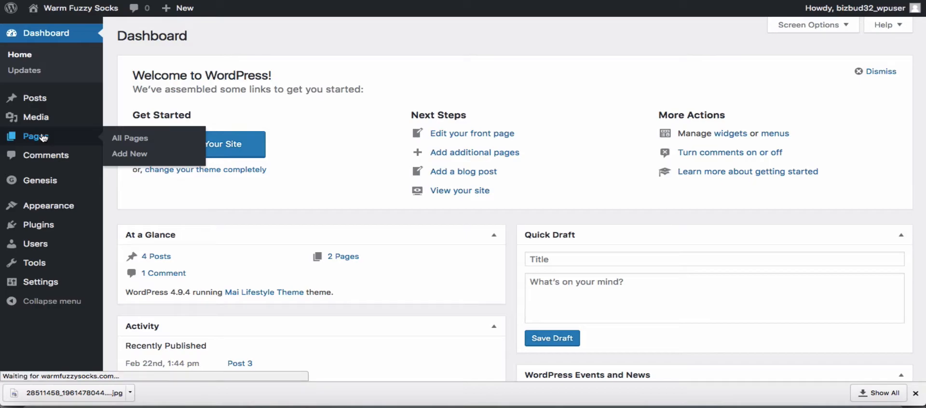
left_click(130, 138)
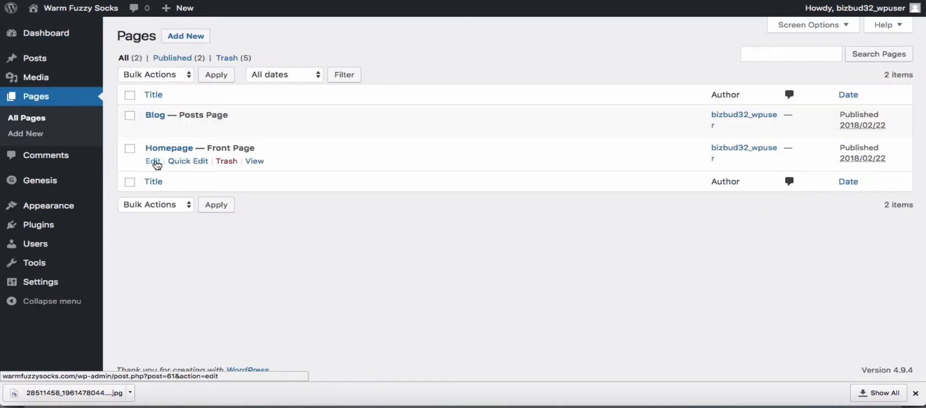
left_click(153, 161)
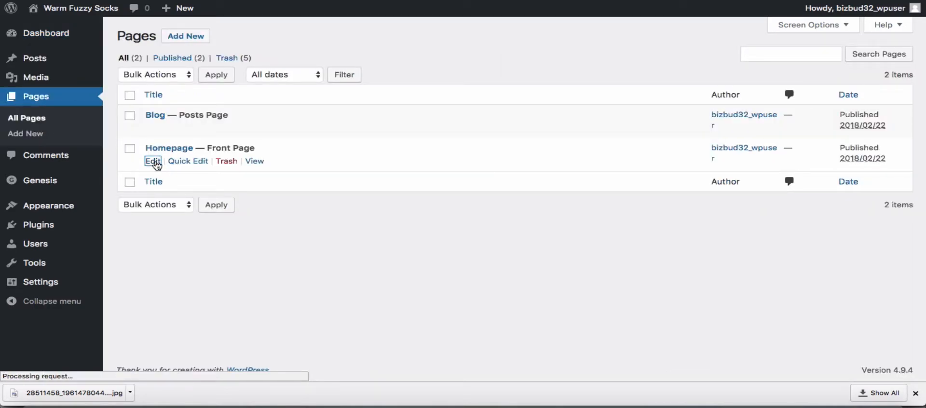
left_click(153, 161)
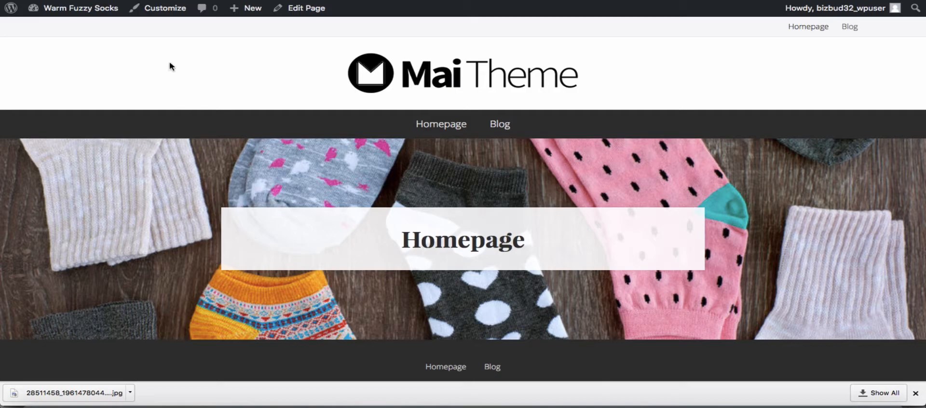
- Tick Excerpt in Screen Options, then scroll down to the Excerpt panel
left_click(305, 8)
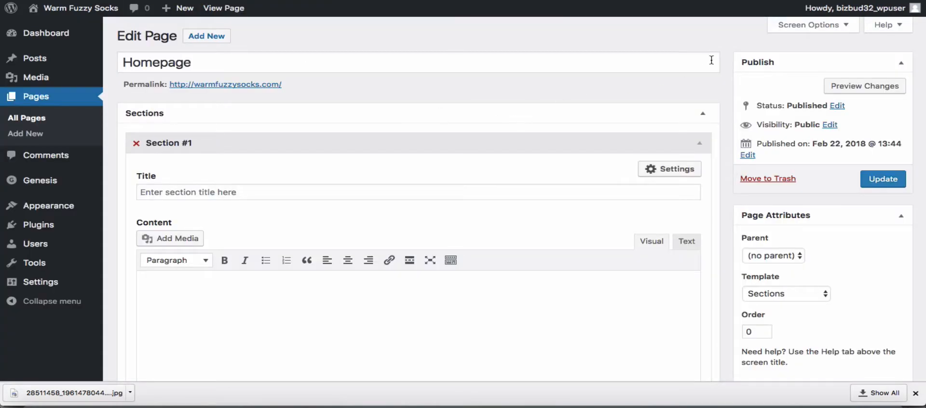
left_click(809, 24)
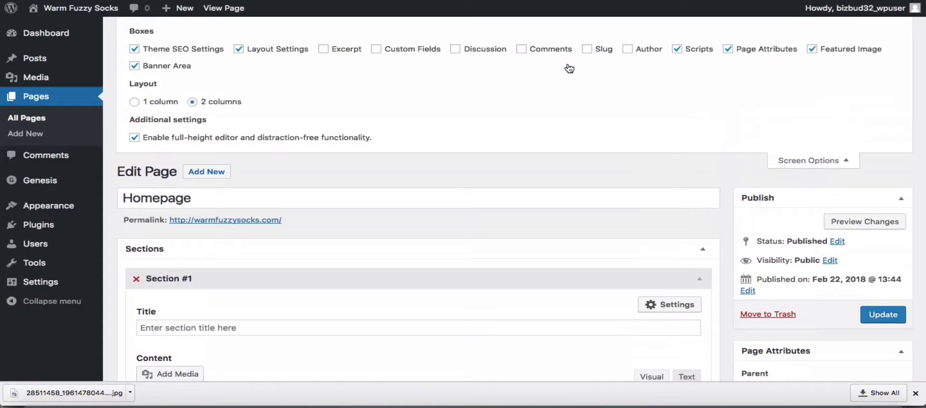
left_click(323, 49)
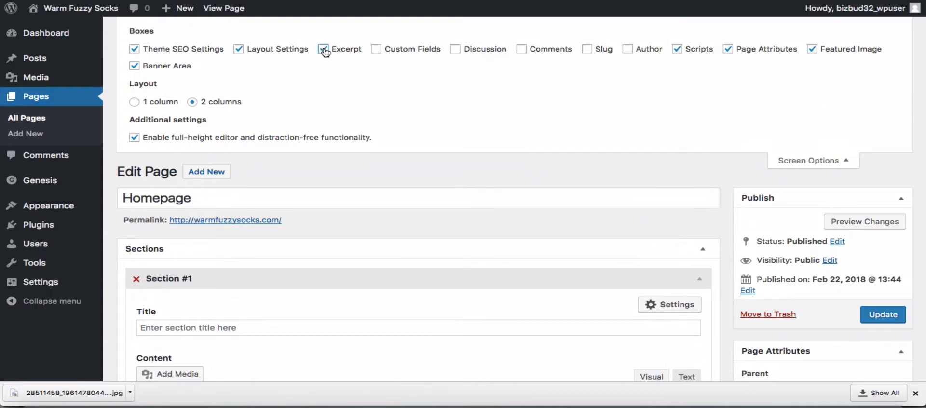
left_click(323, 49)
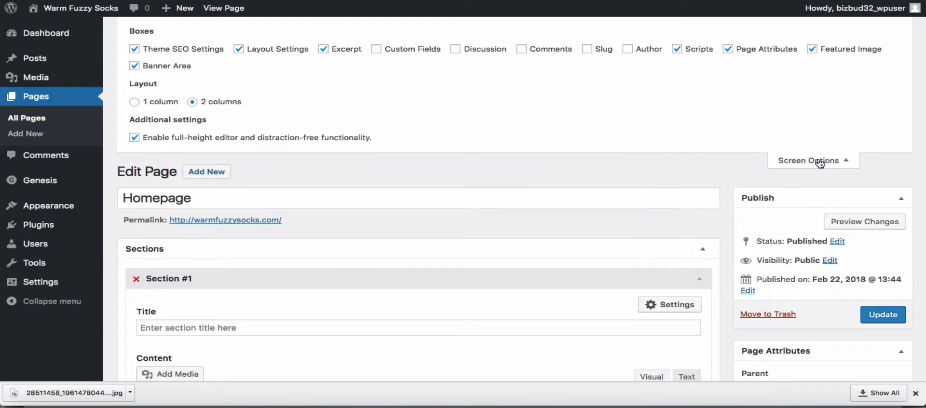
scroll("down", 3)
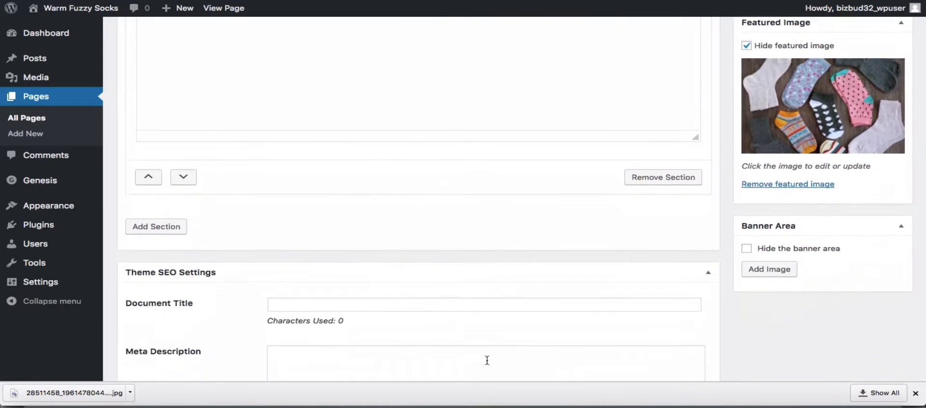
scroll("down", 3)
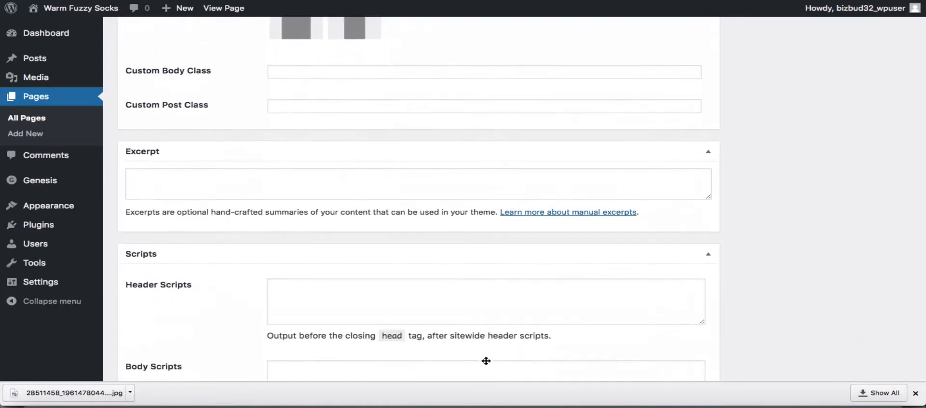
- Type the excerpt 'Warm Fuzzy Socks look and feel great! Get some today'
left_click(436, 184)
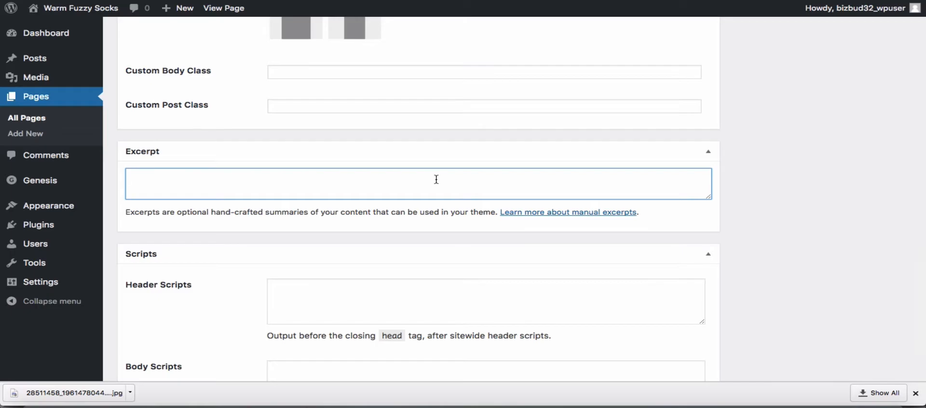
type("WarmFuzz")
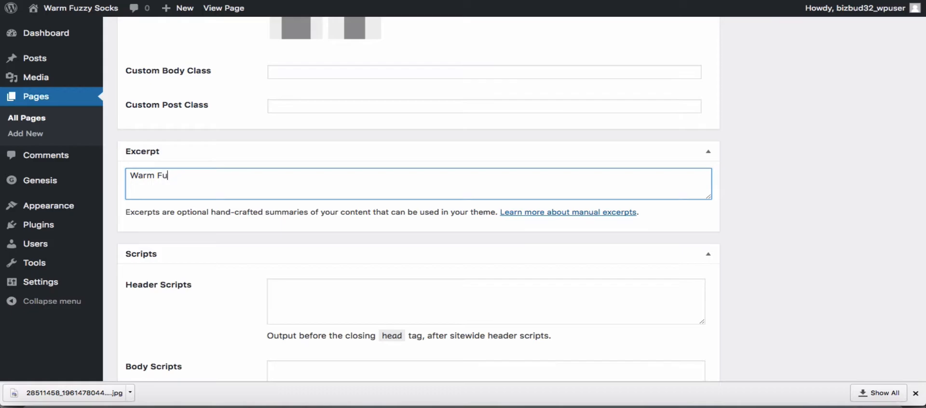
type("zzy Socks")
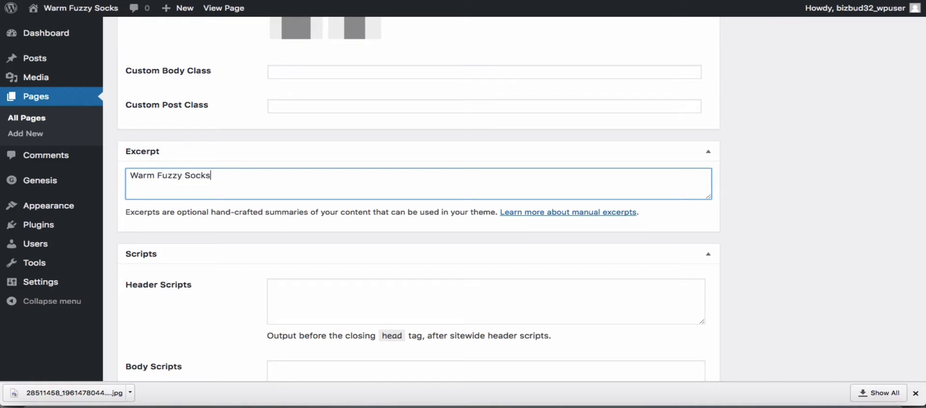
type("lo")
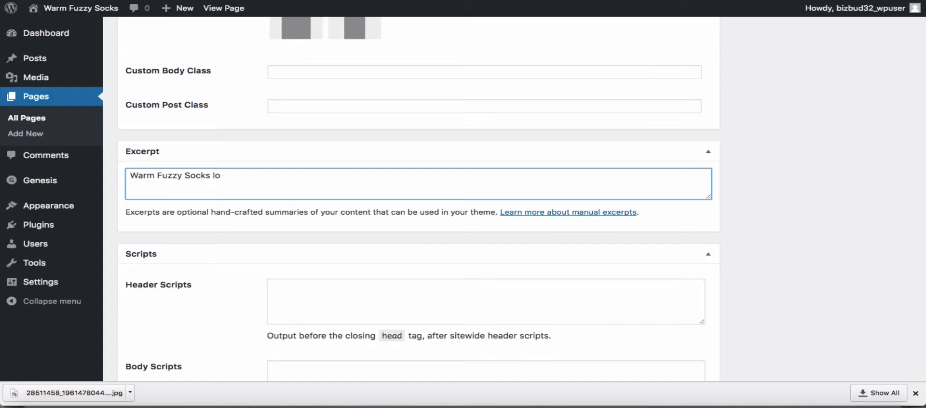
type("ok and feel")
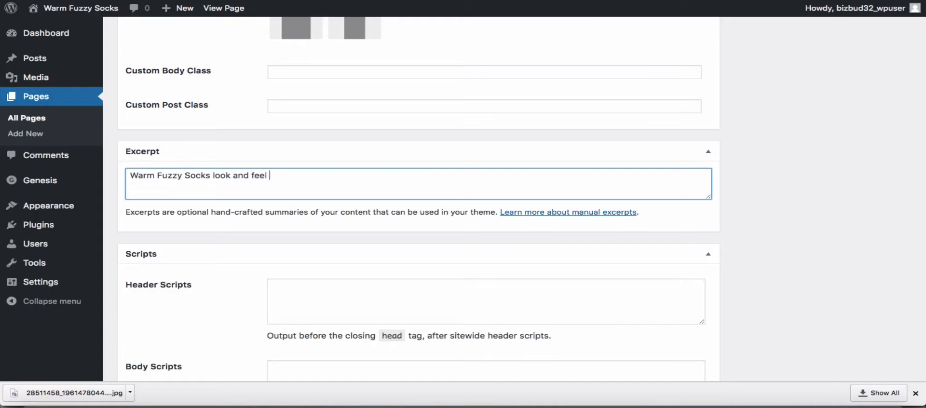
type("great")
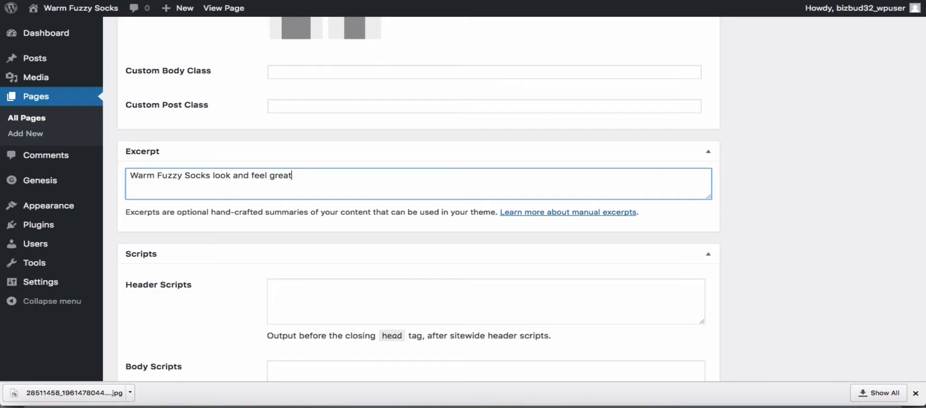
type("! Get some")
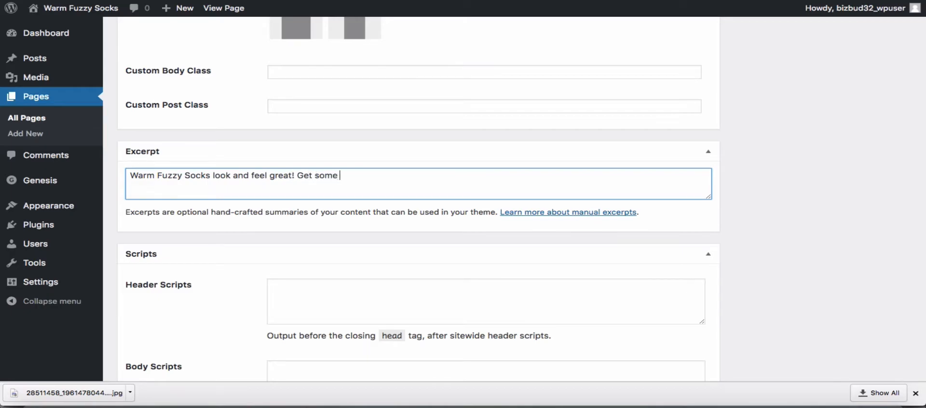
type("today")
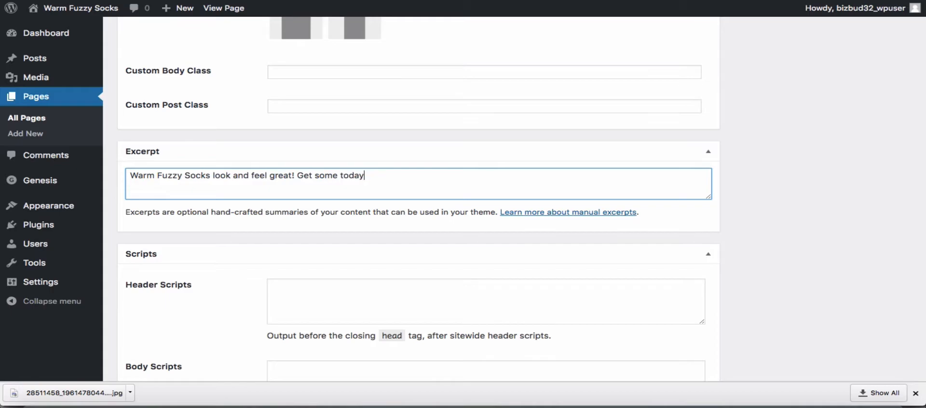
- Append an HTML link to /shop/ with the text 'Buy Now!'
type("<")
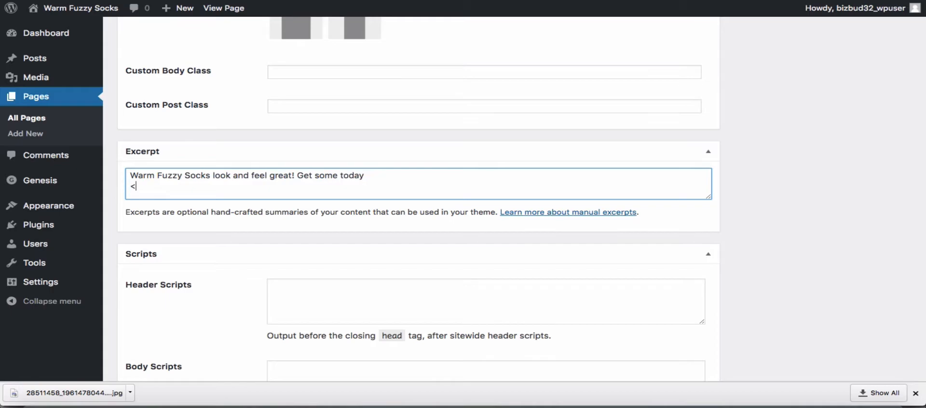
type("a href")
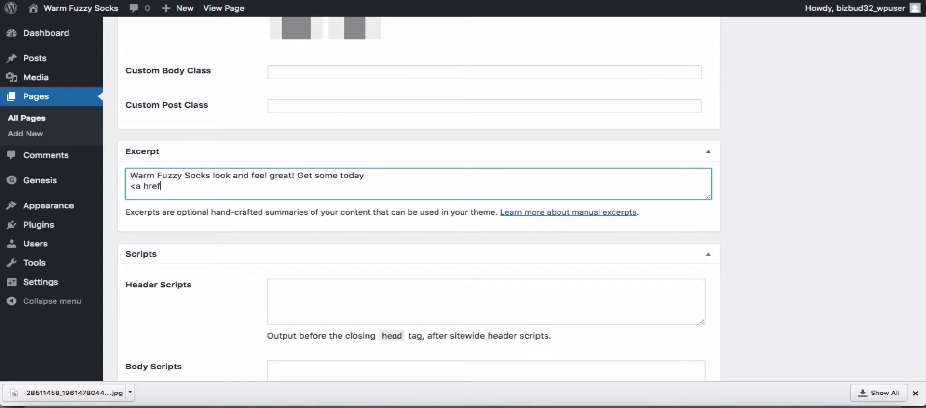
type("=\"")
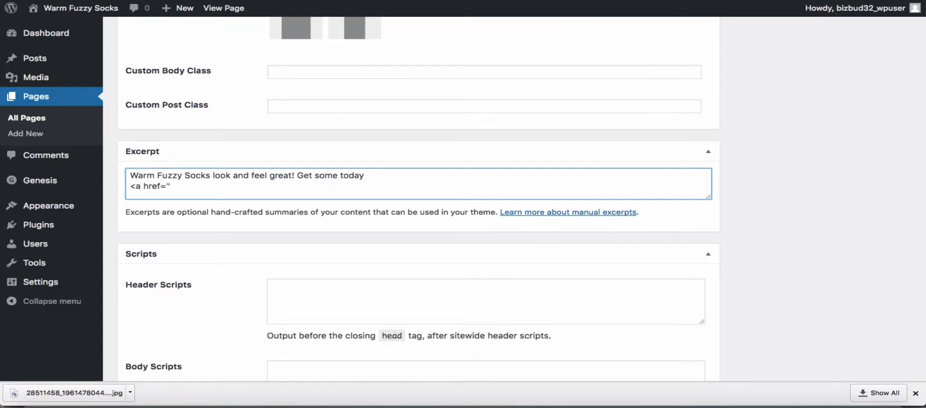
type("/sho")
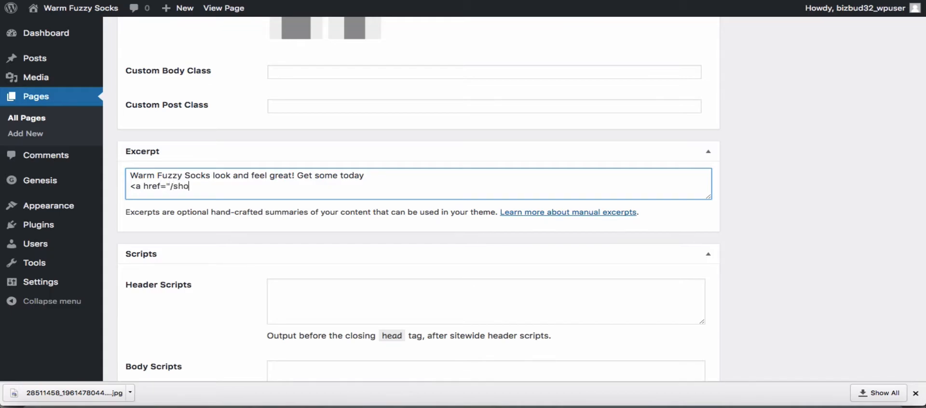
type("p/\"")
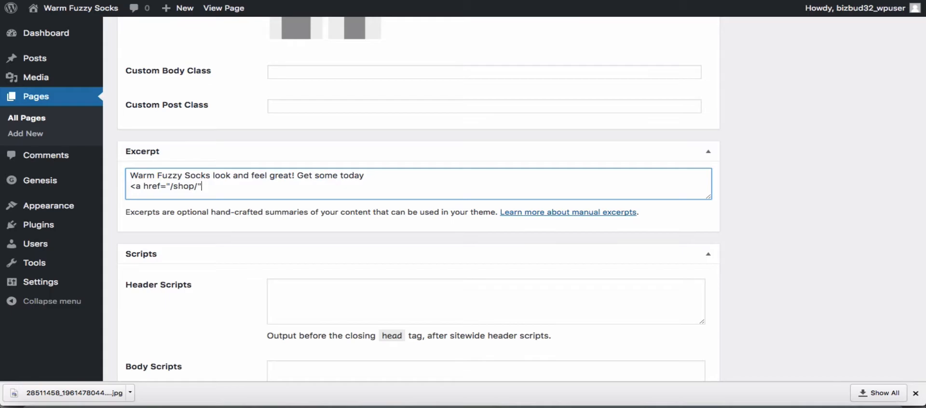
type(">")
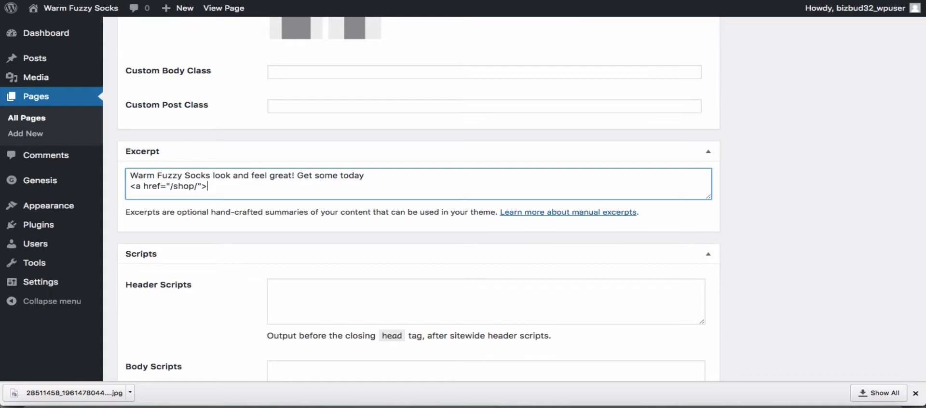
type("Buy S")
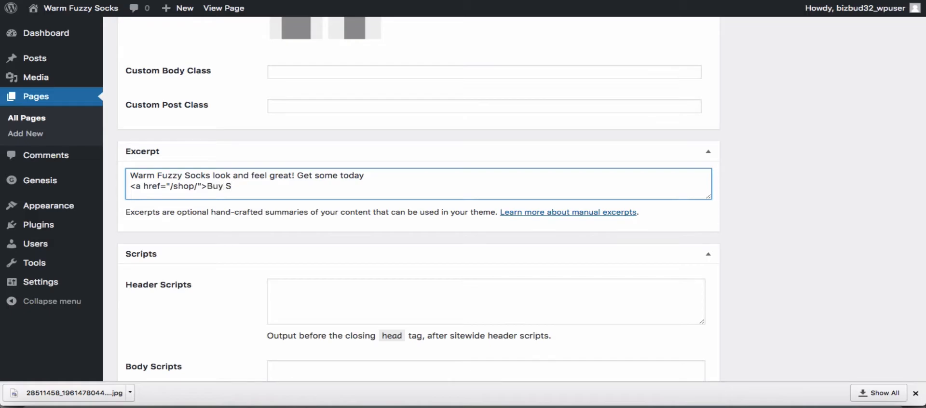
type("ow")
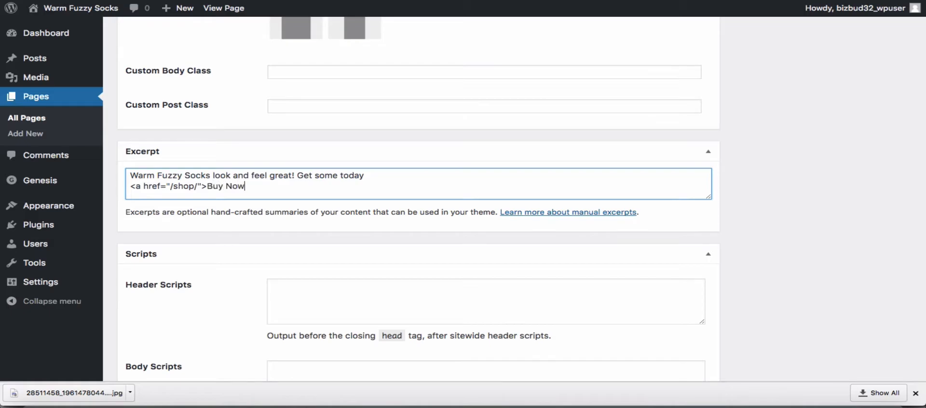
type("!</a>")
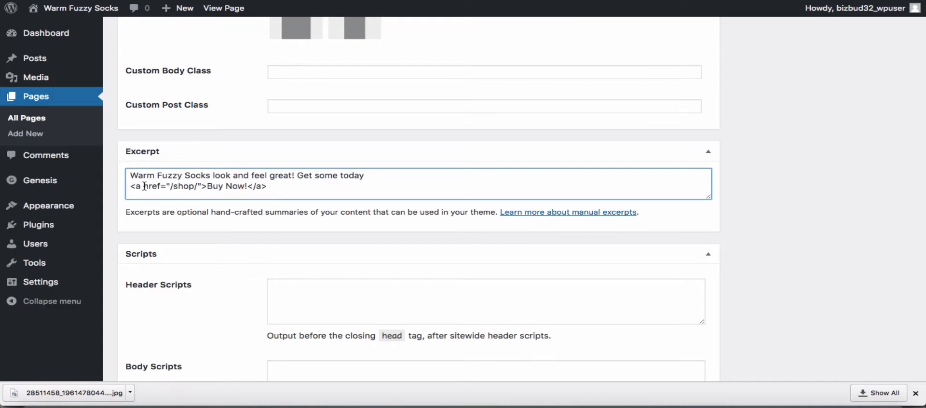
type("cla")
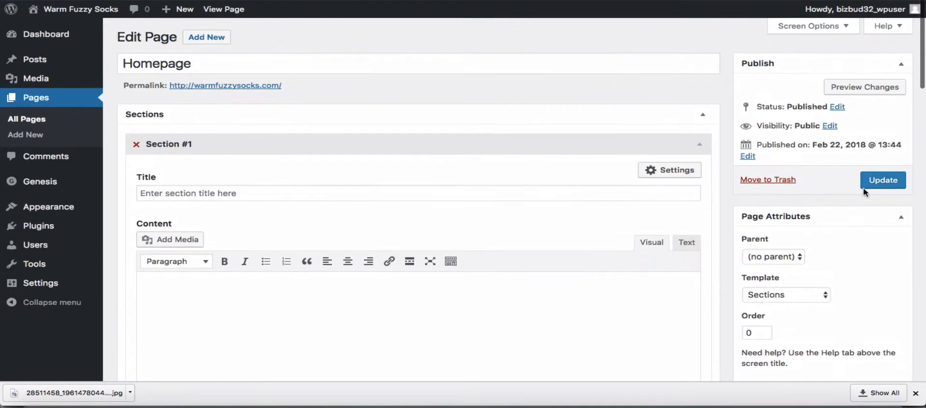
- Update the Homepage and scroll the live page to review the Buy Now! banner
left_click(881, 179)
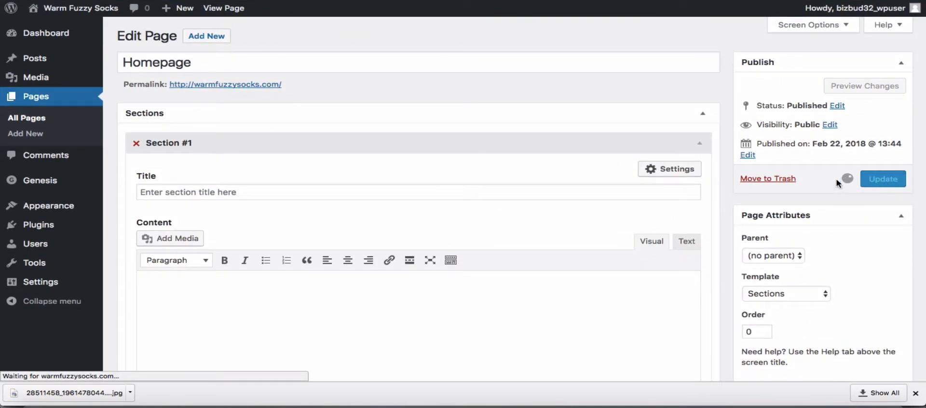
left_click(881, 178)
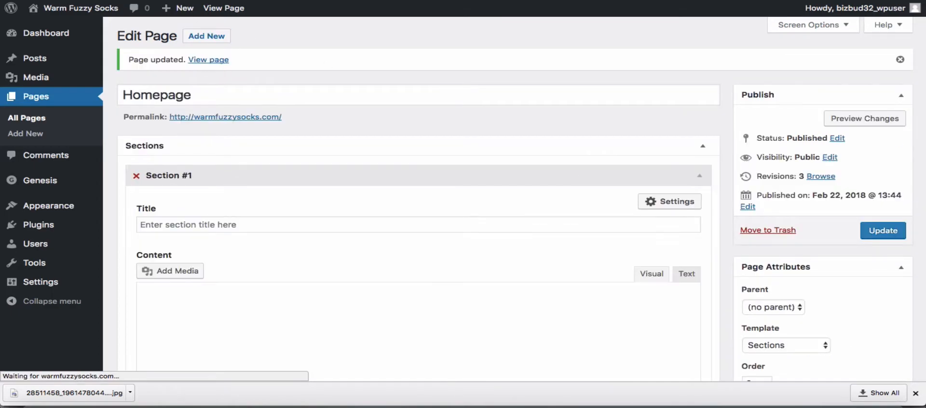
left_click(207, 60)
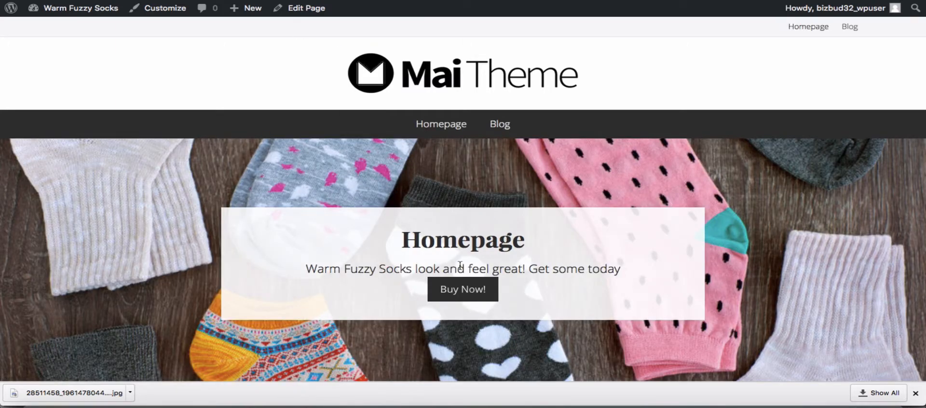
scroll("down", 3)
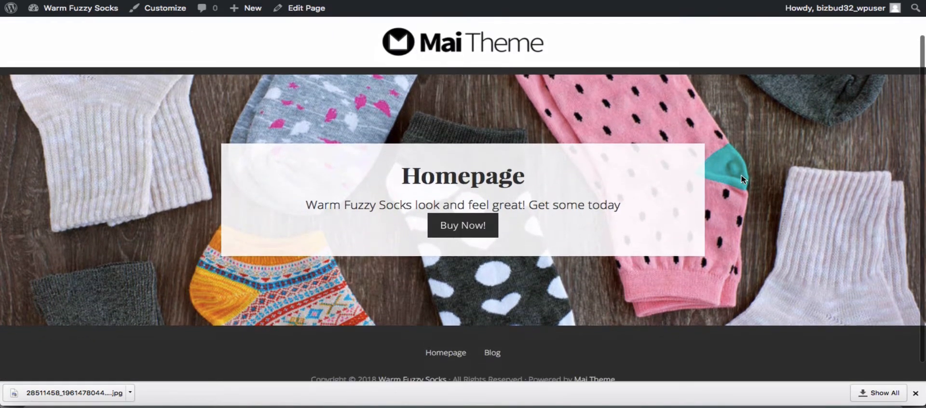
mouse_move(714, 213)
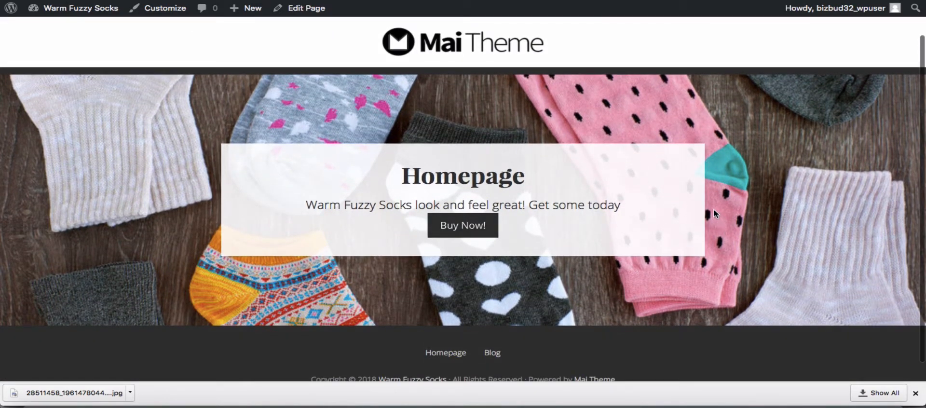
mouse_move(648, 160)
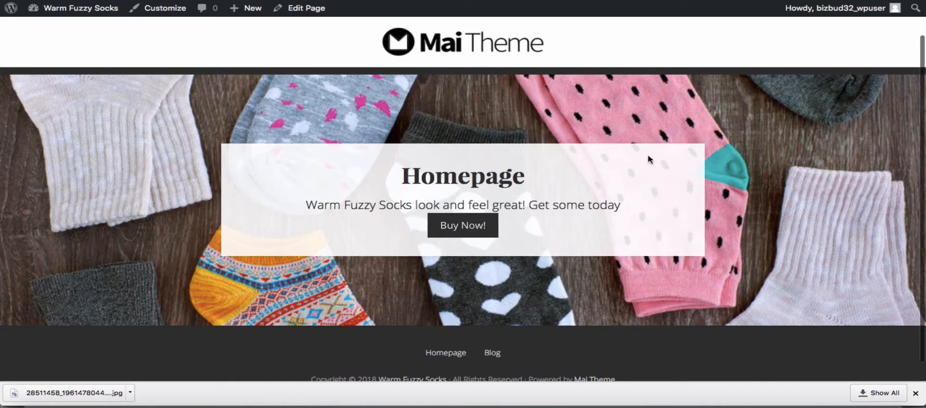
mouse_move(642, 162)
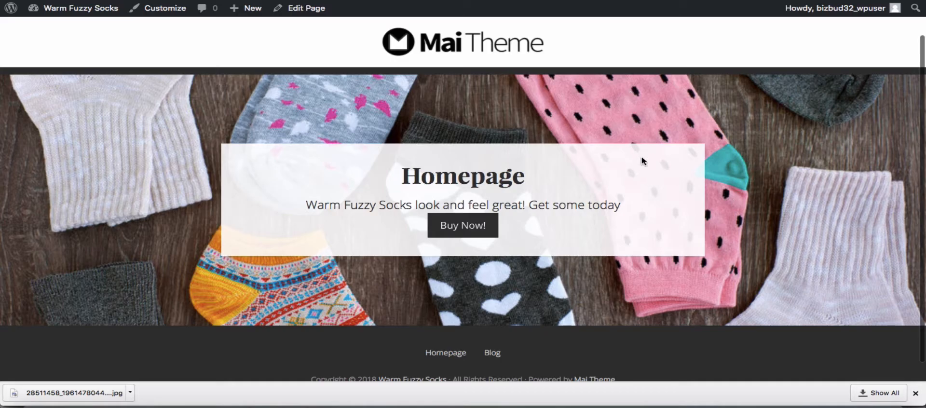
mouse_move(463, 225)
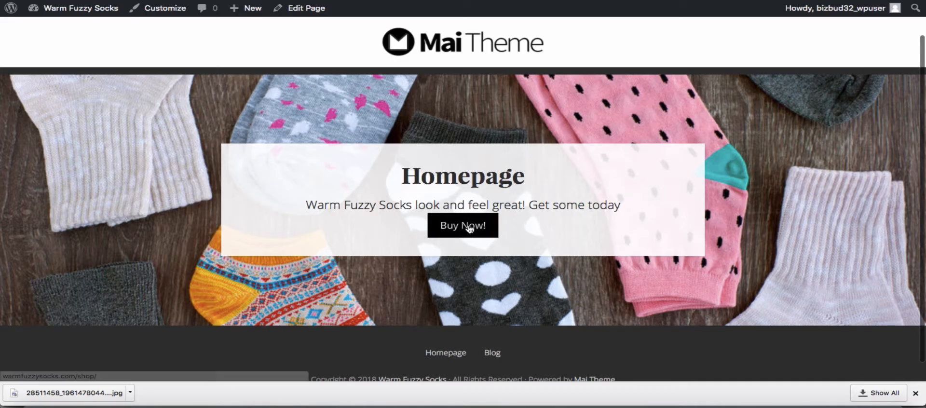
mouse_move(596, 139)
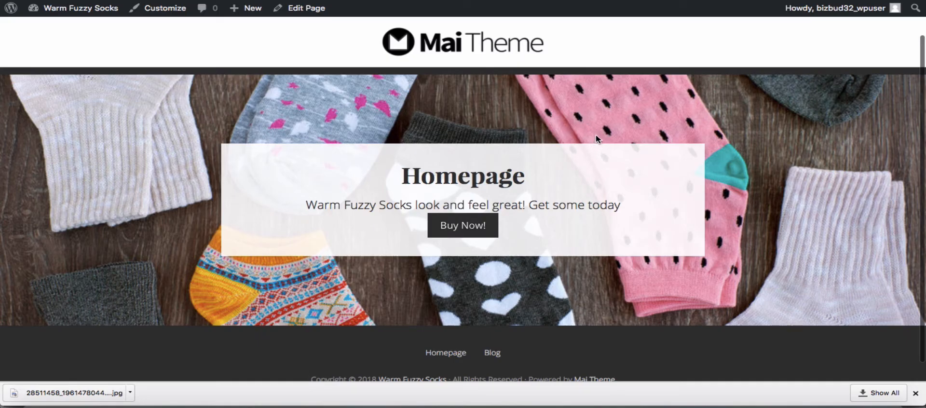
mouse_move(757, 234)
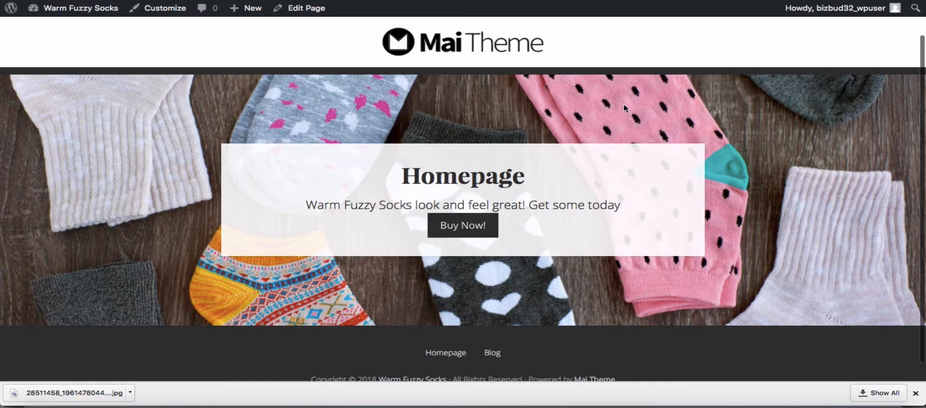
mouse_move(463, 224)
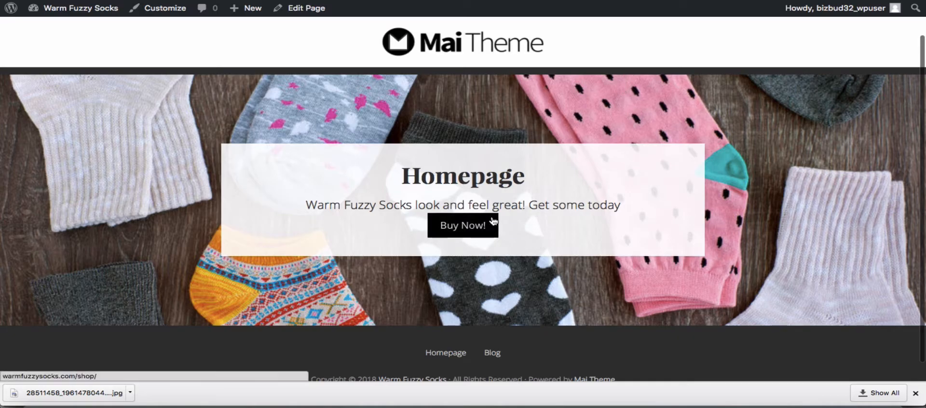
scroll("down", 3)
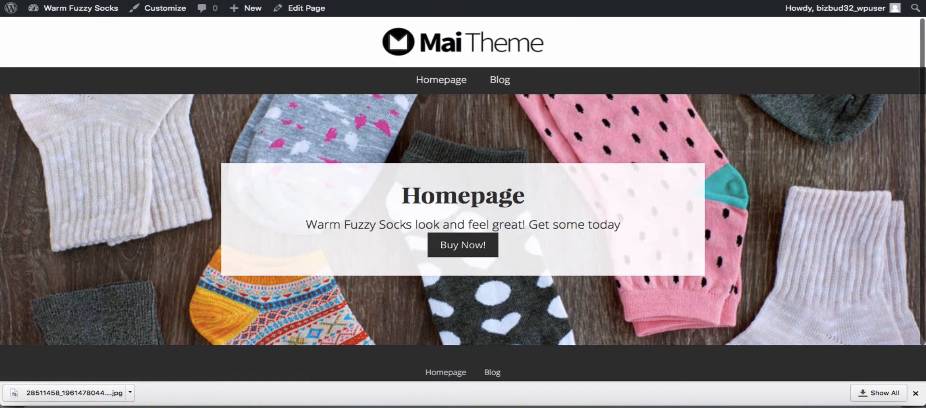
- Start italic text in the first section with an <em> tag
left_click(306, 9)
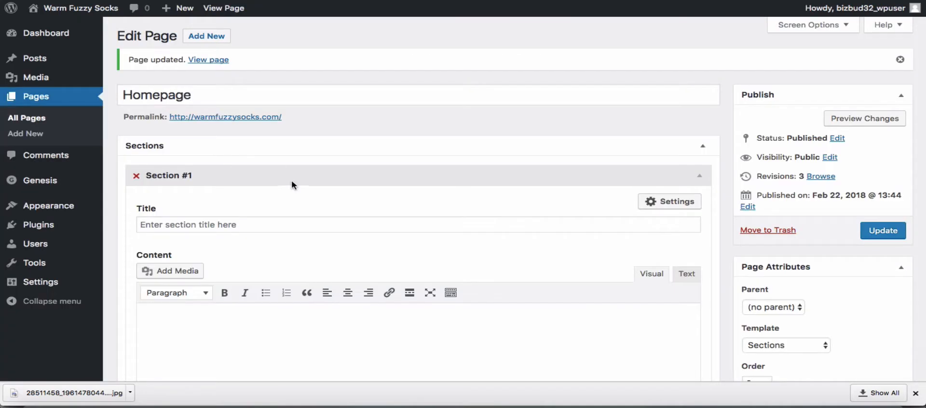
scroll("down", 3)
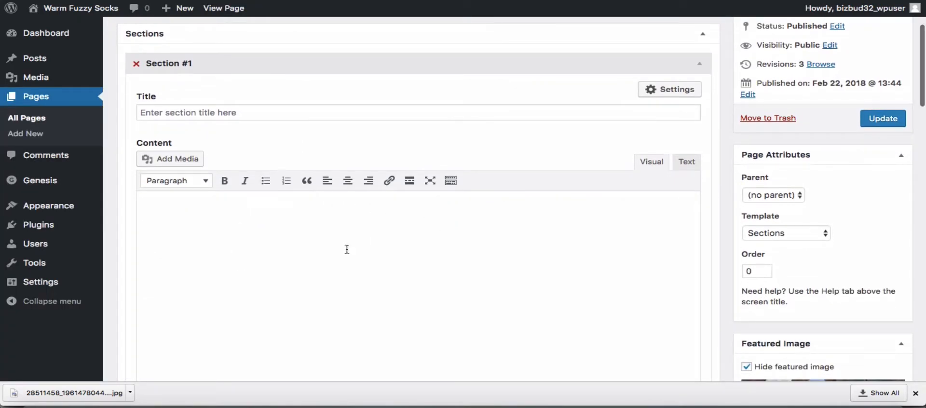
mouse_move(414, 155)
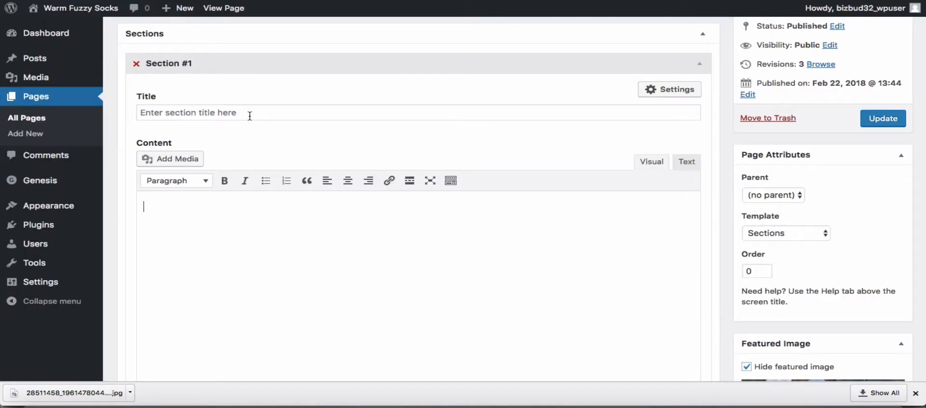
type("<em>")
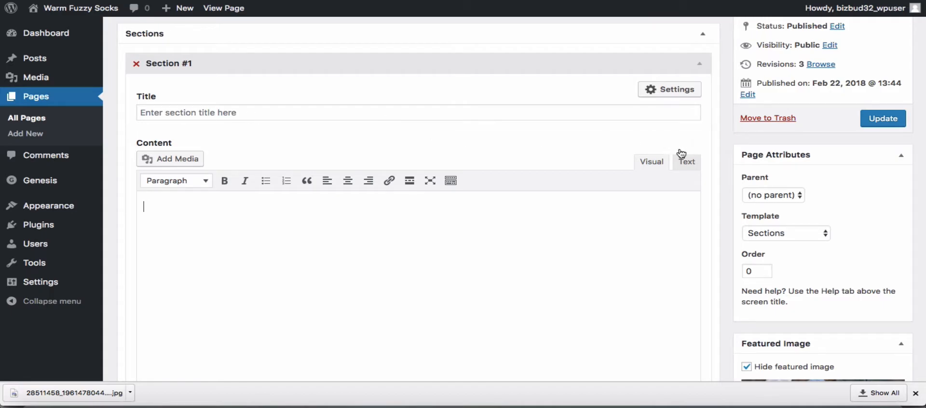
left_click(686, 162)
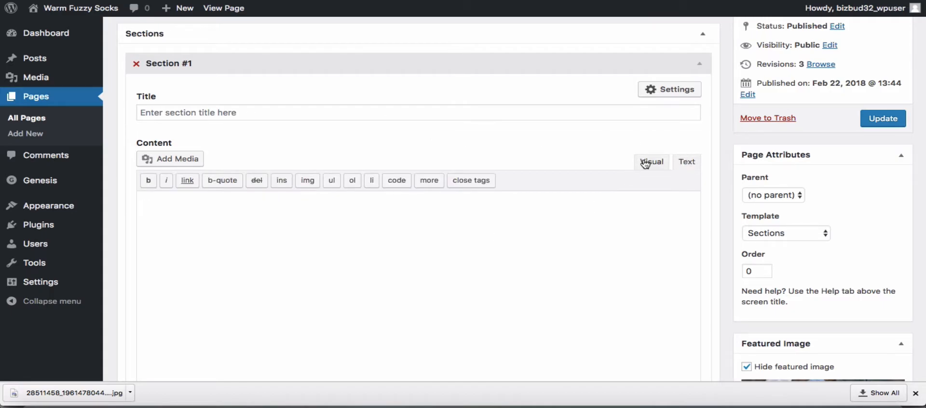
left_click(652, 161)
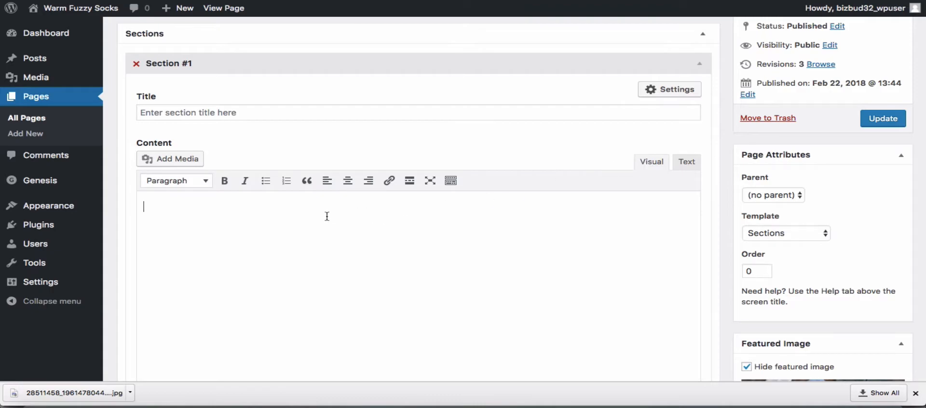
mouse_move(307, 217)
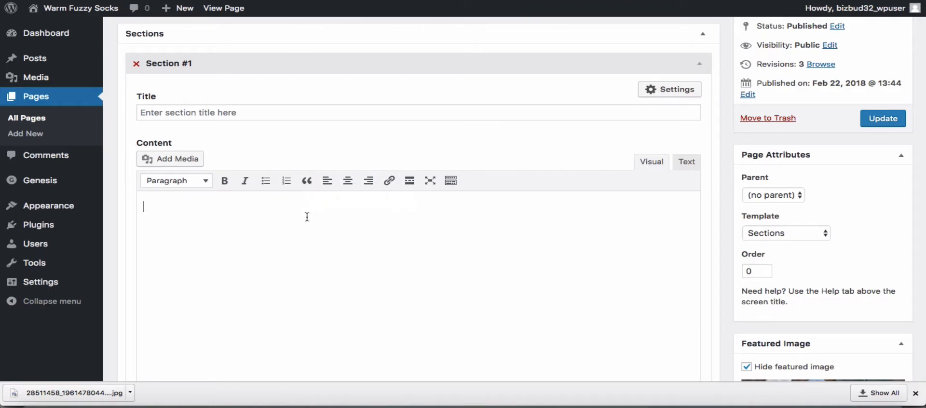
- Type the sentence about warm fuzzy socks in a multitude of colors and designs
type("Warm")
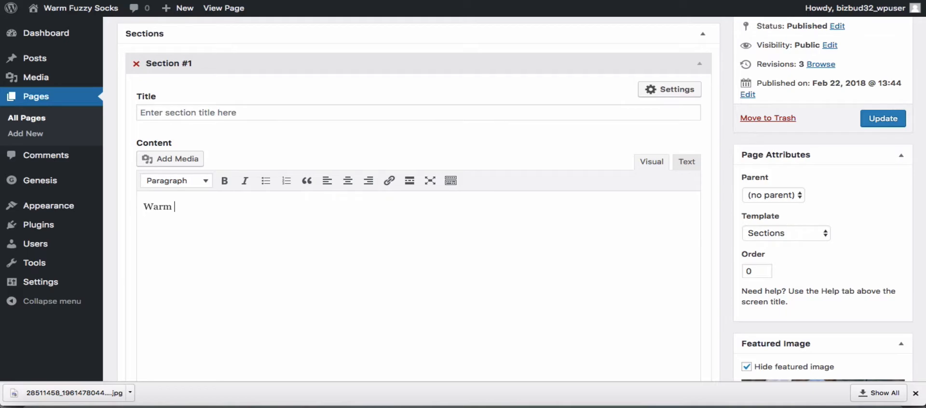
type("fuzzy socks come in")
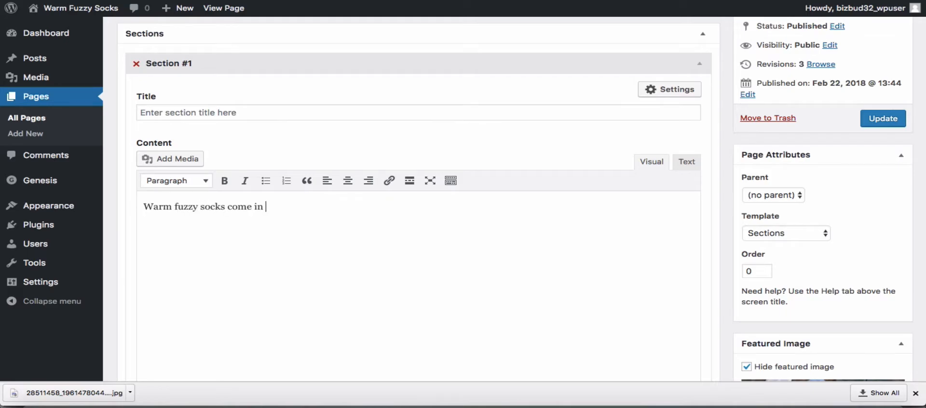
type("a multi")
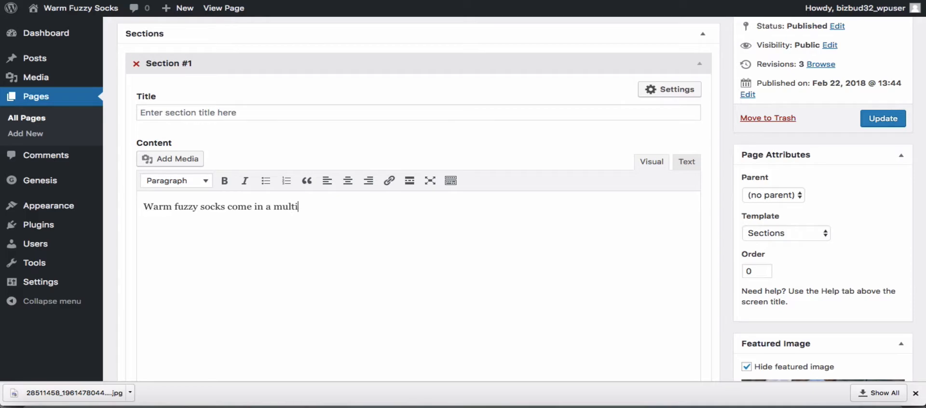
type("tude of")
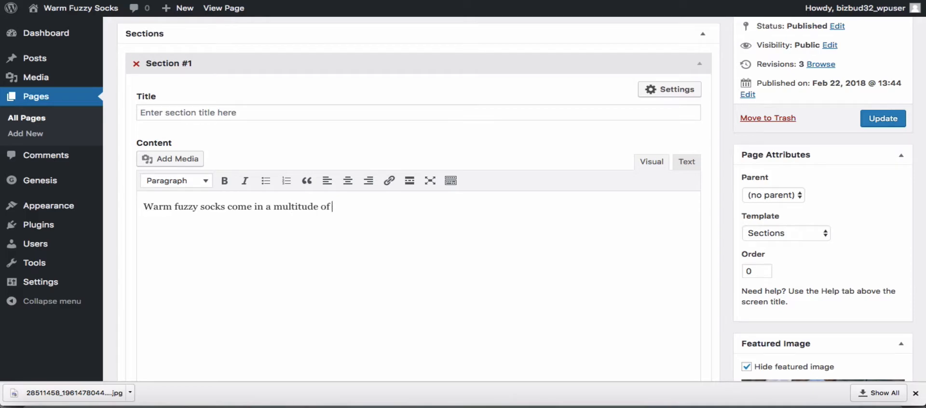
type("colors and de")
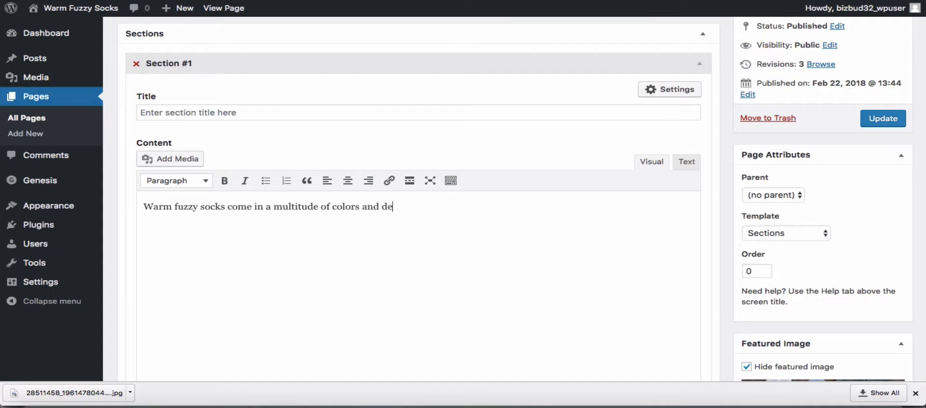
type("signs.")
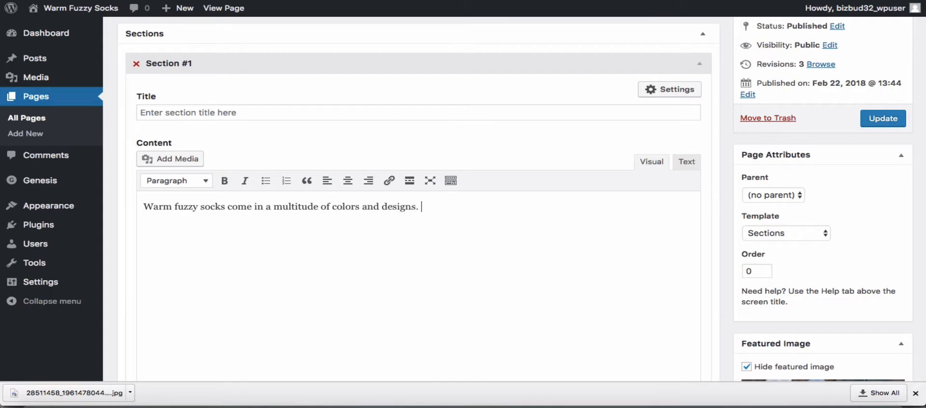
type("We've got")
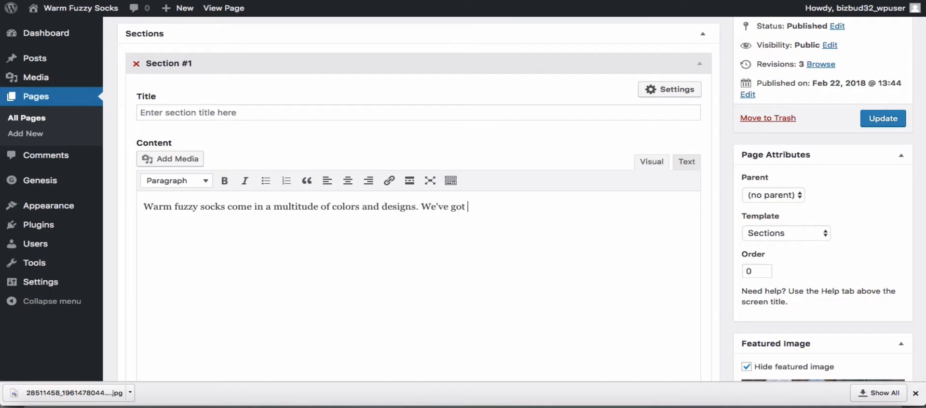
type("something for")
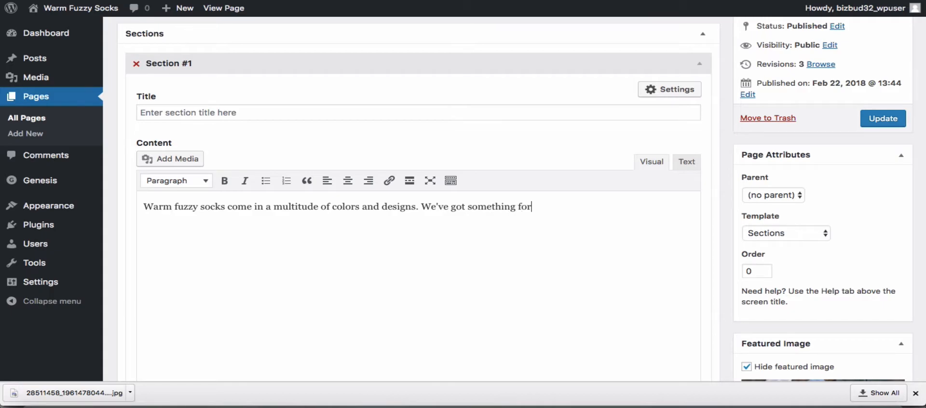
type("every tast")
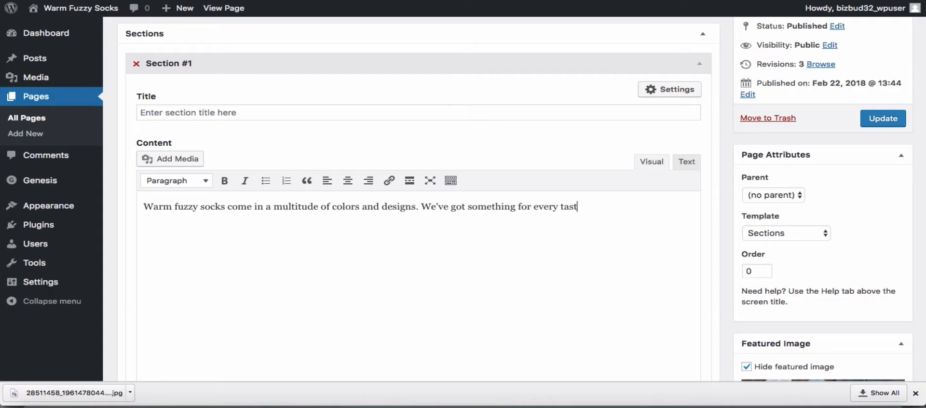
type("e and lifestyle.")
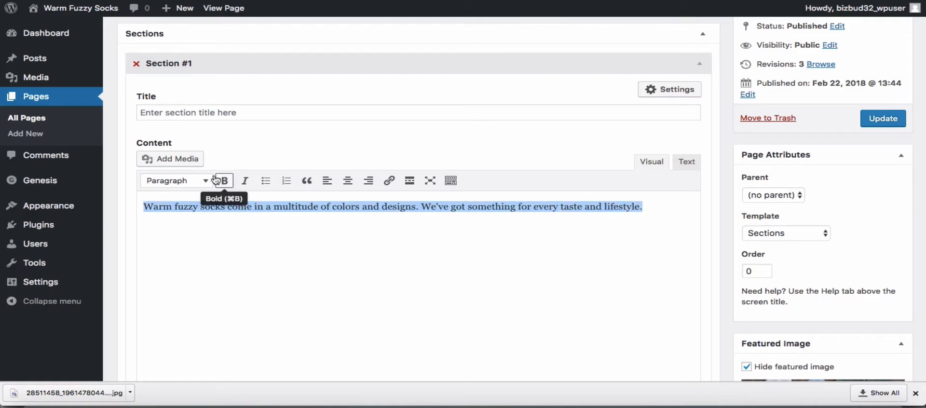
- Format the sock sentence as Heading 3 and update the page
left_click(244, 180)
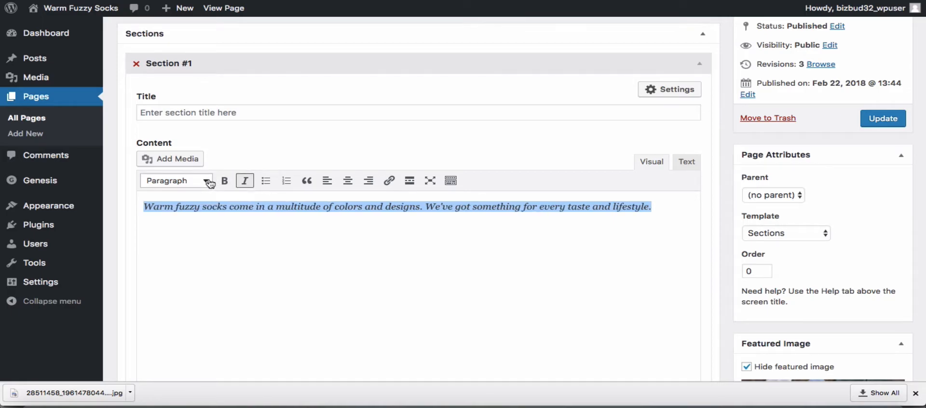
left_click(176, 180)
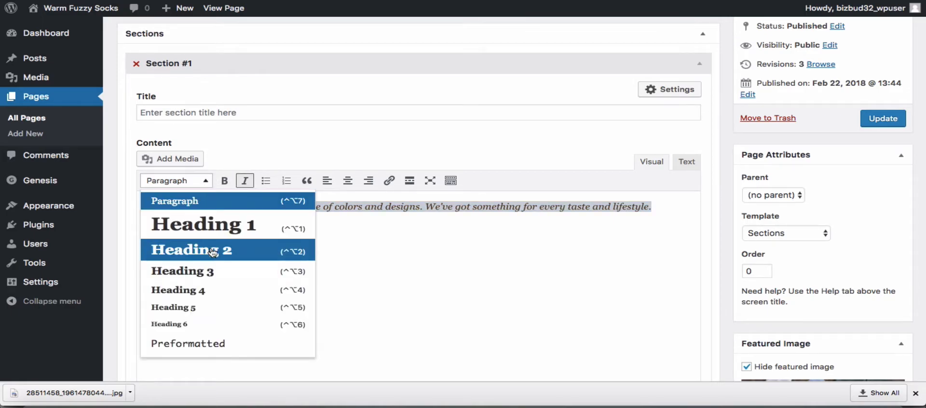
mouse_move(213, 271)
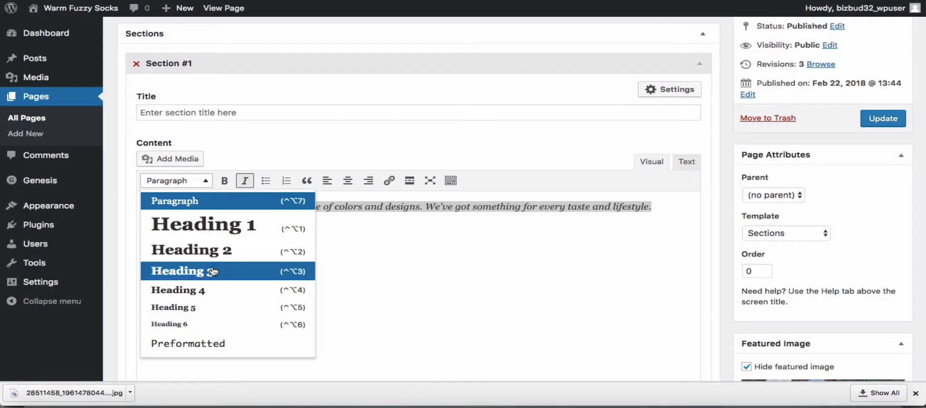
left_click(178, 271)
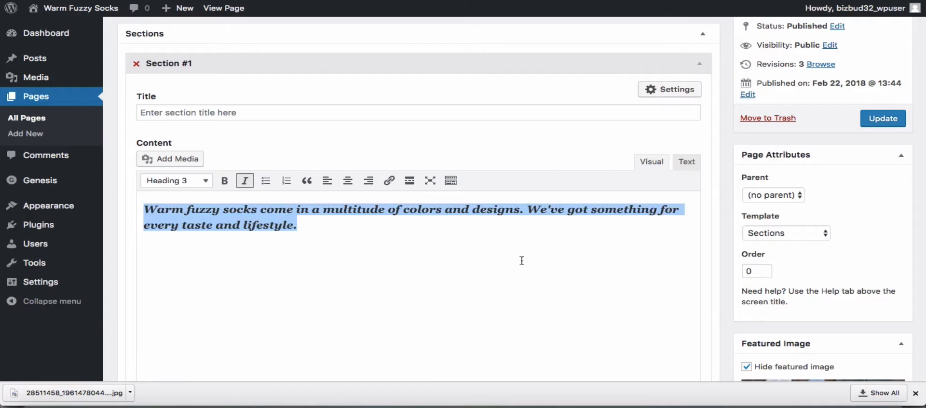
left_click(882, 118)
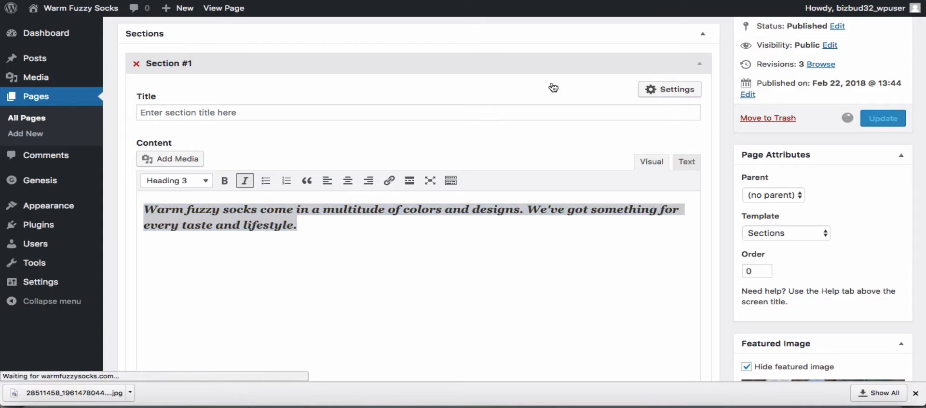
- Scroll the live homepage to check the italic sock sentence below the banner
left_click(881, 118)
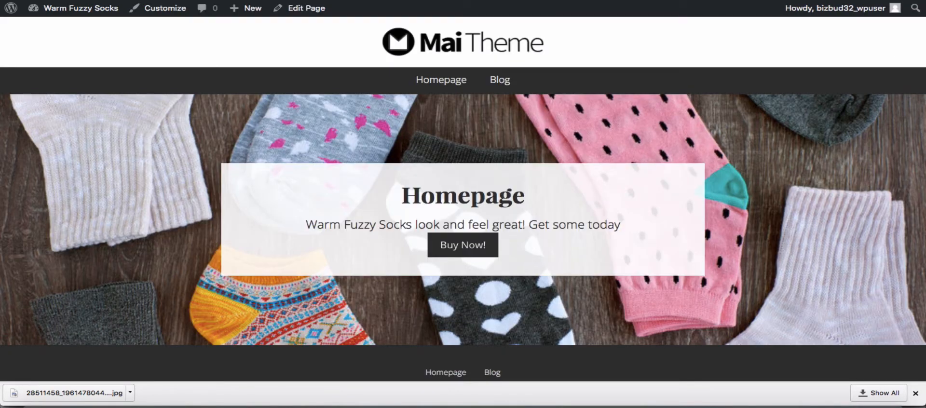
scroll("down", 3)
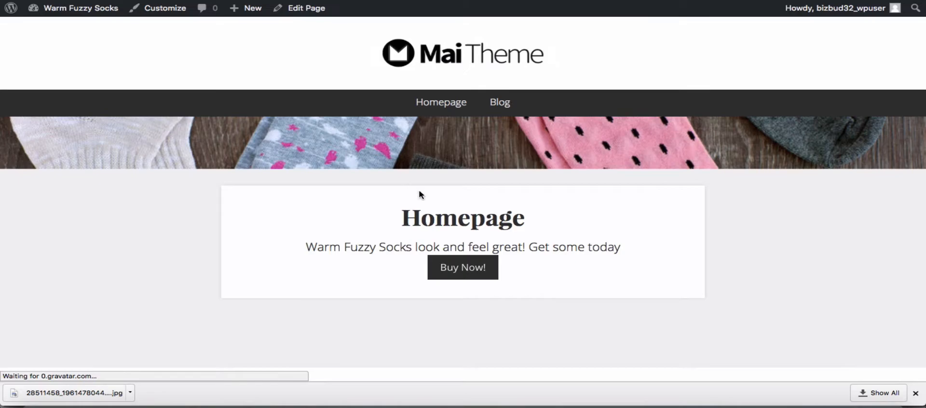
scroll("down", 3)
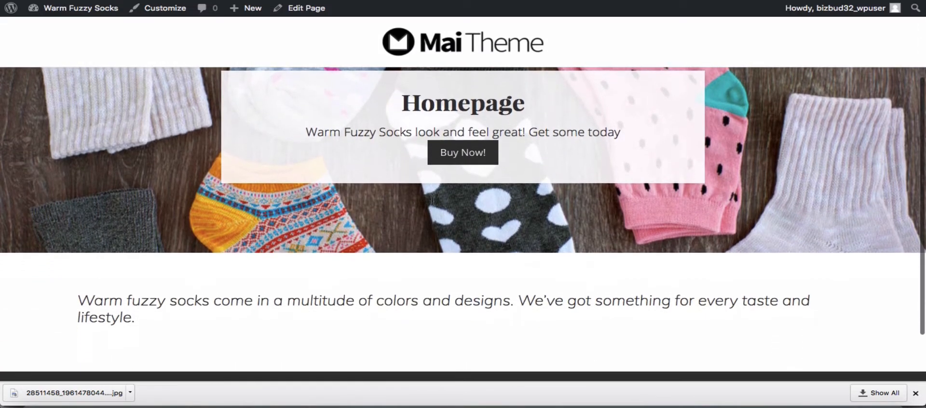
scroll("down", 3)
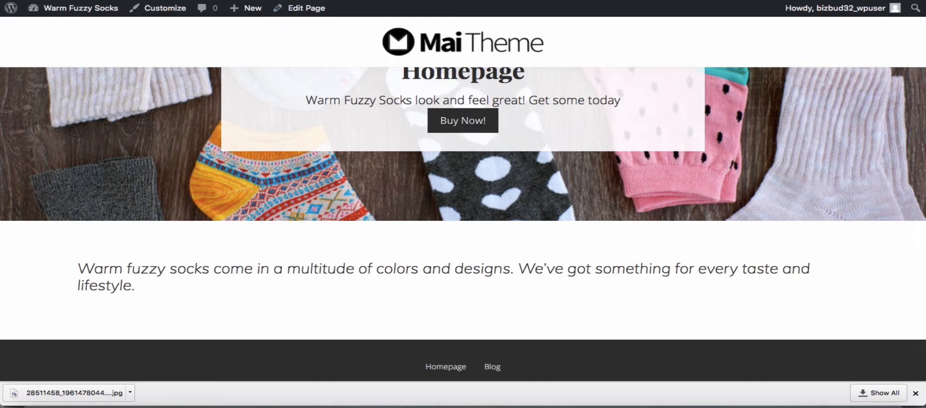
- Back in the Homepage editor, add an empty Section #2 below the sock sentence
left_click(306, 8)
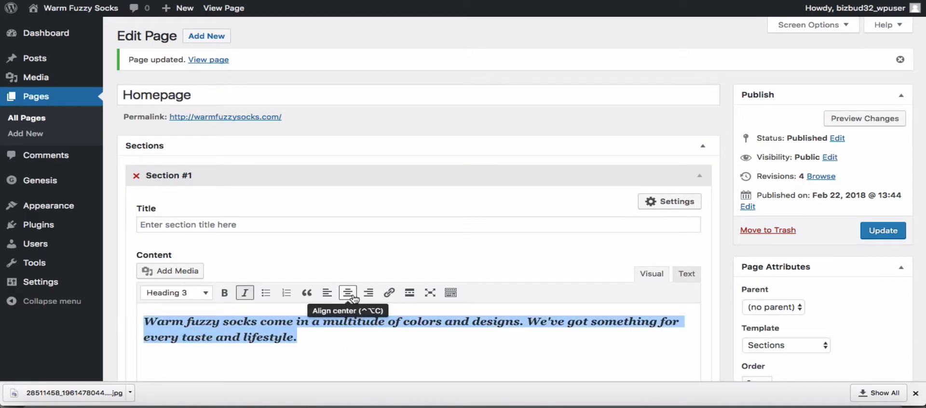
scroll("down", 3)
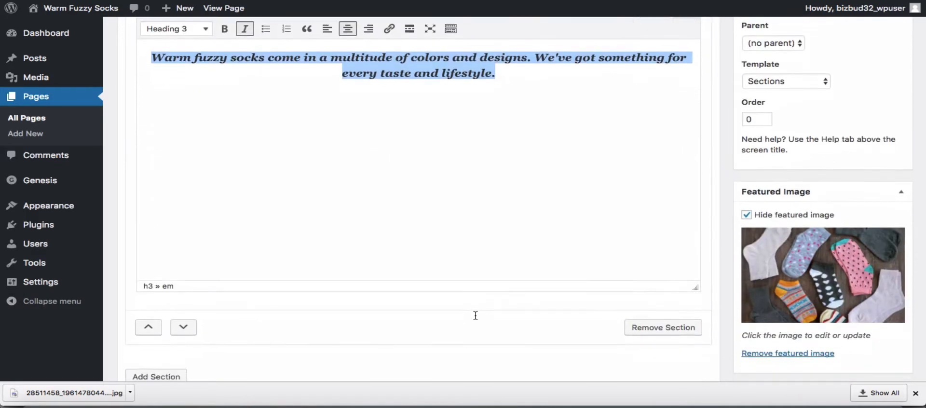
scroll("down", 3)
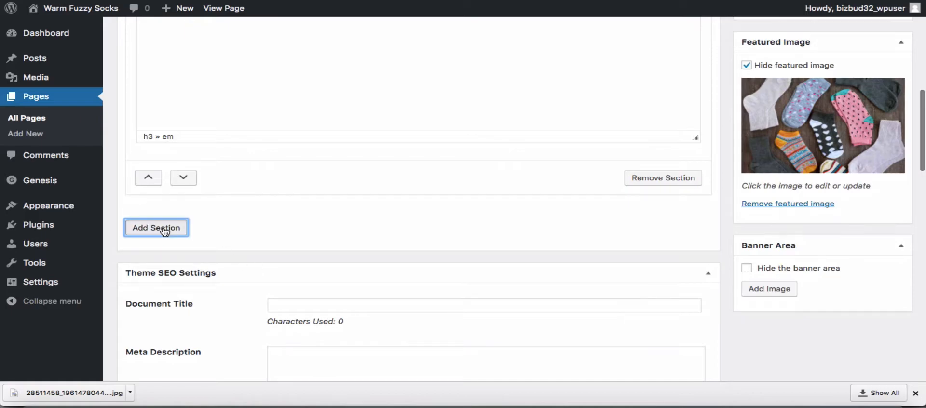
left_click(156, 227)
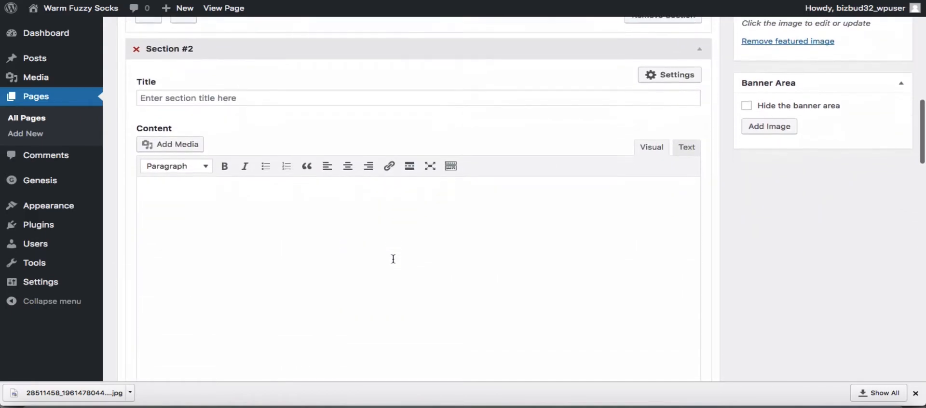
scroll("down", 3)
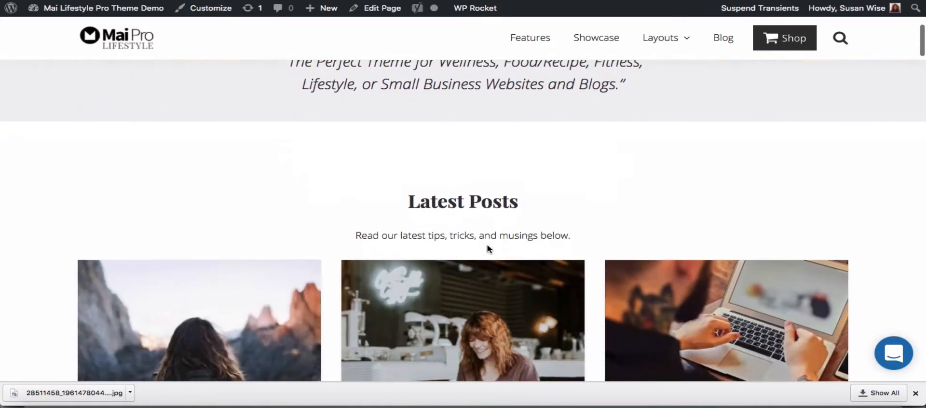
- Scroll the Mai Lifestyle Pro demo down to its three-card Latest Posts slider
scroll("down", 3)
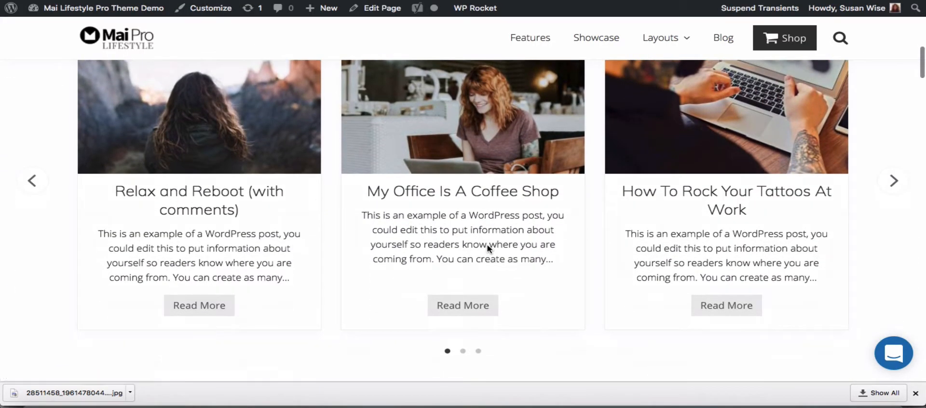
scroll("down", 3)
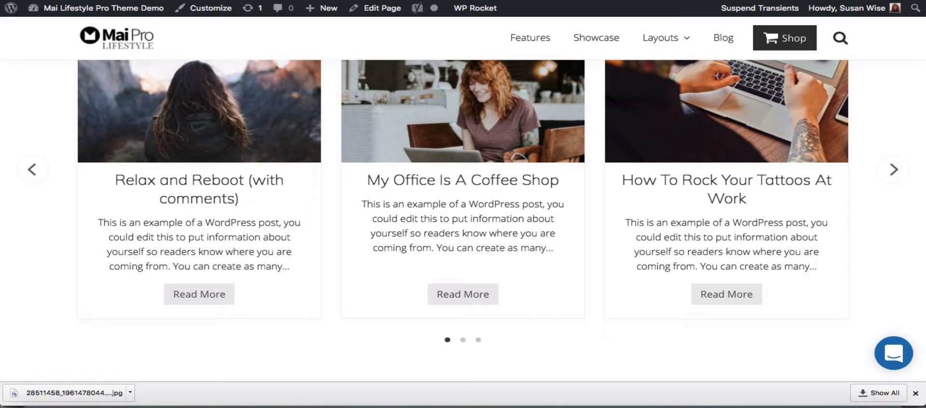
- Add the latest-posts intro and grid shortcode to Section #2, deleting exclude_categories="18"
left_click(382, 8)
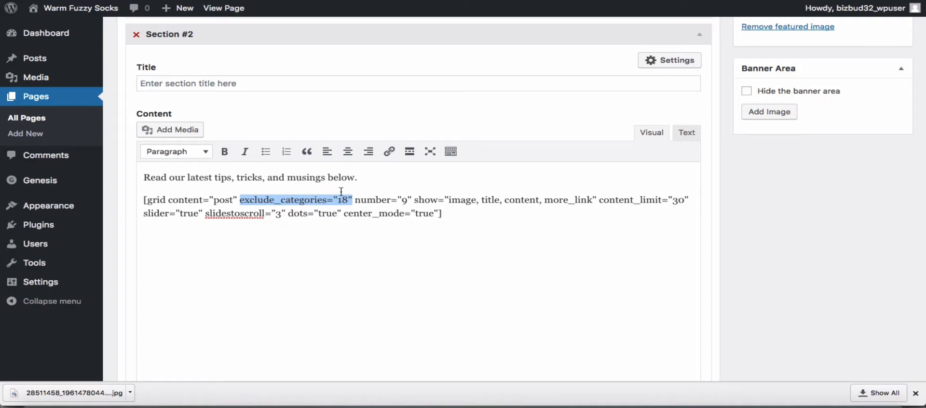
mouse_move(340, 195)
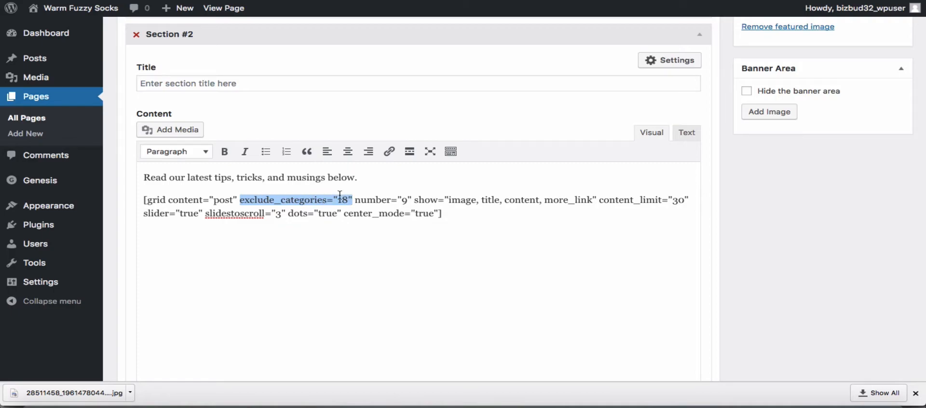
key("Delete")
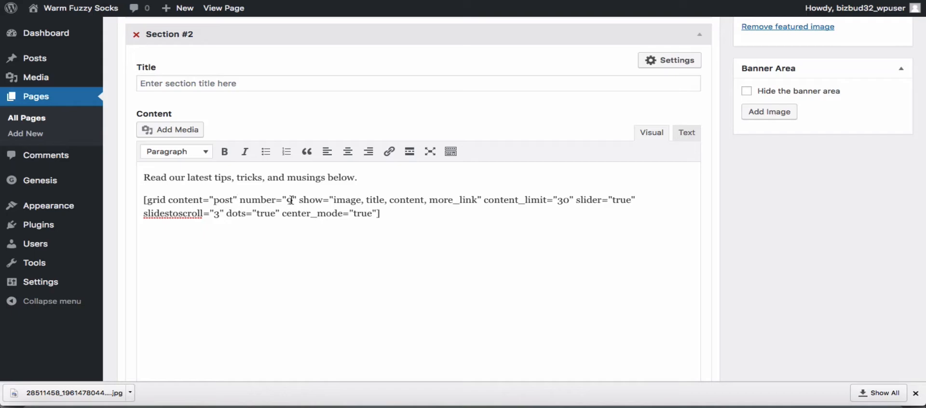
- Set the slider's post count to 9, title Section #2, and update the Homepage
type("9")
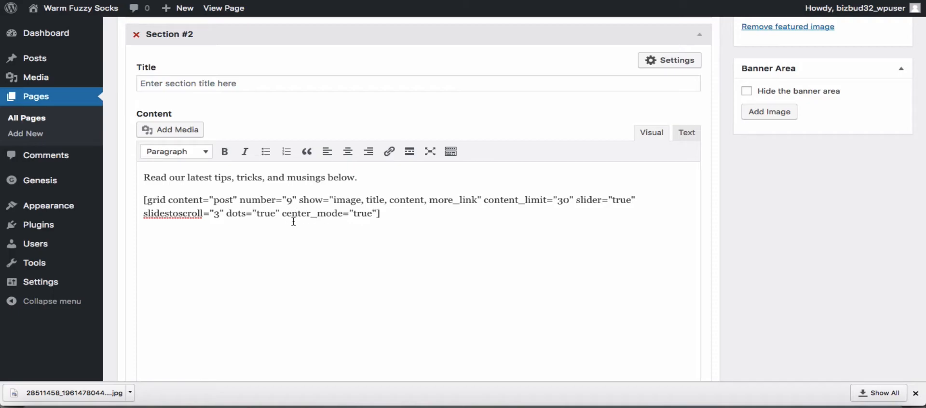
mouse_move(411, 214)
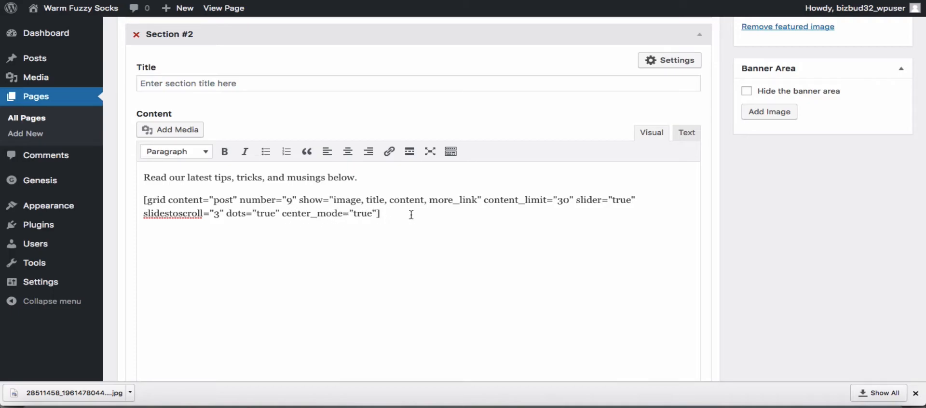
mouse_move(347, 115)
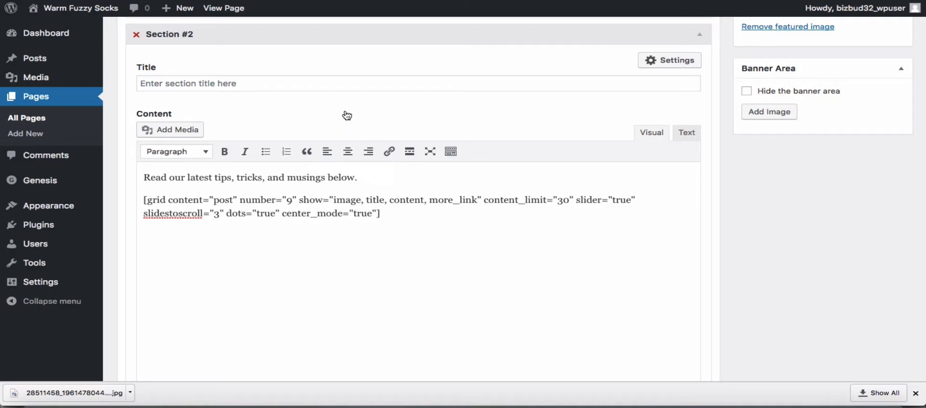
left_click(352, 83)
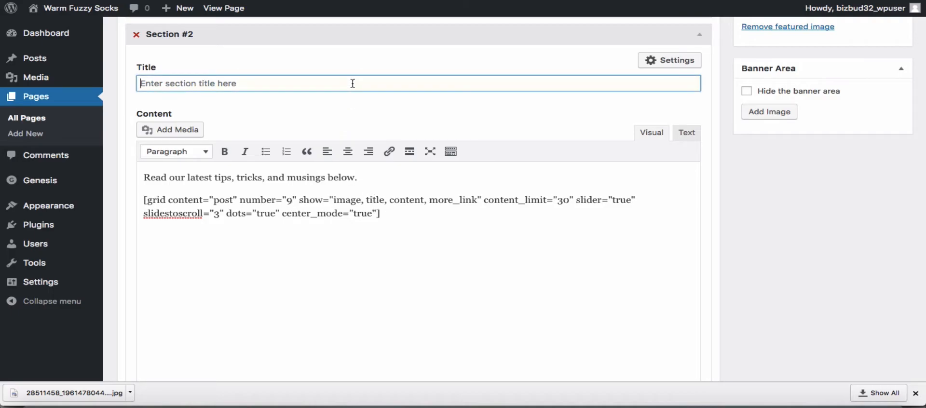
type("Lat")
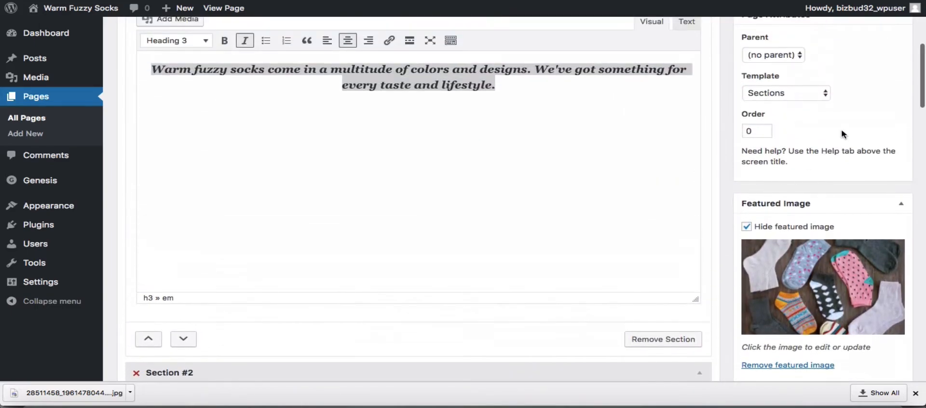
left_click(881, 100)
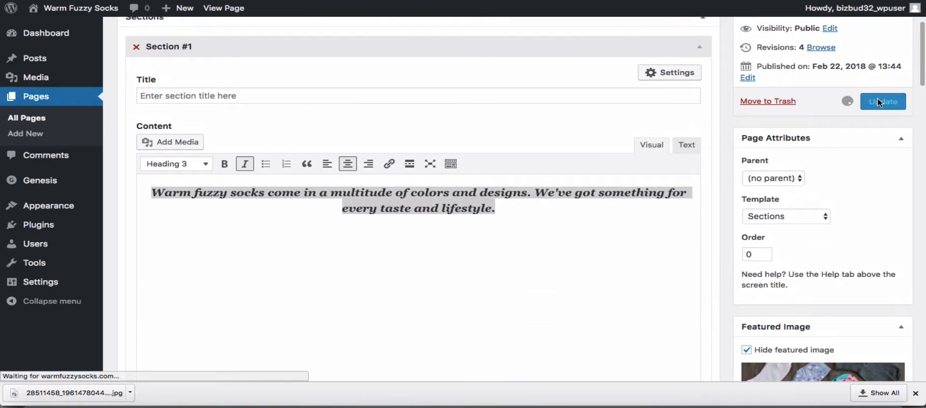
left_click(883, 102)
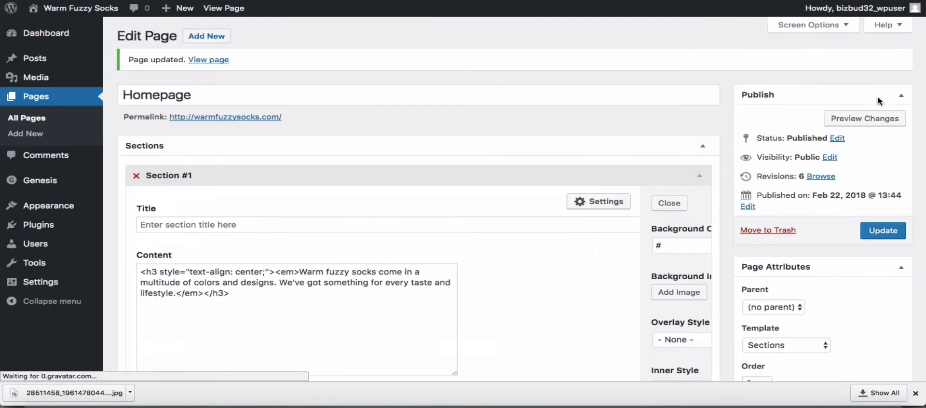
left_click(207, 60)
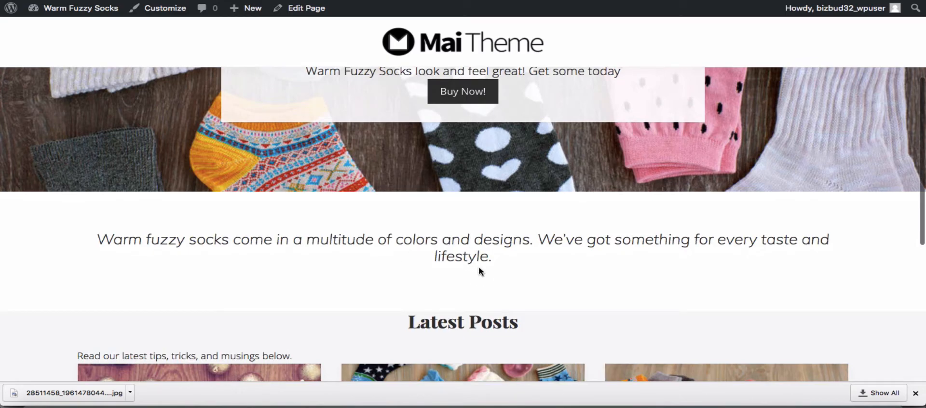
scroll("down", 3)
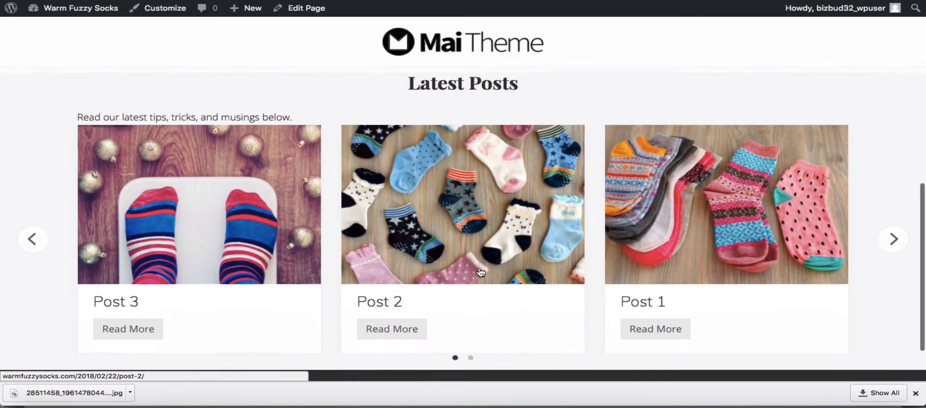
scroll("down", 3)
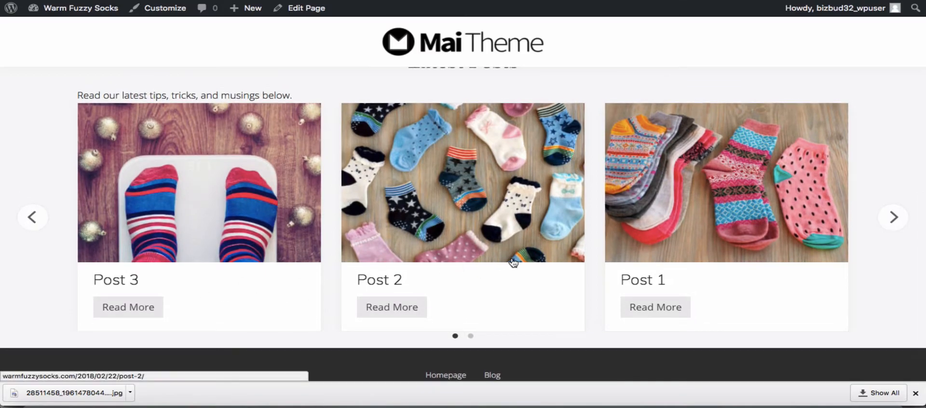
scroll("down", 3)
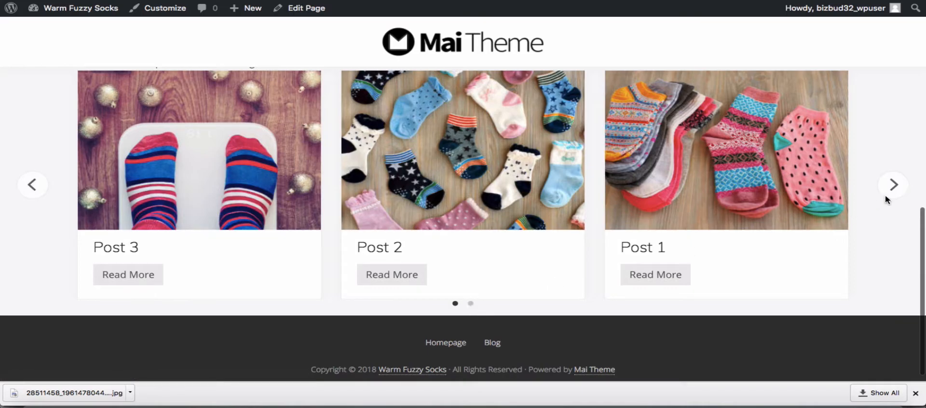
left_click(892, 184)
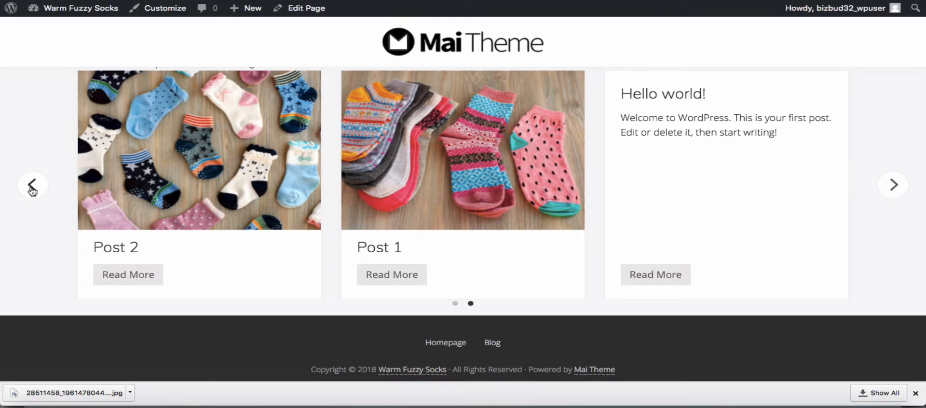
left_click(32, 185)
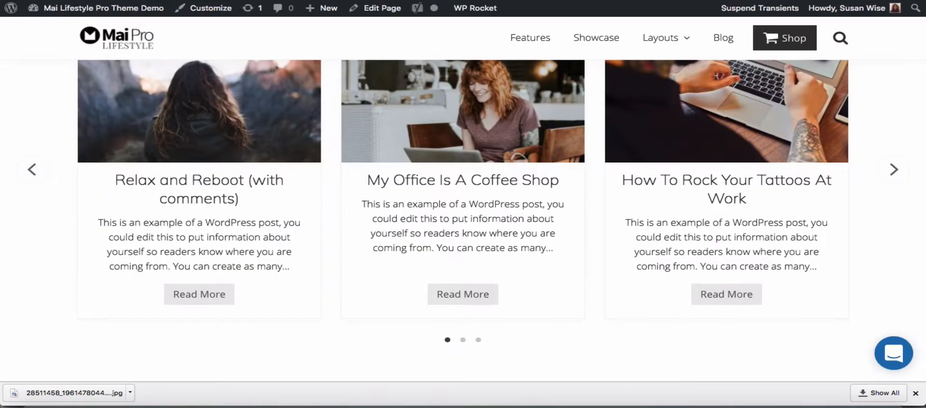
- Scroll the Mai Lifestyle Pro demo down to the 'Never miss a post' signup form with the image
scroll("down", 3)
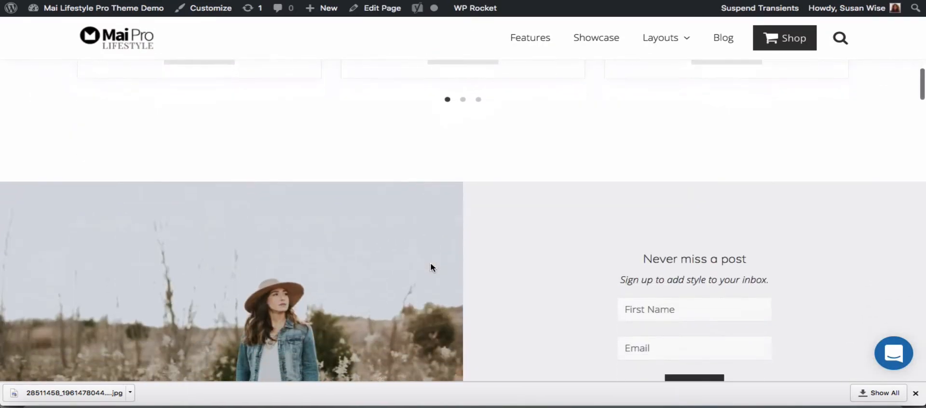
scroll("down", 3)
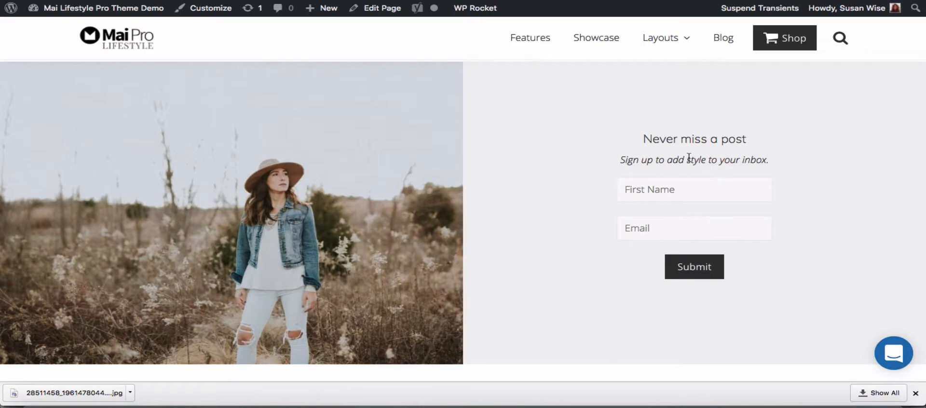
mouse_move(658, 258)
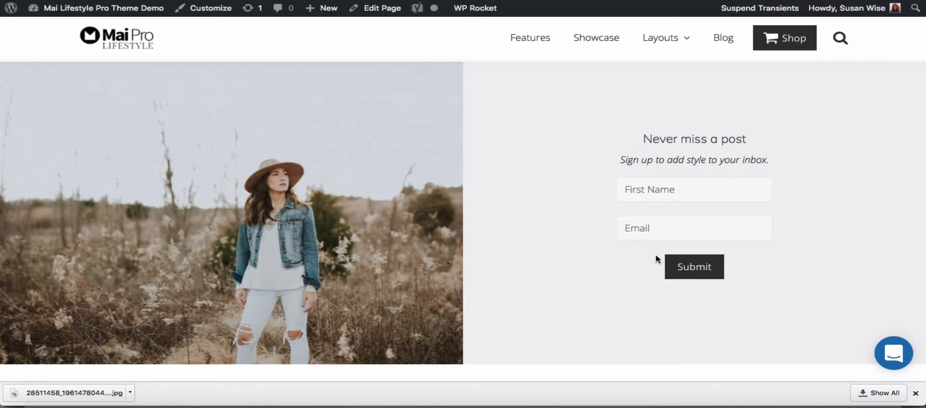
mouse_move(720, 158)
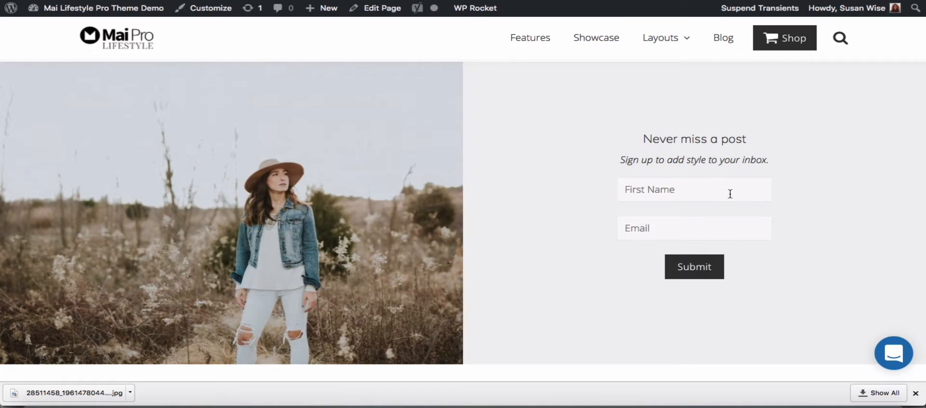
mouse_move(319, 157)
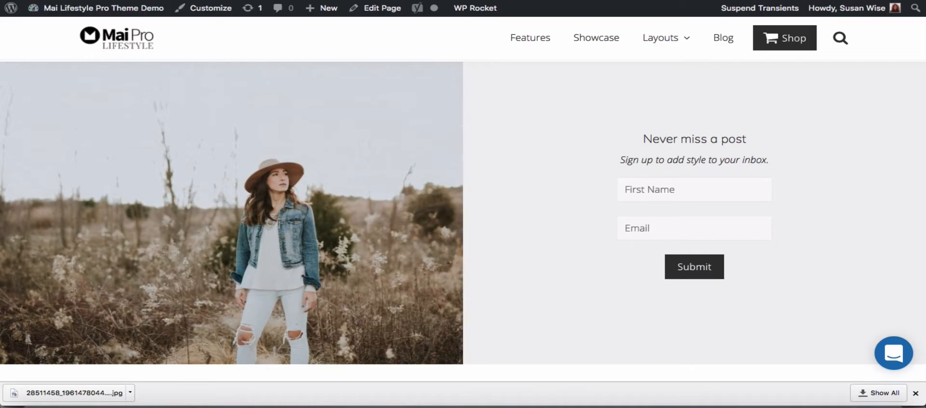
- Inspect the demo page's columns shortcode and ninja_form code, then return to the Warm Fuzzy Socks Homepage editor
left_click(381, 8)
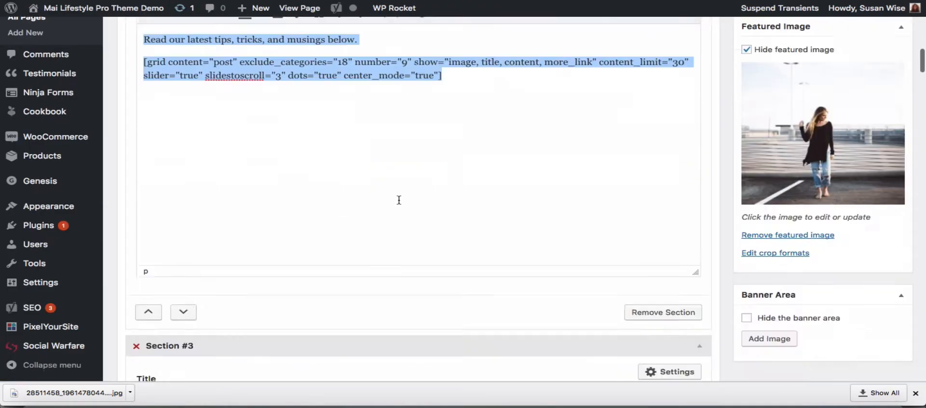
scroll("down", 3)
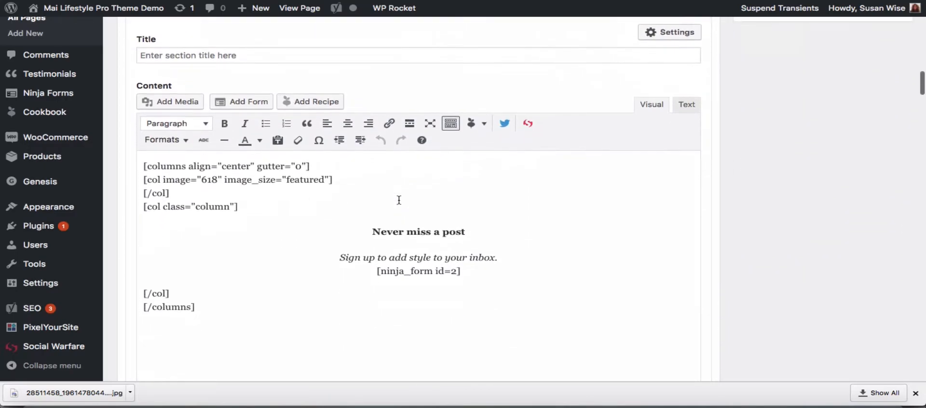
mouse_move(567, 113)
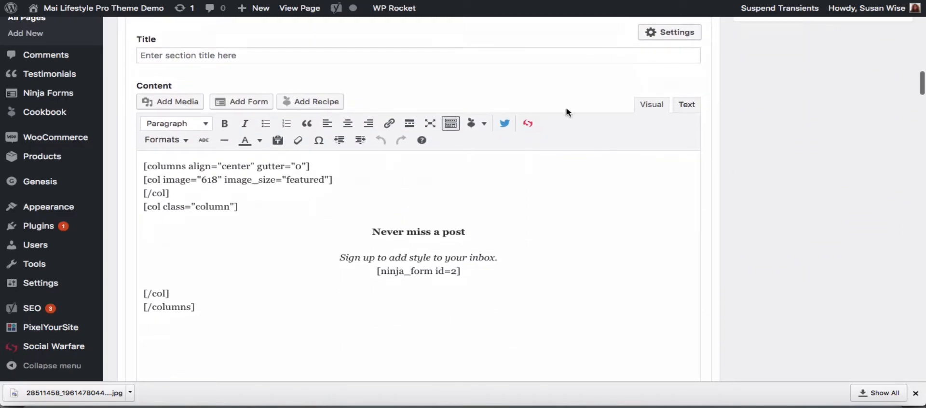
left_click(686, 104)
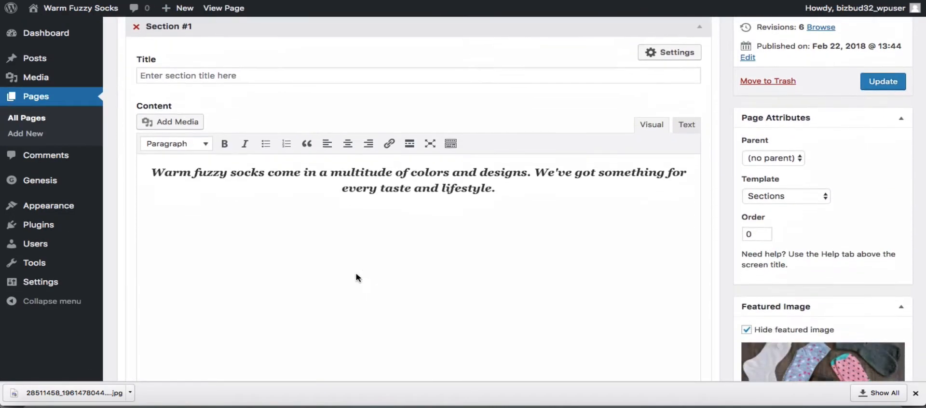
- Add Section #3 with the pasted [columns align="center" gutter="0"] image-and-signup code, viewed as raw text
scroll("down", 3)
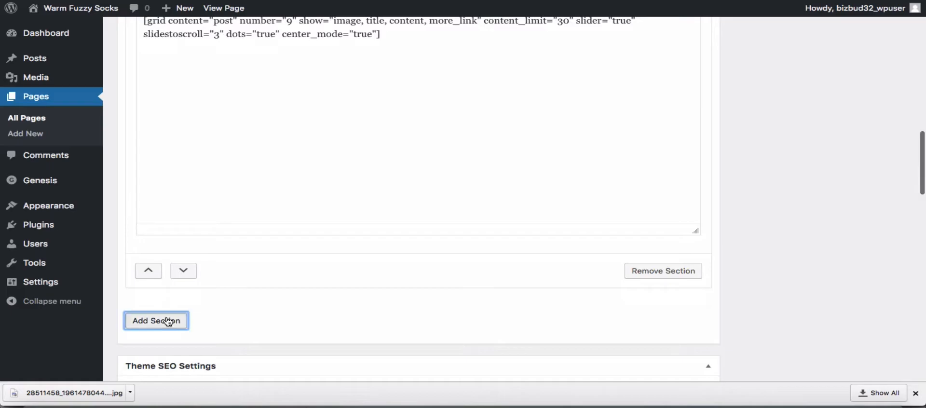
left_click(156, 321)
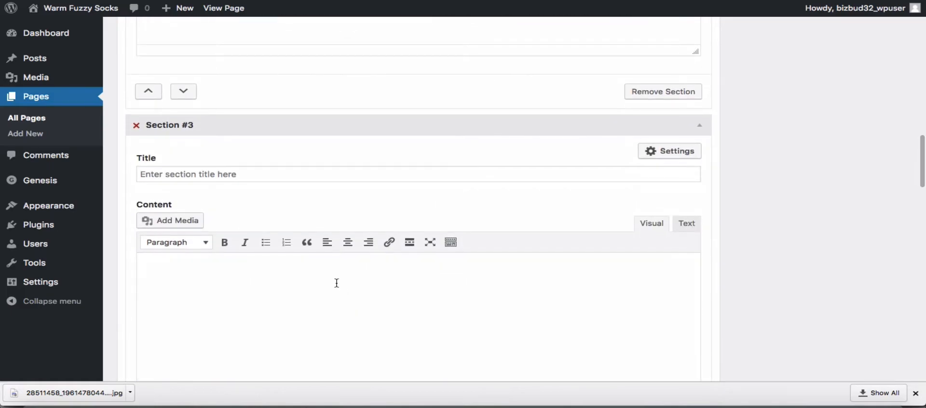
type("[columns align=\"center\" gutter=\"0\"]")
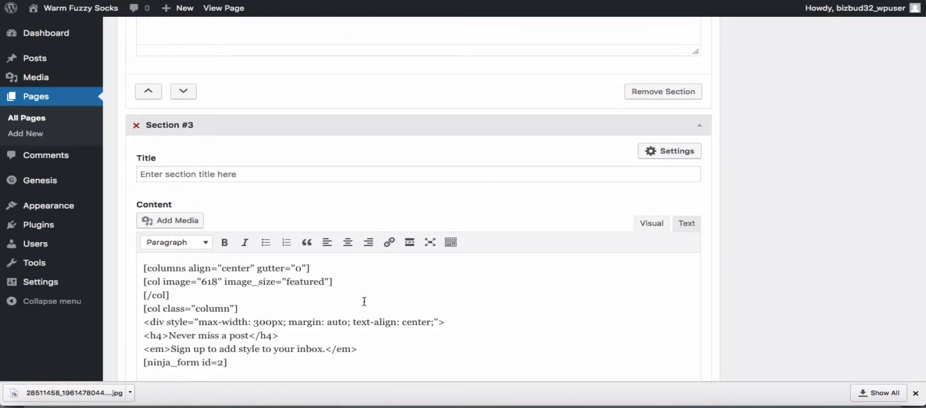
left_click(686, 223)
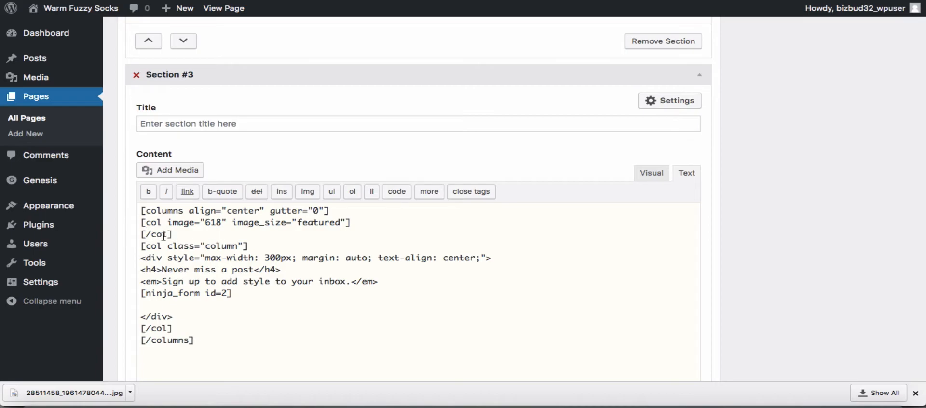
- Replace the 'Never miss a post' heading with "Don't forget your socks!"
double_click(156, 233)
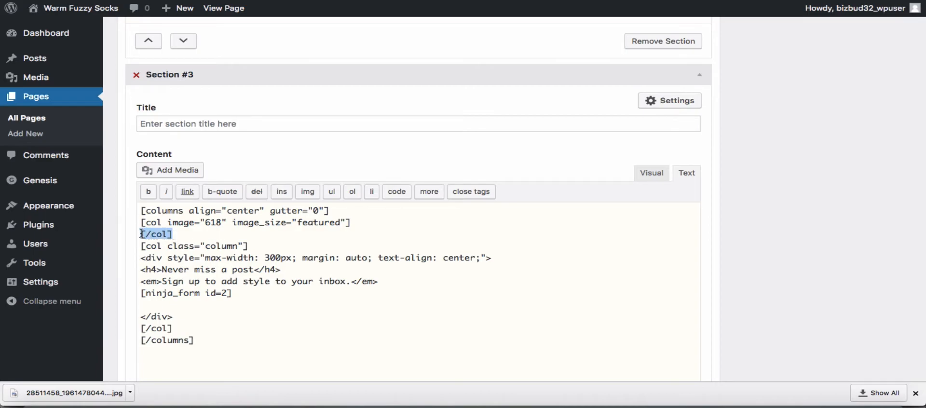
left_click(148, 246)
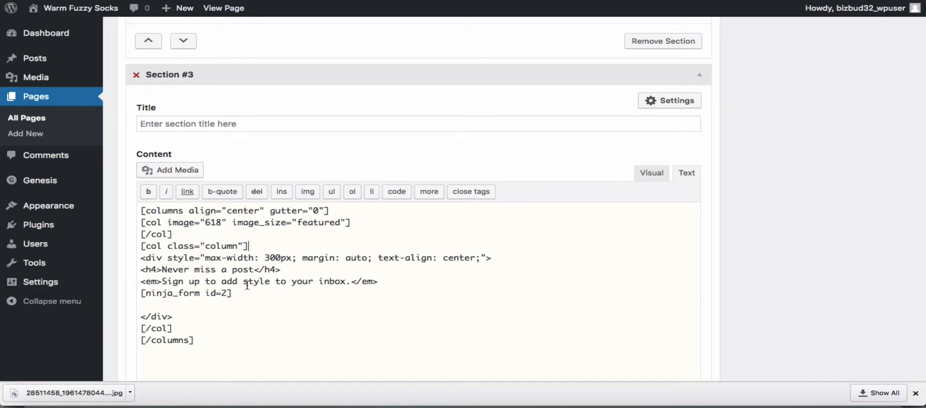
mouse_move(186, 268)
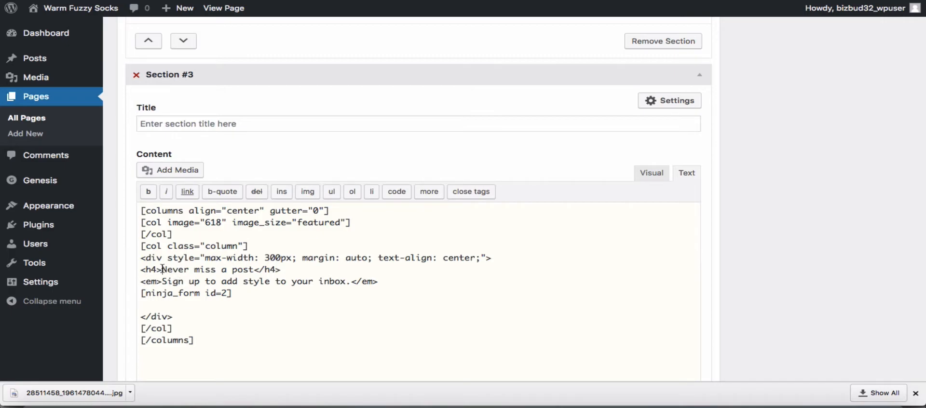
left_click_drag(164, 269, 253, 269)
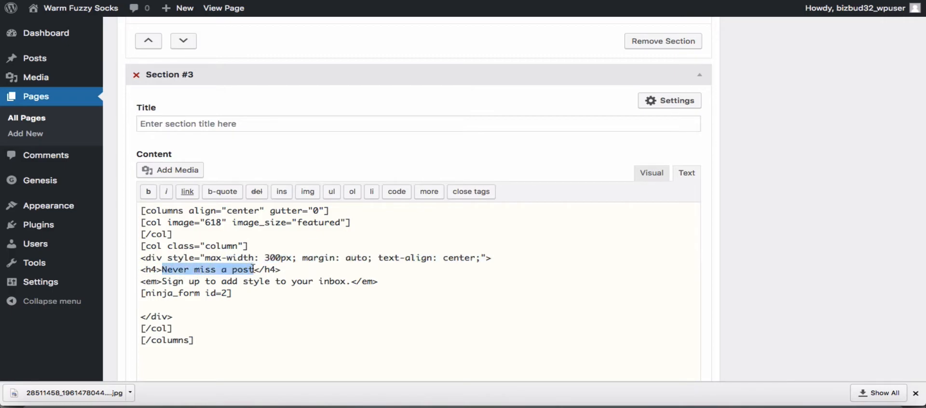
type("Don't forget you")
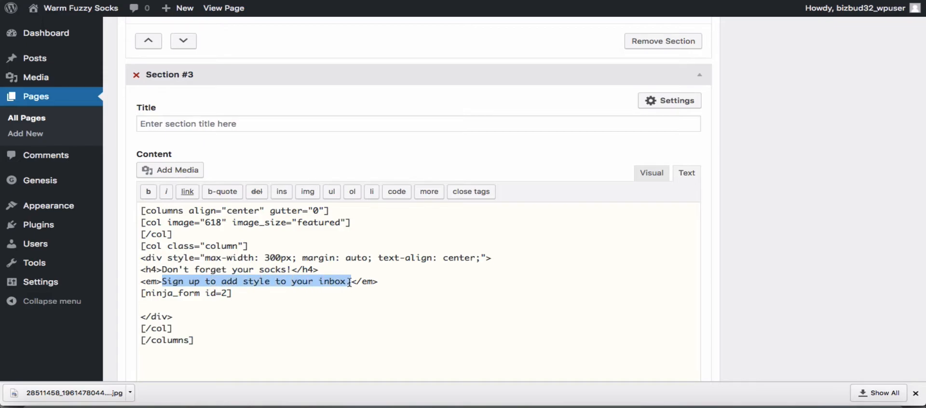
- Rewrite the italic tagline urging daily socks and showing off style, and delete the ninja_form shortcode
type("Wear </em>")
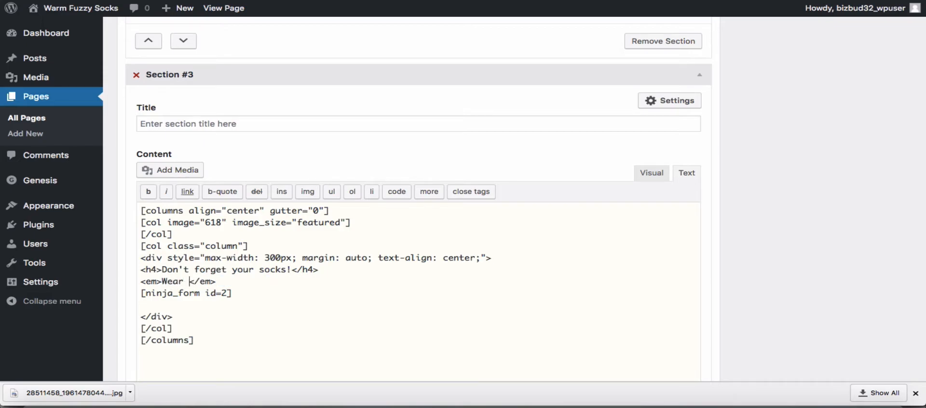
type("socks every day")
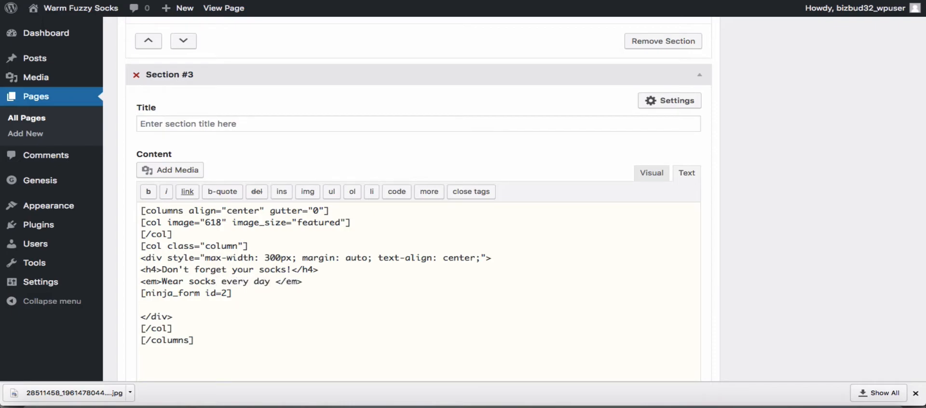
type("! Keep your feet")
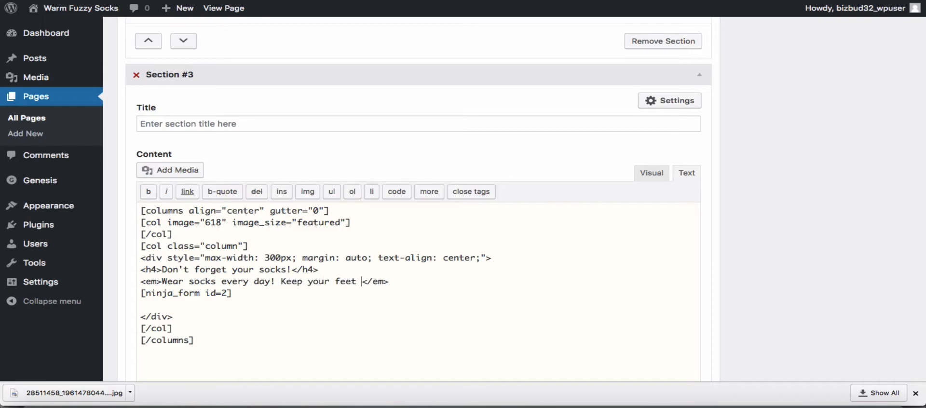
type("warm and show off your")
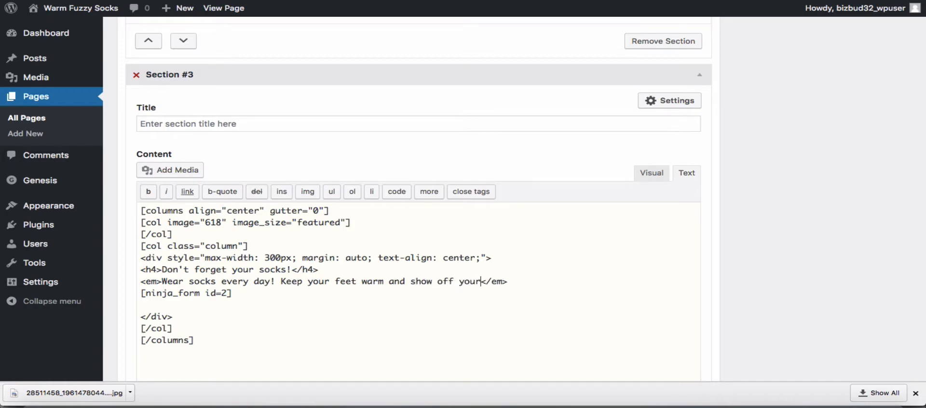
type("style to")
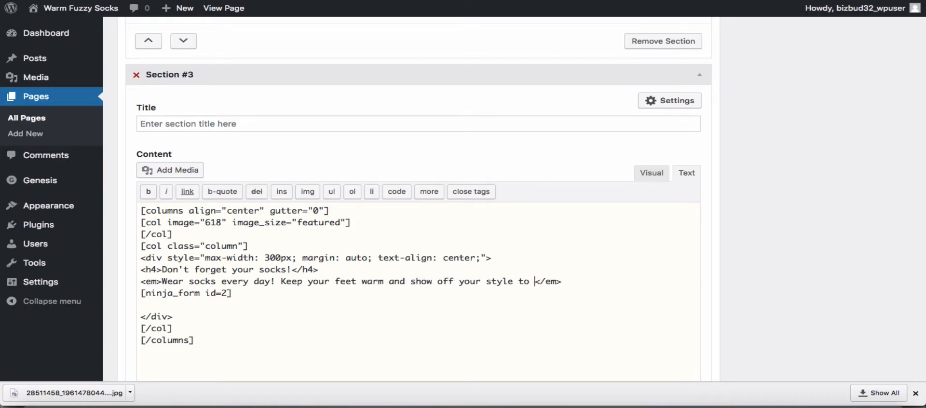
type("your friends")
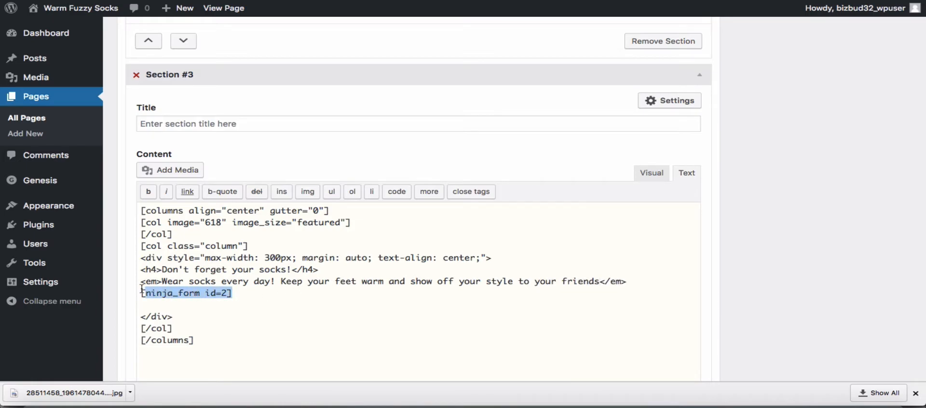
key("Delete")
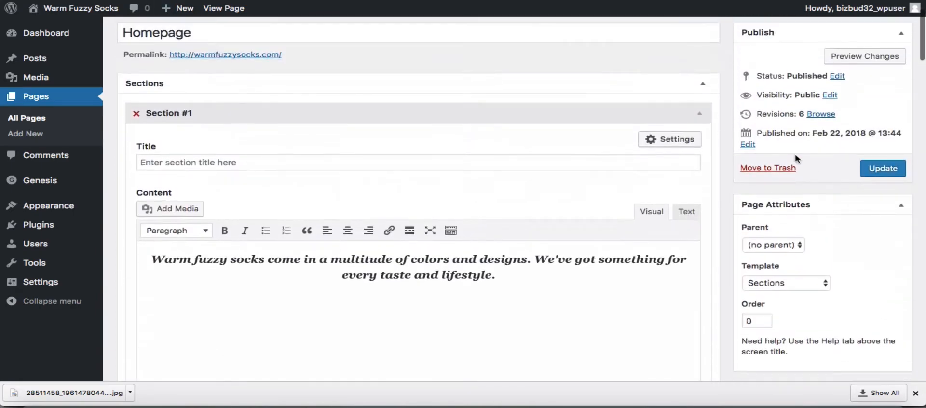
- Update the Homepage and view the live "Don't forget your socks!" section beside a grey placeholder
left_click(882, 169)
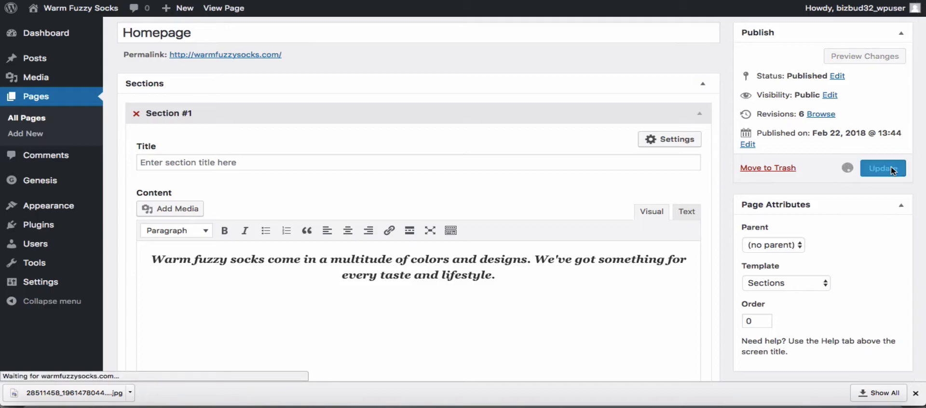
left_click(882, 167)
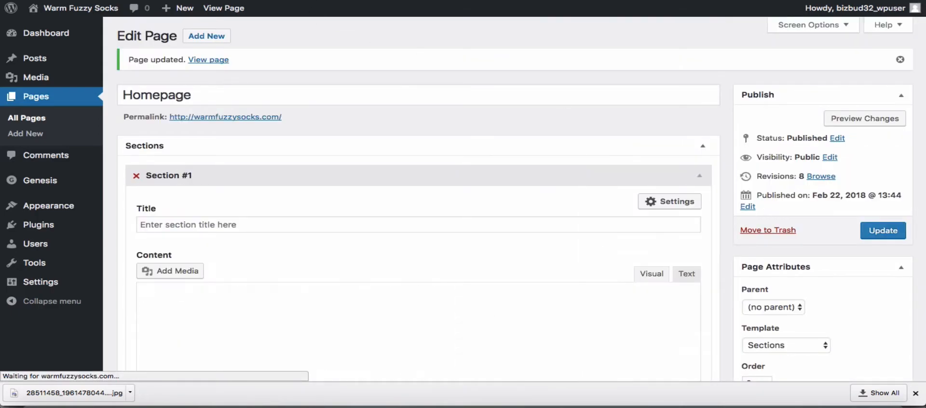
left_click(208, 60)
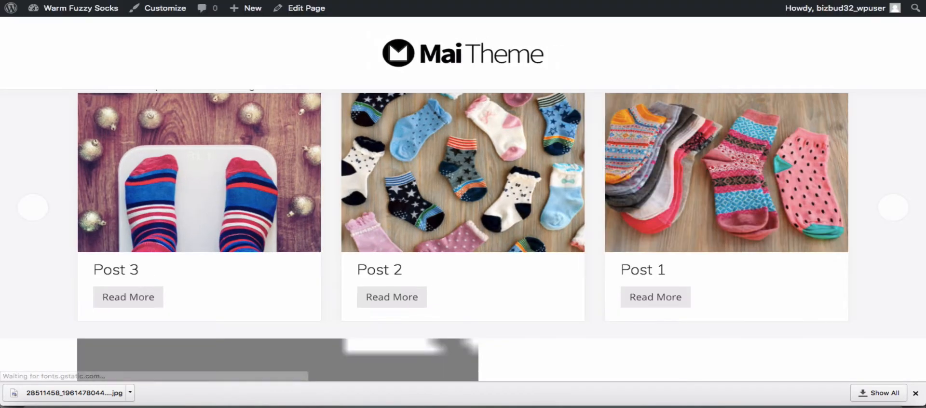
scroll("down", 3)
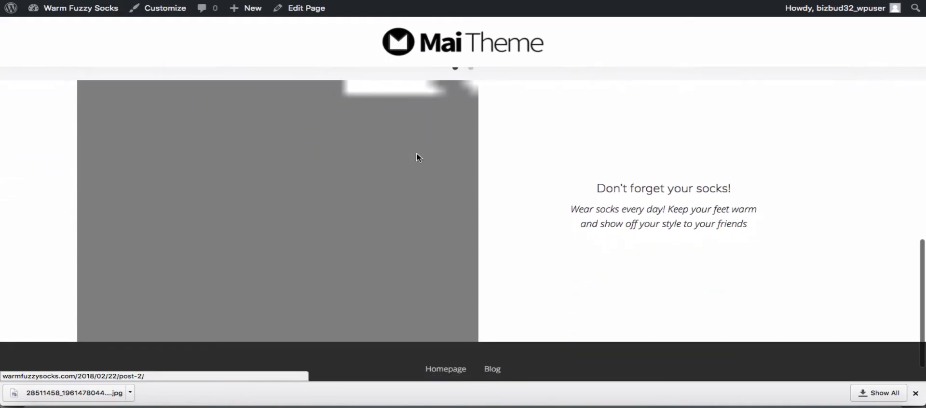
mouse_move(315, 211)
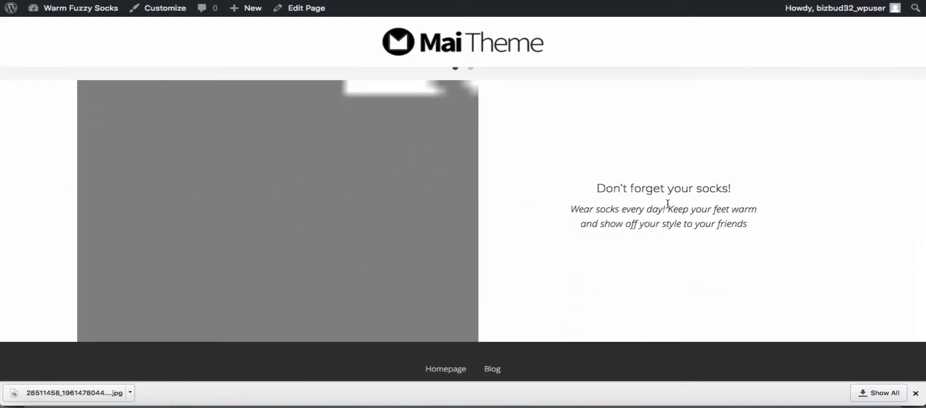
mouse_move(543, 219)
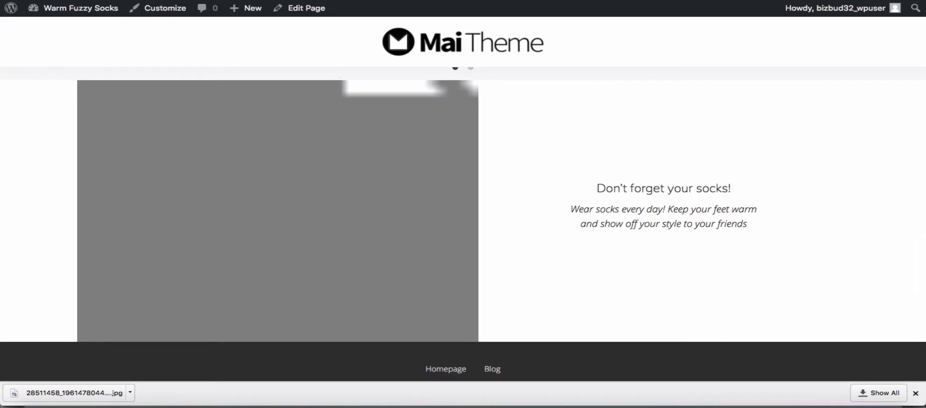
left_click(306, 8)
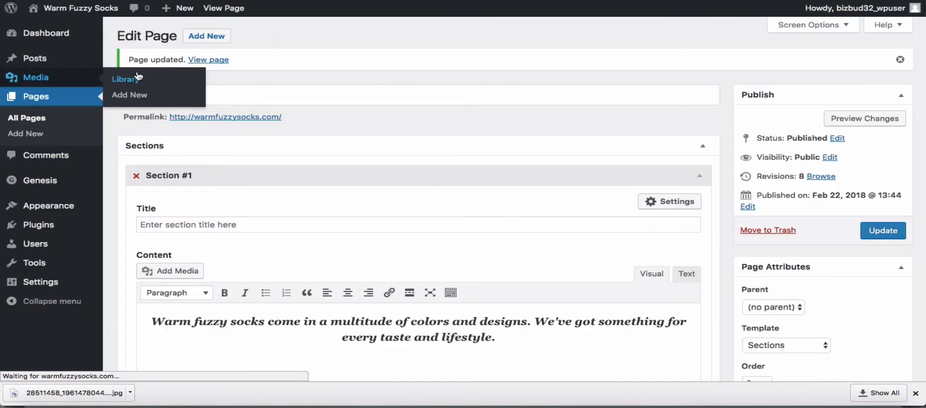
- View the pink-and-grey socks photo's attachment details in the Media Library, then close them
left_click(124, 78)
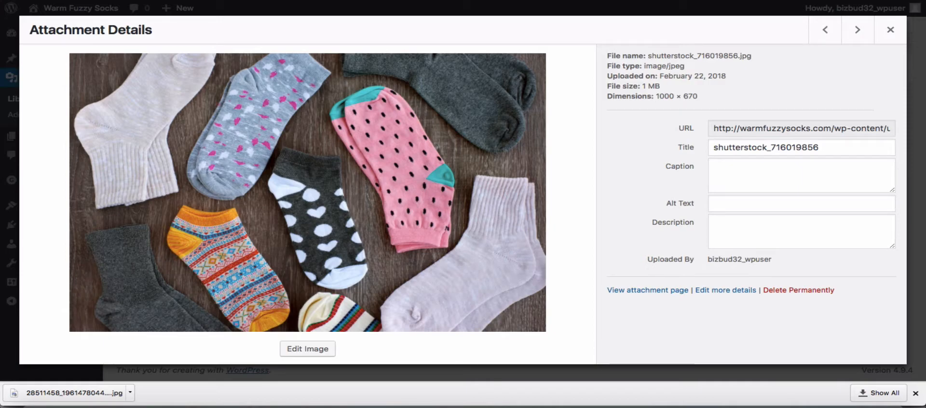
left_click(890, 29)
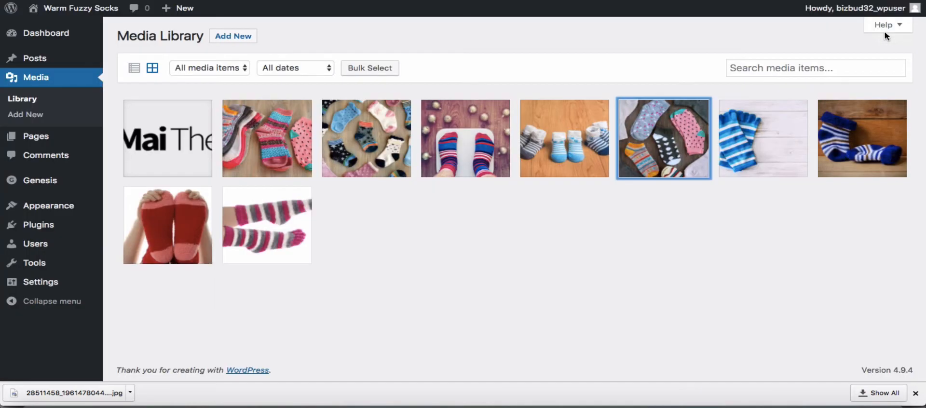
mouse_move(36, 136)
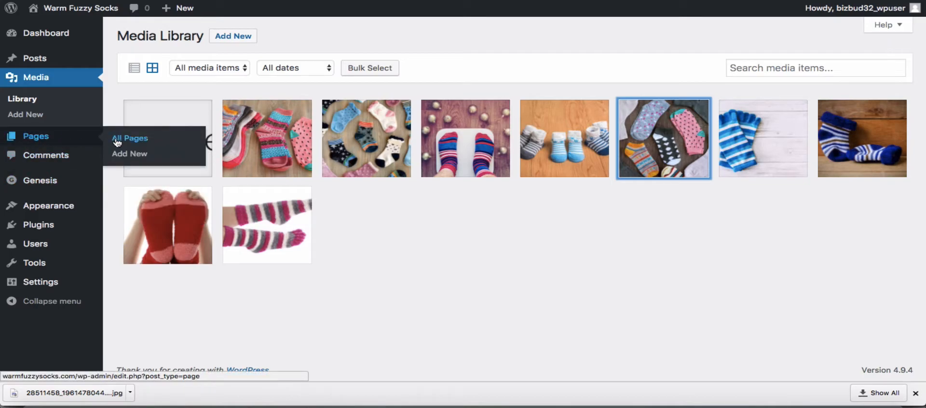
- Change Section #3's image ID from 618 to 50, check its settings, and update the Homepage
left_click(130, 138)
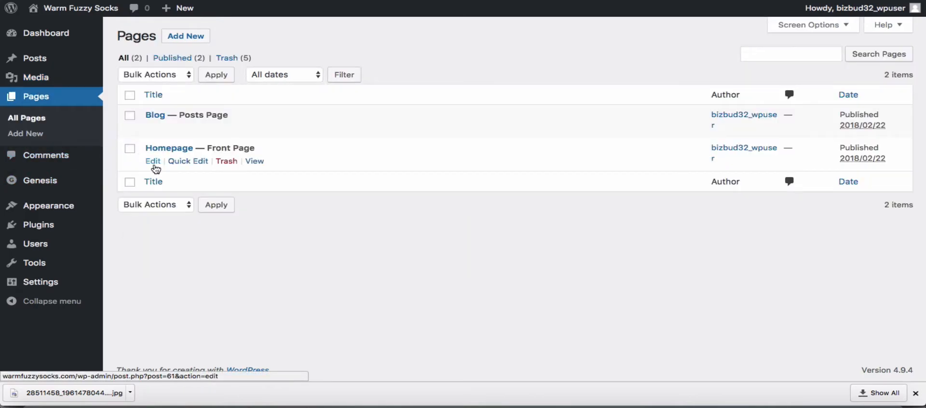
left_click(152, 161)
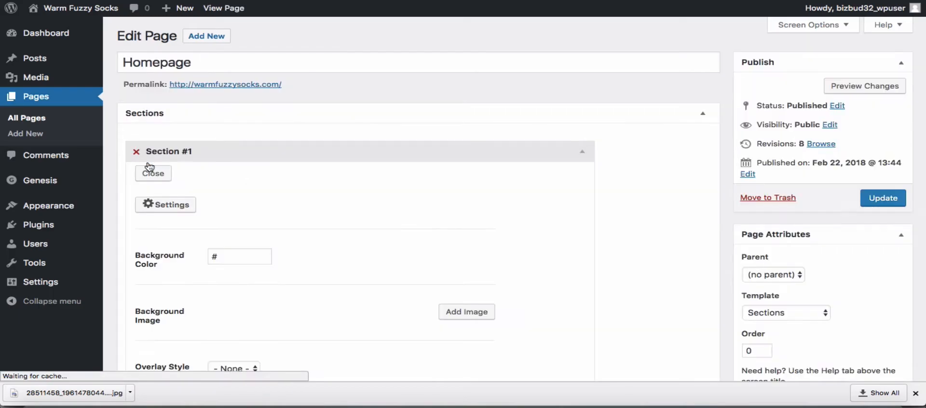
scroll("down", 3)
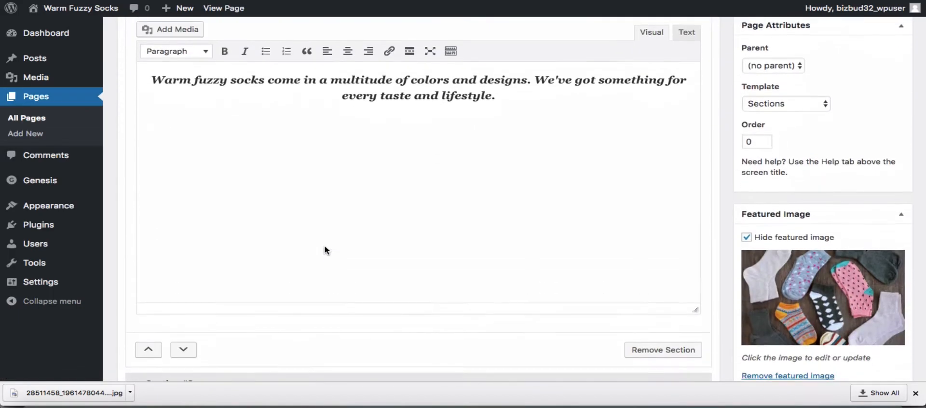
scroll("down", 3)
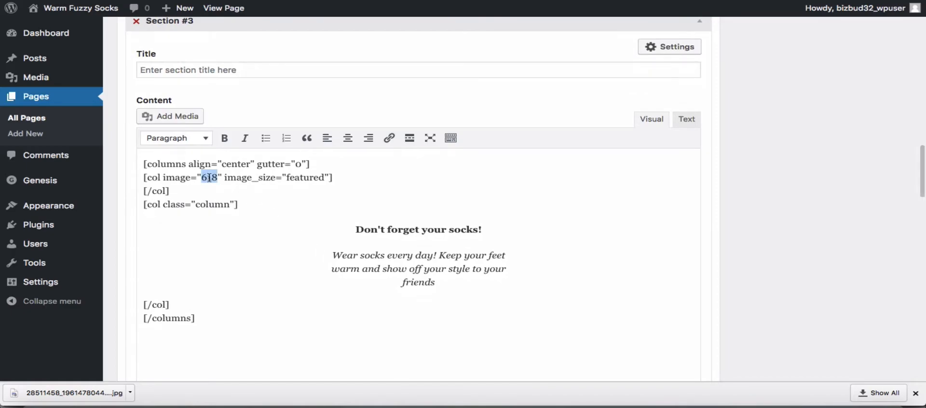
type("50")
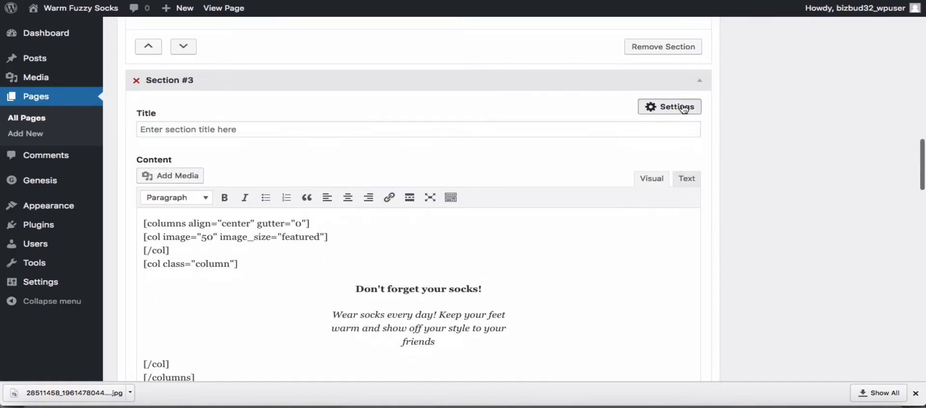
left_click(668, 107)
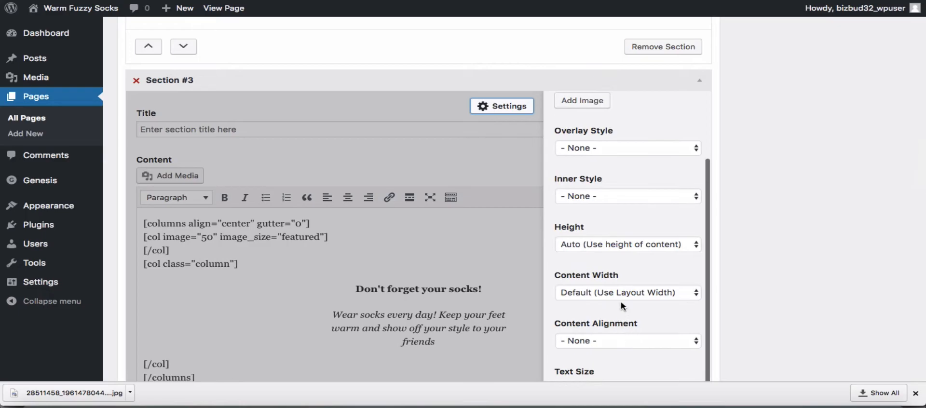
left_click(626, 292)
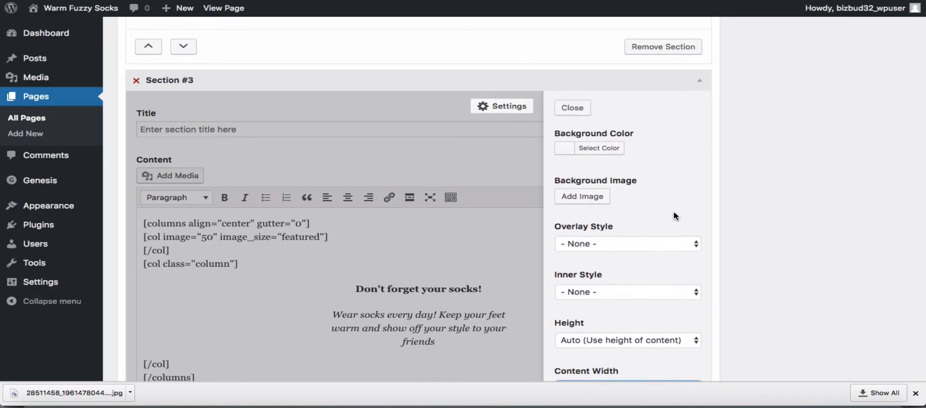
left_click(571, 107)
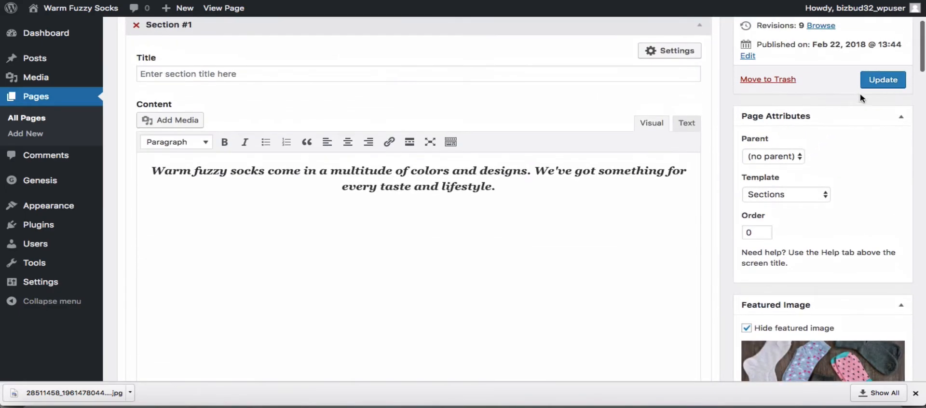
left_click(882, 79)
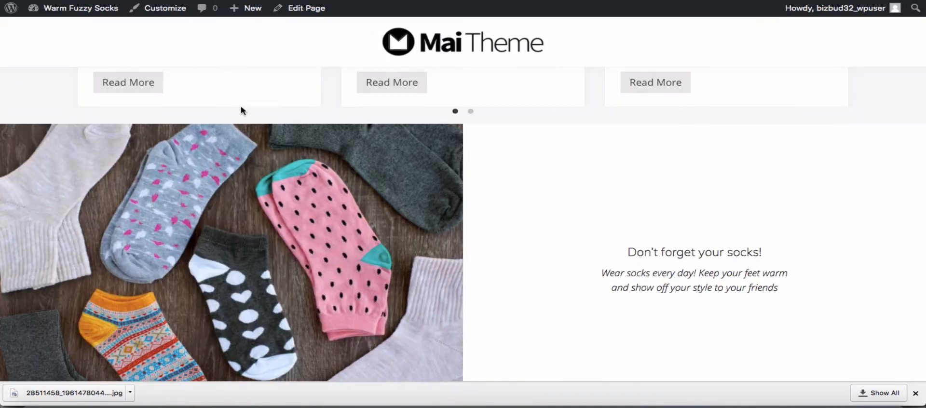
mouse_move(582, 291)
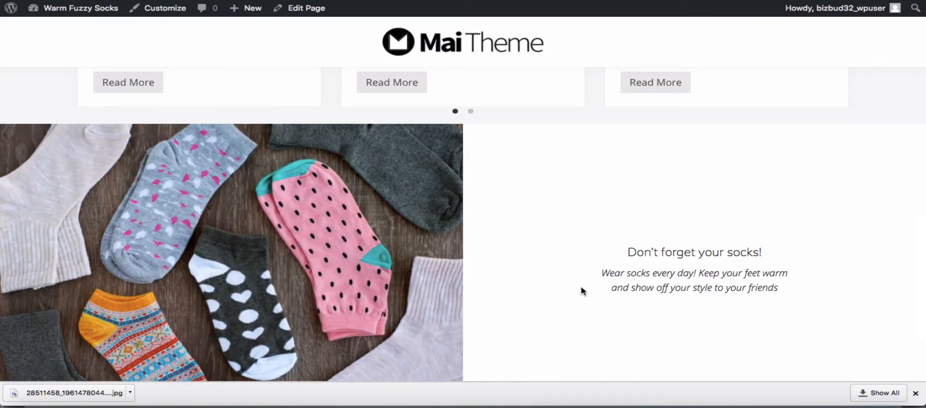
- Scroll down the homepage past the socks photo and quote section
scroll("down", 3)
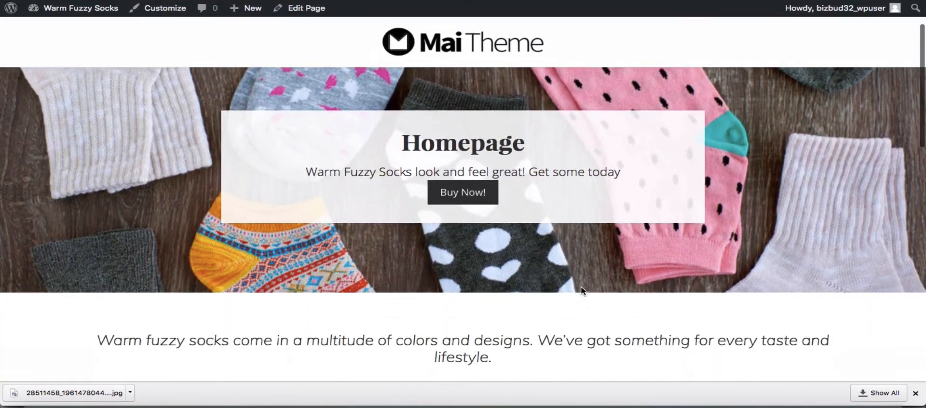
scroll("down", 3)
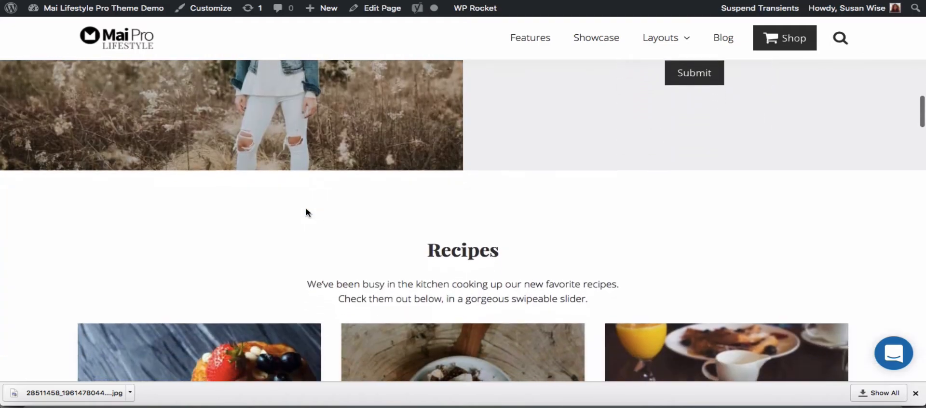
- Advance the demo's recipe slider and scroll to the 'Unlock Your True Potential' light-box banner
scroll("down", 3)
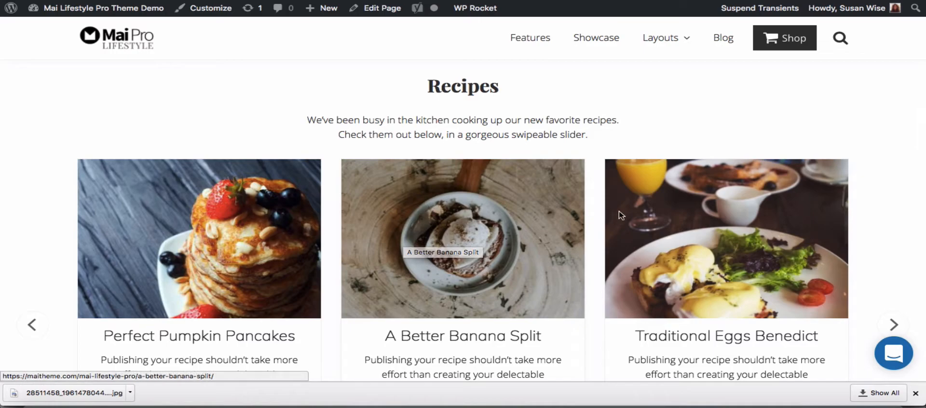
mouse_move(521, 169)
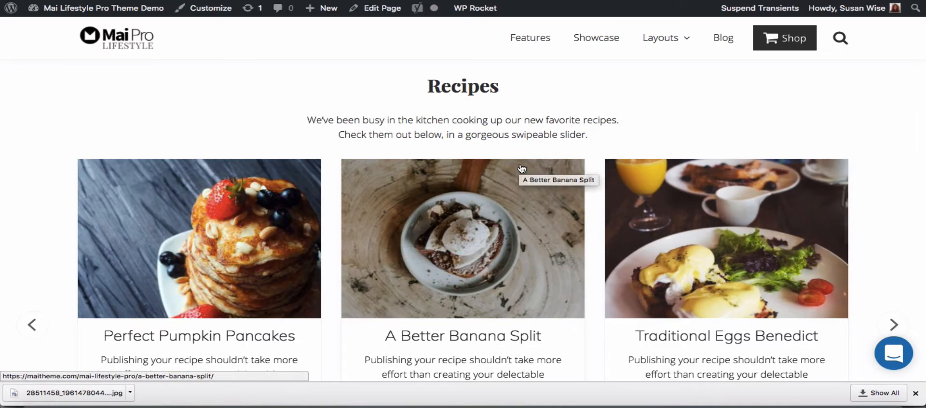
mouse_move(570, 193)
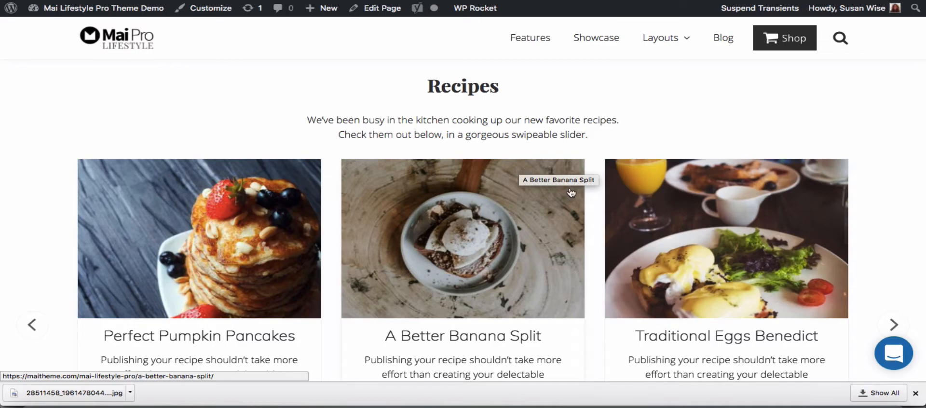
scroll("down", 3)
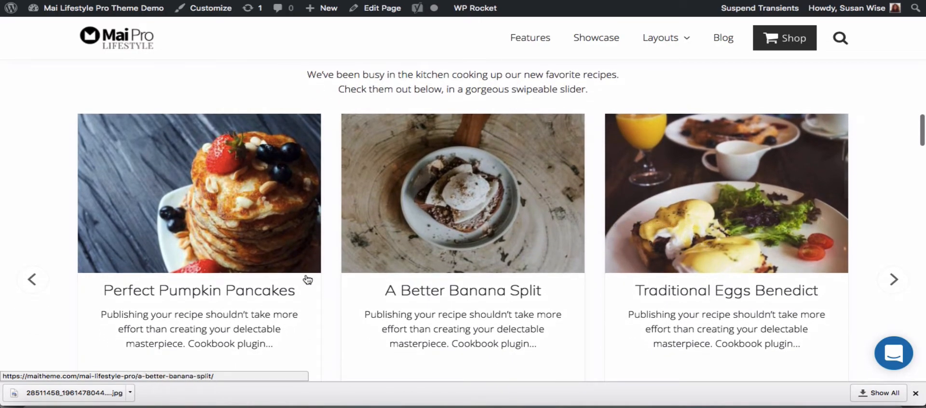
mouse_move(885, 265)
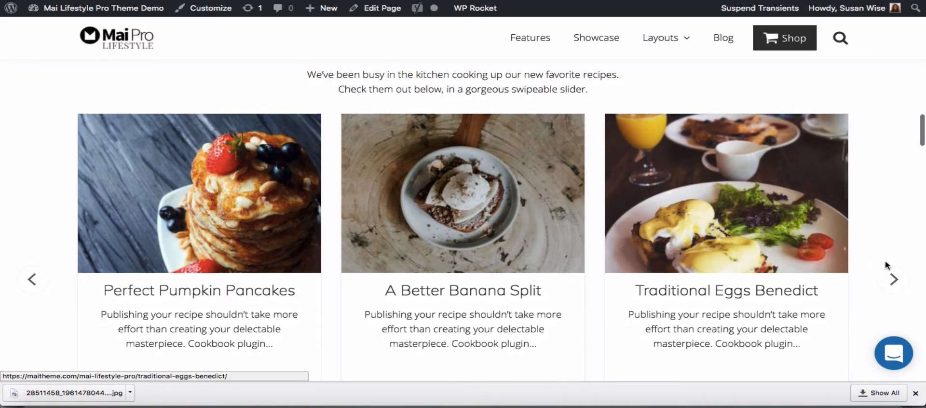
left_click(893, 279)
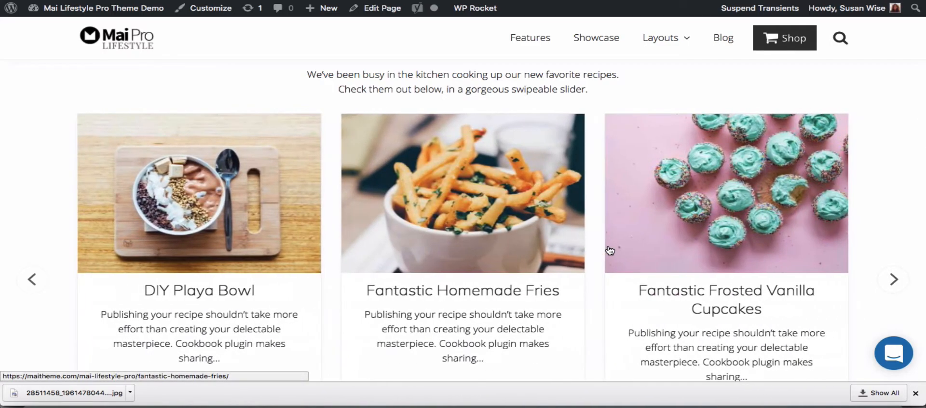
scroll("down", 3)
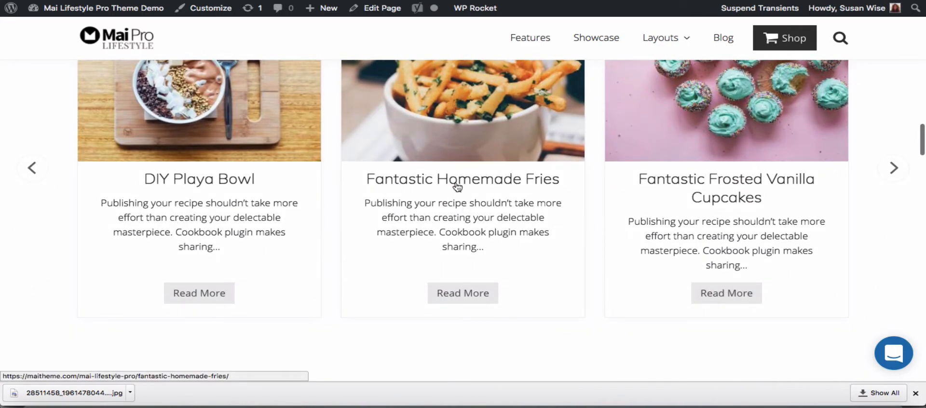
scroll("down", 3)
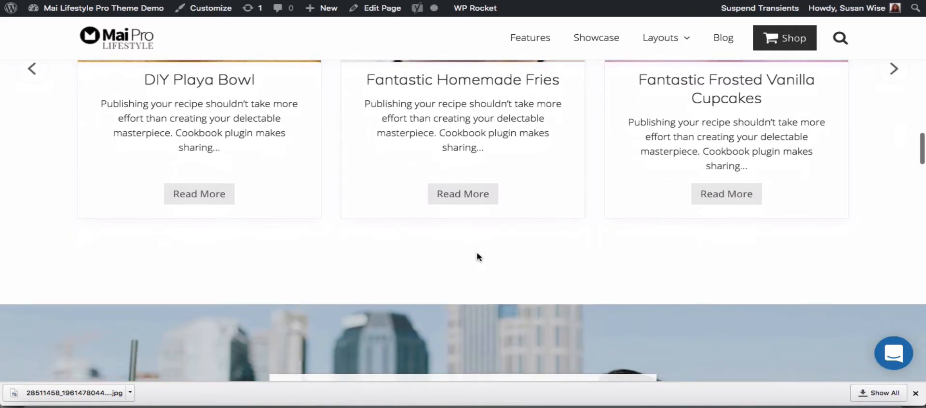
scroll("down", 3)
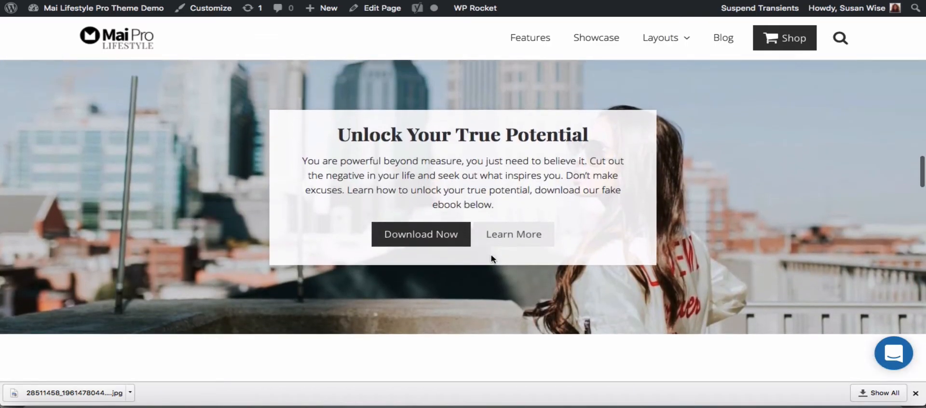
mouse_move(571, 108)
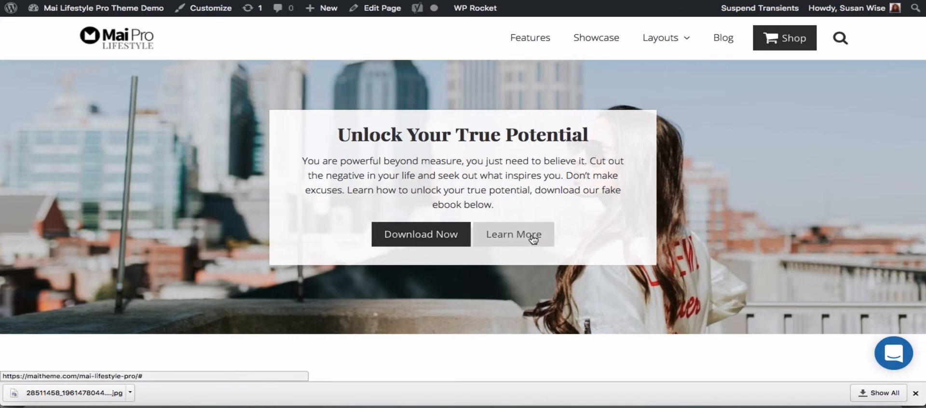
mouse_move(503, 193)
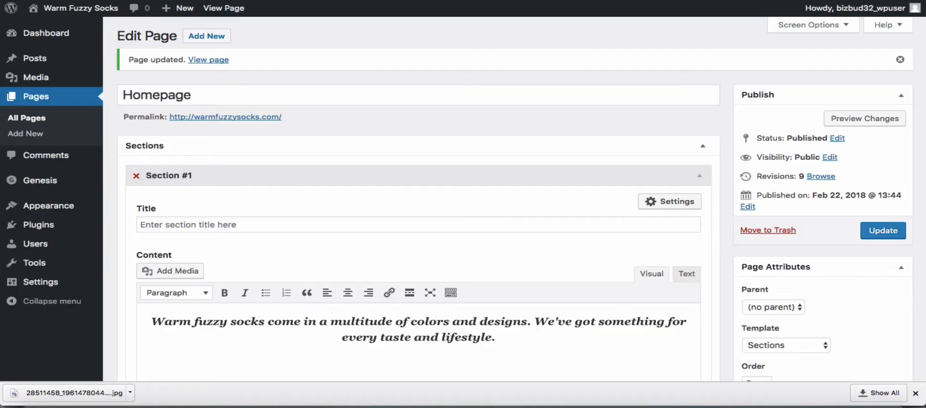
- Create empty Section #4 at the bottom of the Homepage editor and open its Settings panel
scroll("down", 3)
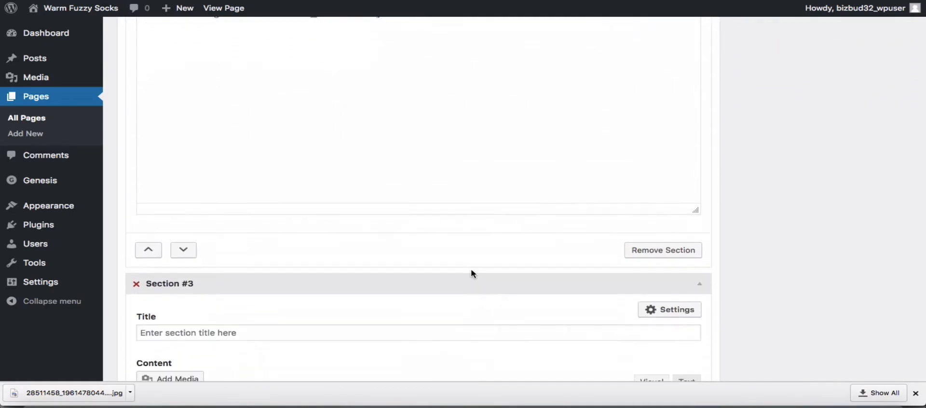
scroll("down", 3)
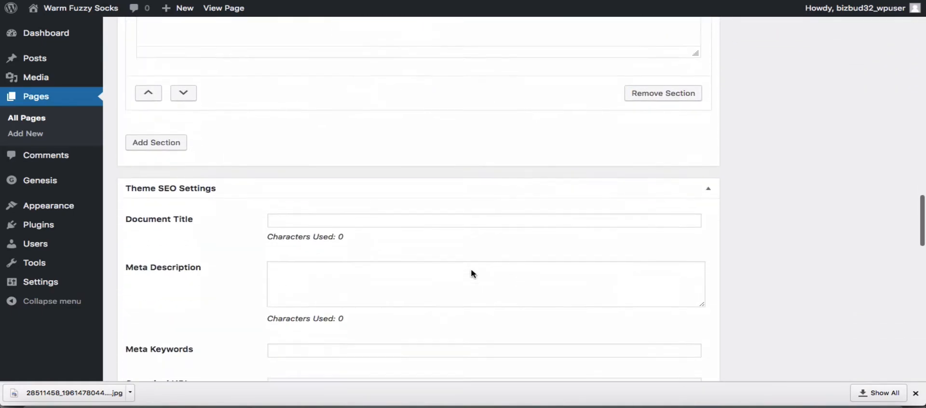
left_click(156, 143)
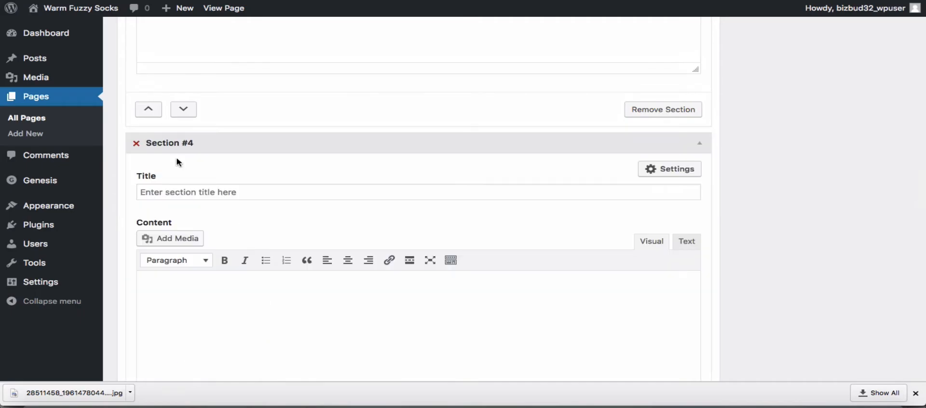
scroll("down", 3)
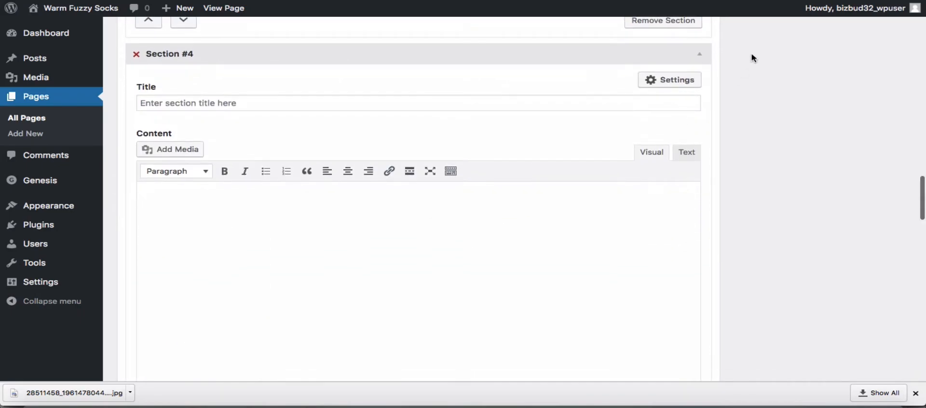
left_click(668, 80)
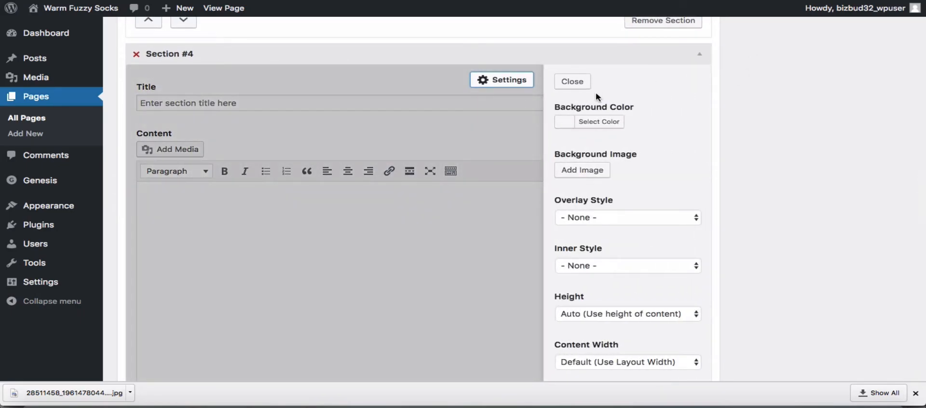
- Set the colourful patterned socks photo from the Media Library as Section #4's background
left_click(581, 170)
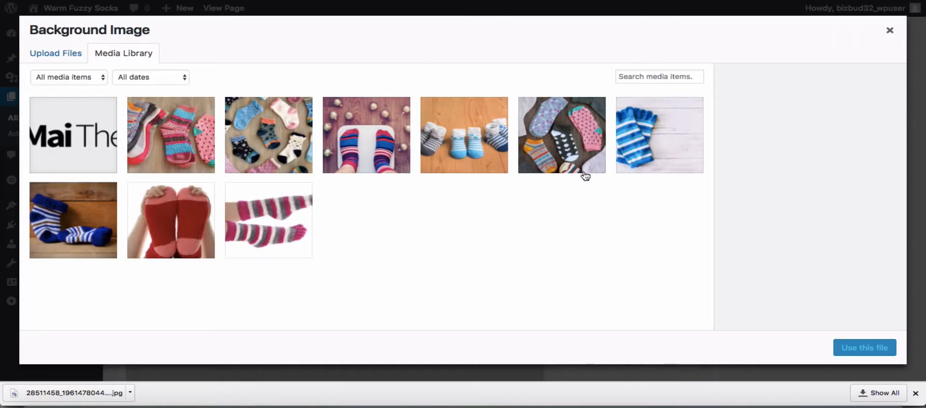
left_click(268, 135)
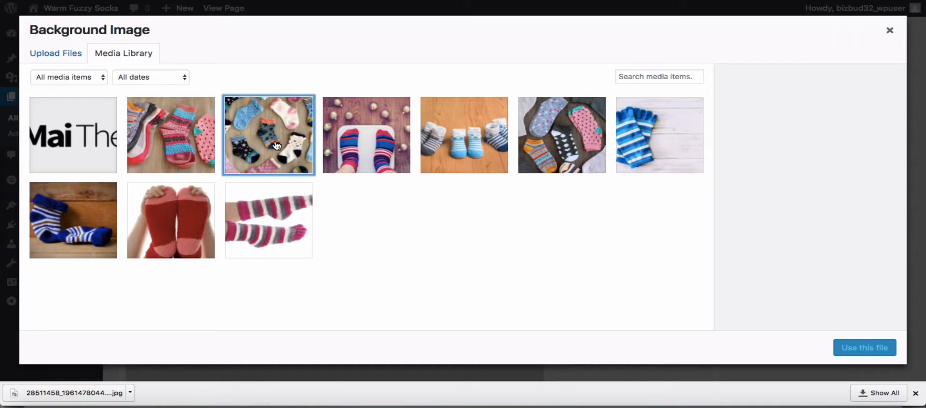
left_click(268, 134)
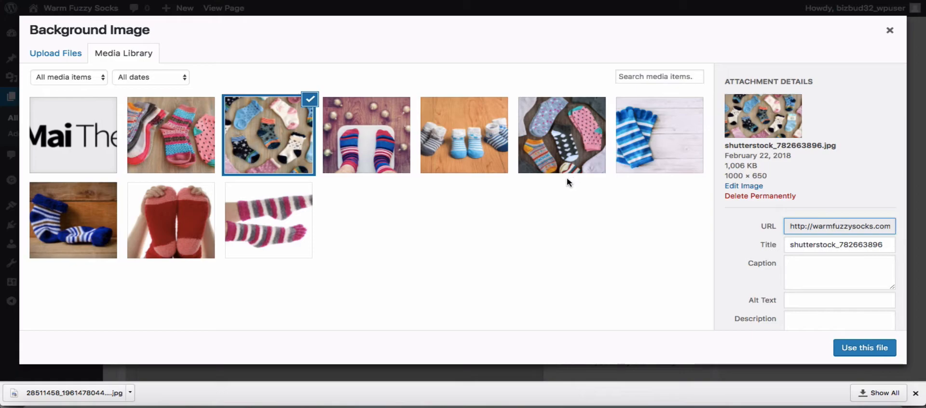
mouse_move(298, 139)
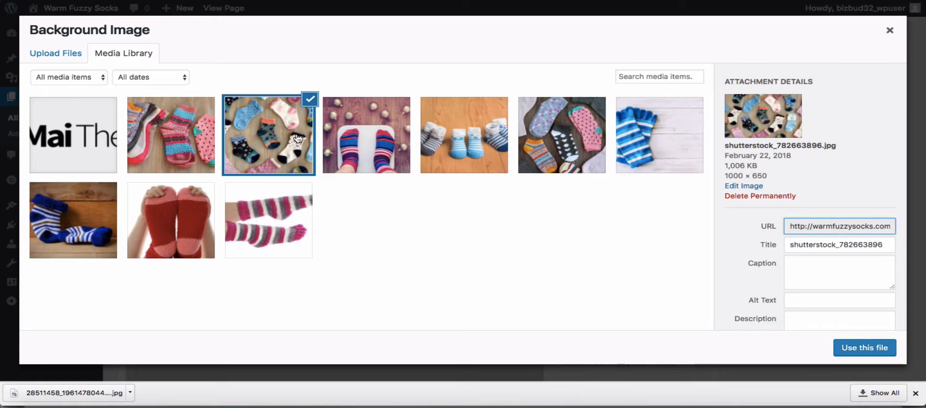
left_click(171, 135)
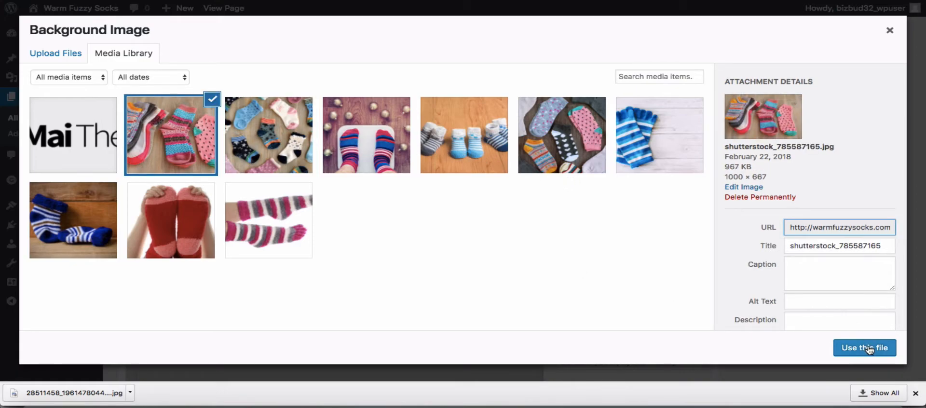
left_click(864, 347)
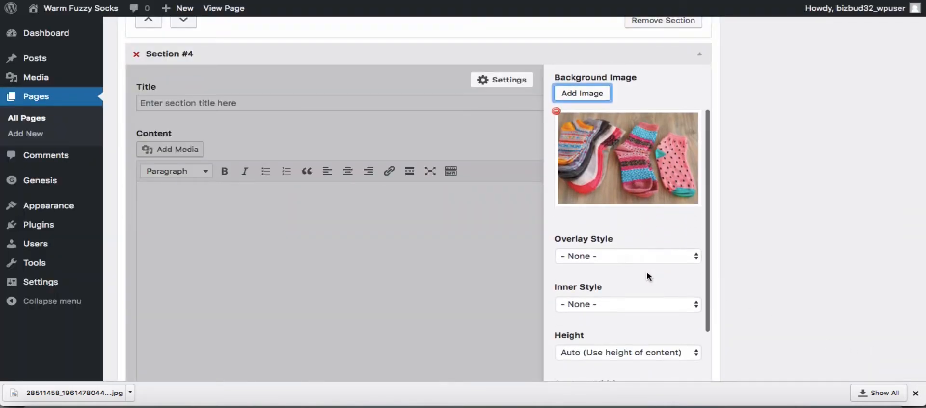
- Set Section #4 to Light Box inner style, Center alignment and Large text, then close settings
scroll("down", 3)
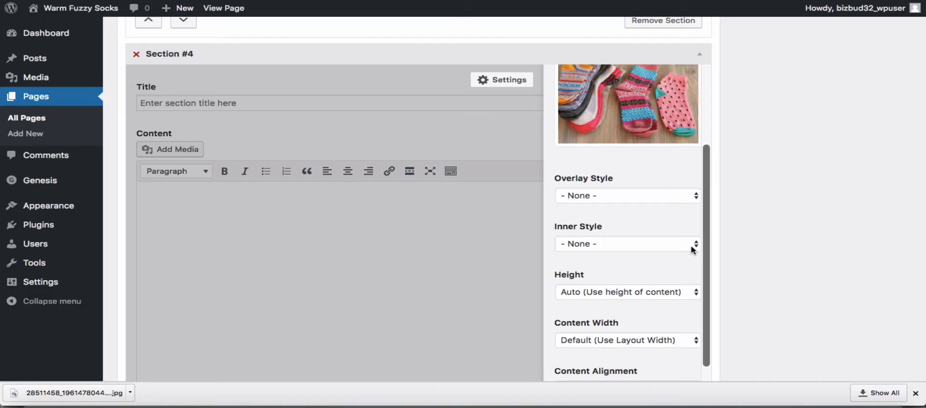
left_click(626, 243)
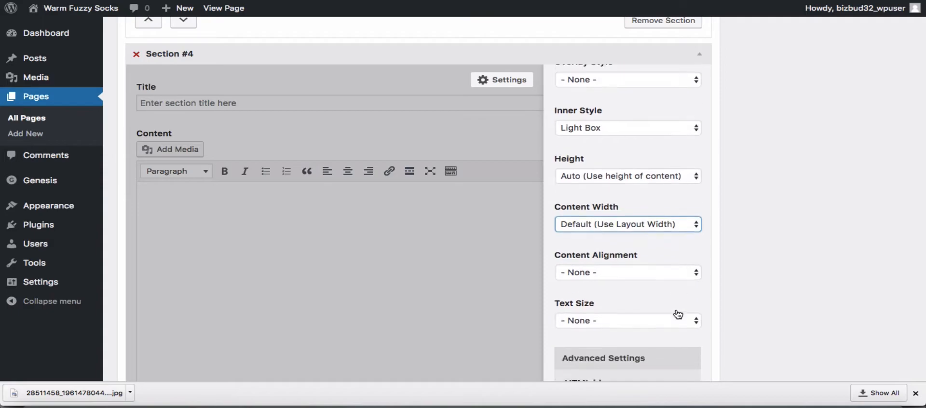
left_click(627, 272)
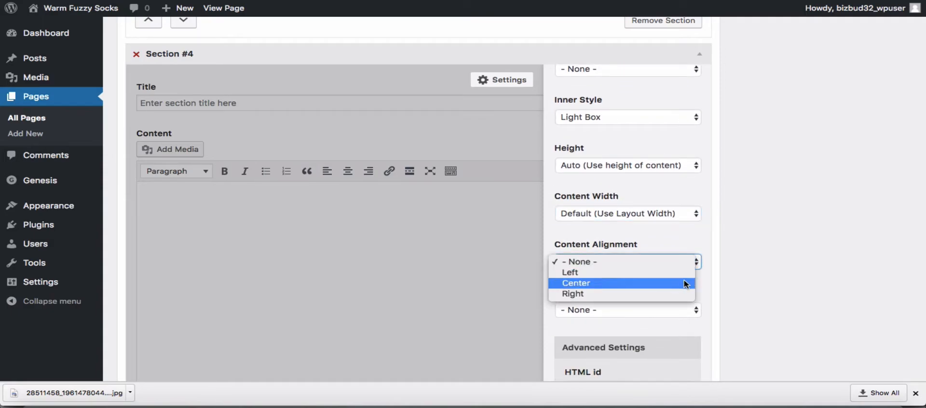
left_click(575, 282)
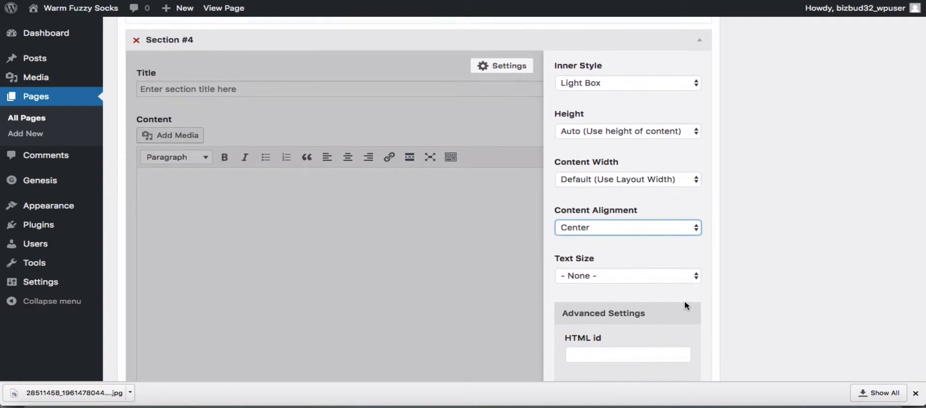
left_click(627, 275)
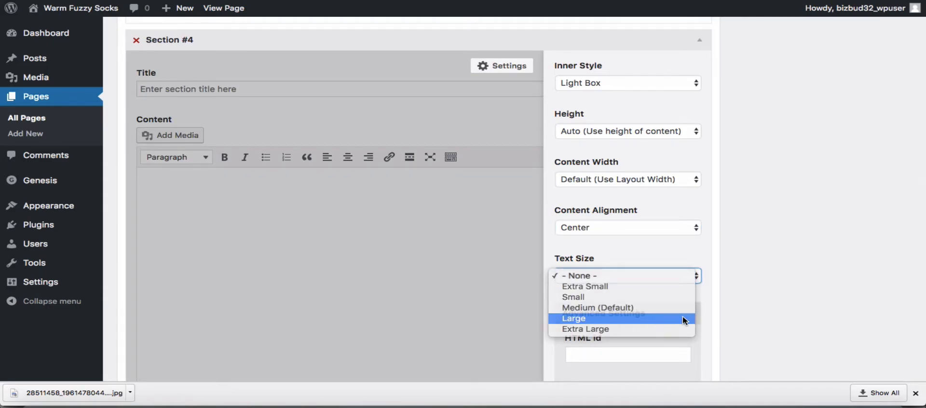
left_click(574, 318)
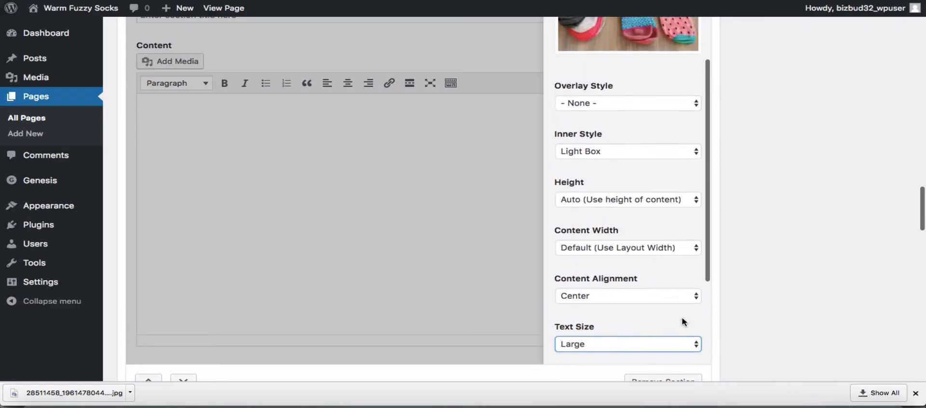
scroll("down", 3)
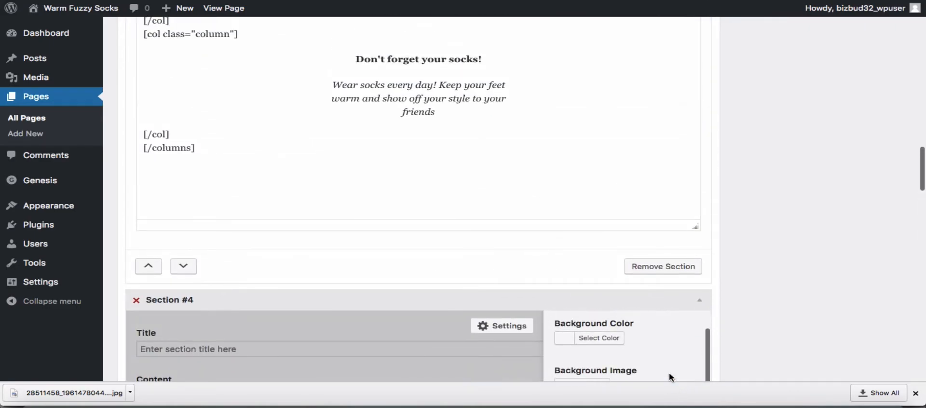
scroll("down", 3)
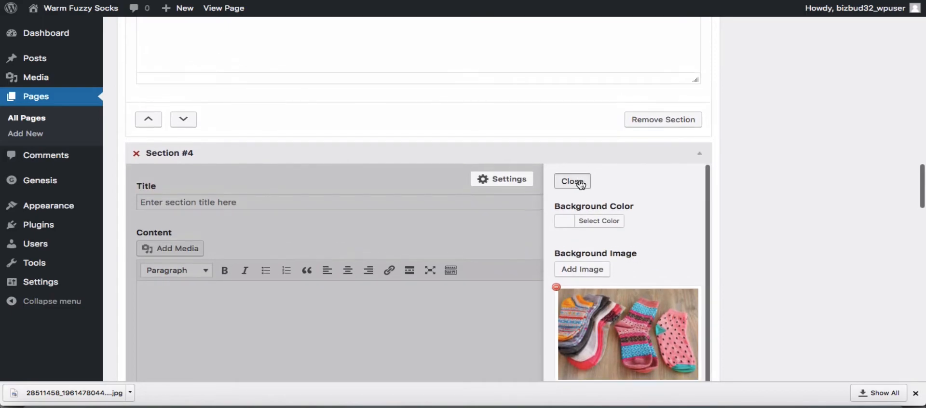
left_click(571, 181)
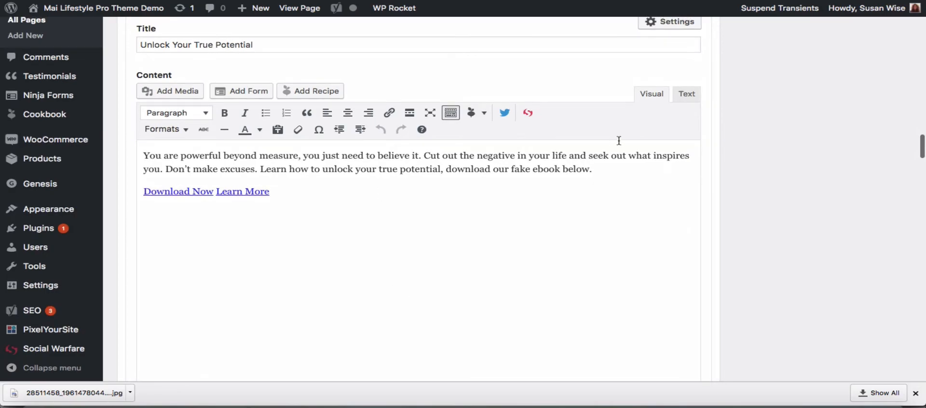
- Switch the demo's Unlock Your True Potential section editor to the Text tab's raw HTML
left_click(686, 93)
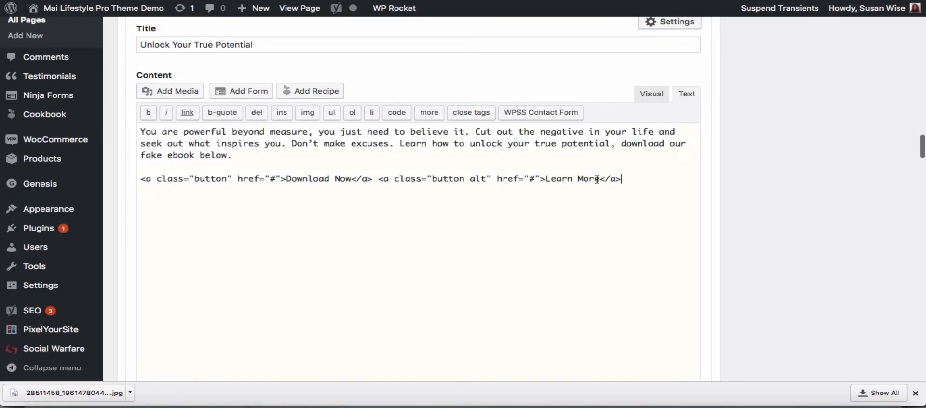
mouse_move(55, 139)
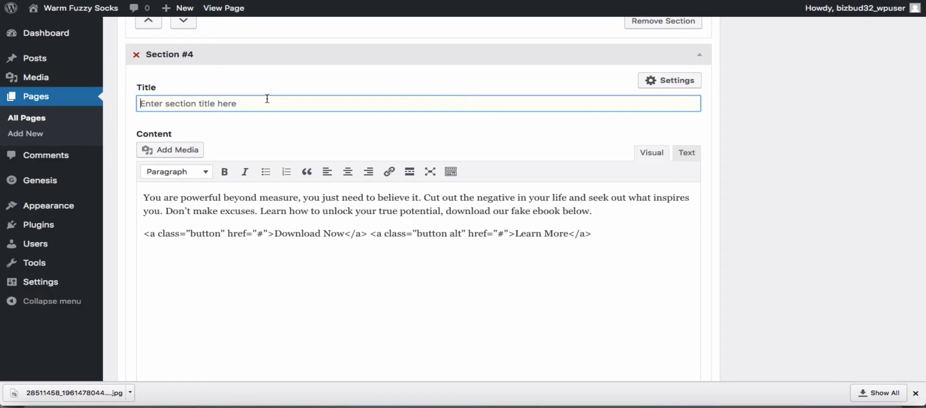
- Title Section #4 'Unlock your feet with warm fuzzy socks!', add the button link code, and adjust its style
type("Unlock your feet with wamr")
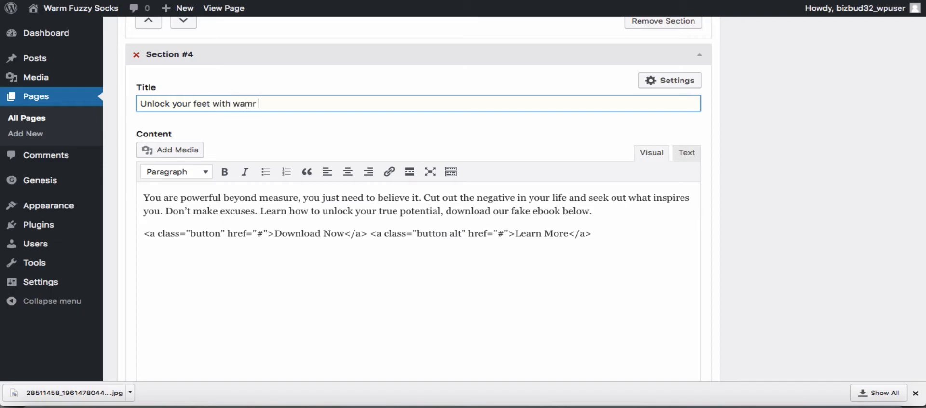
type("arm fuzzy socks!")
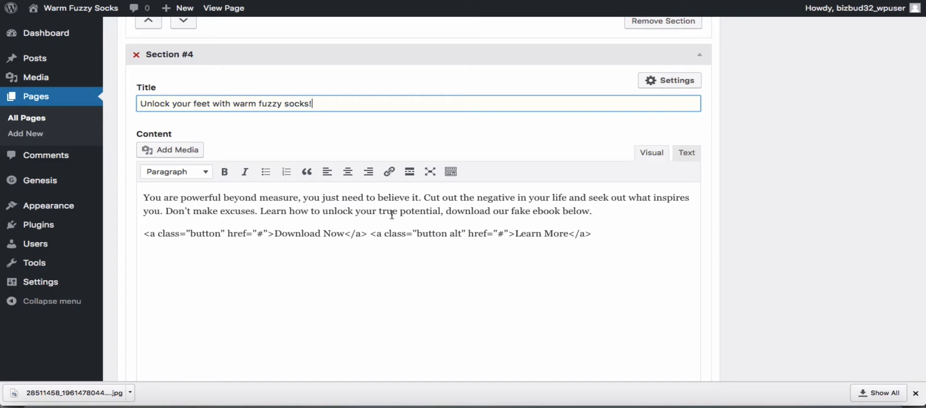
mouse_move(543, 225)
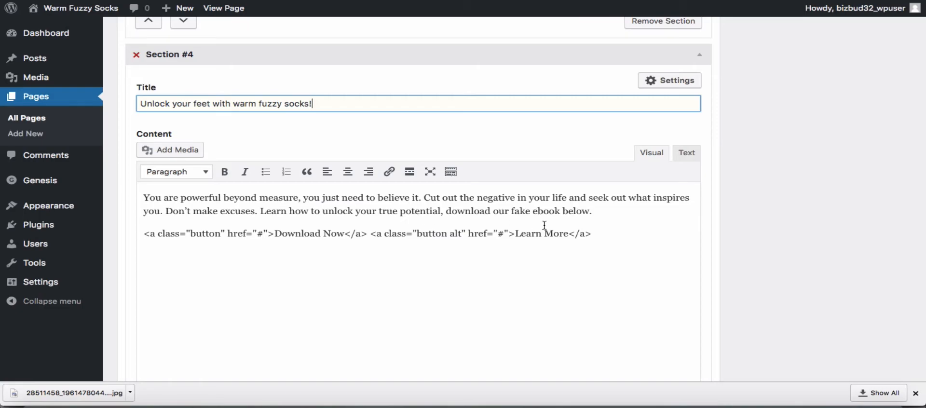
mouse_move(145, 234)
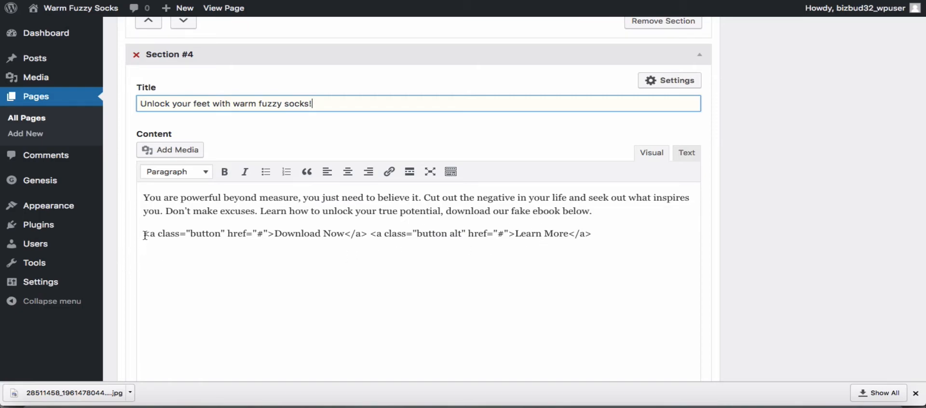
left_click_drag(142, 233, 318, 233)
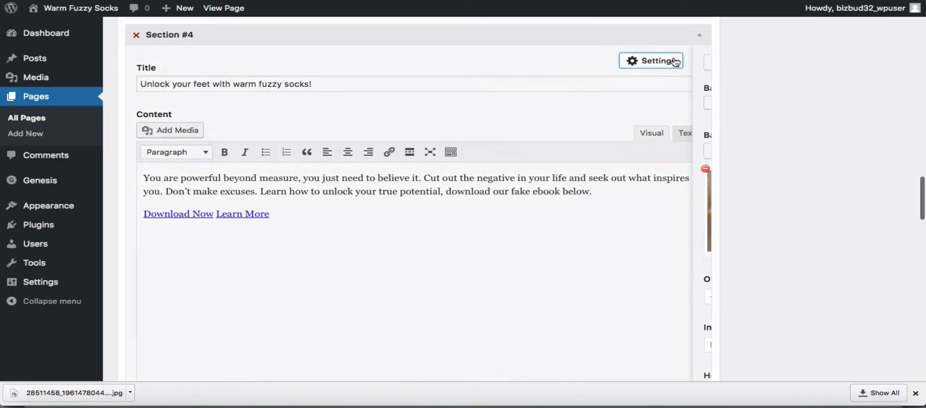
left_click(651, 61)
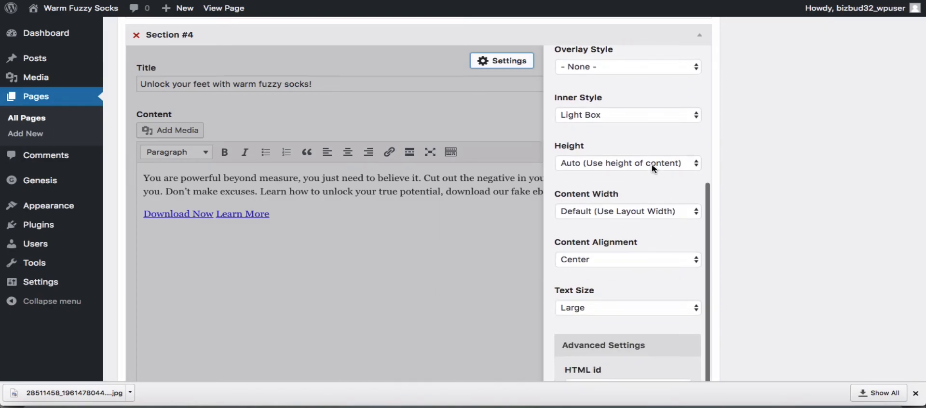
left_click(627, 163)
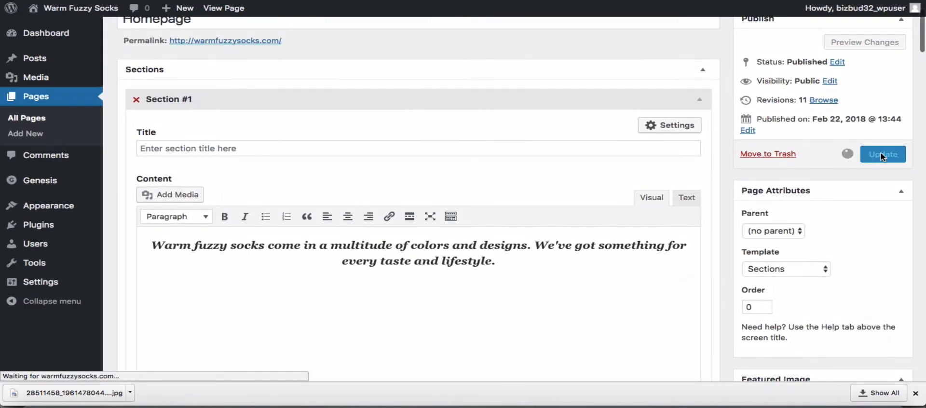
- Update the homepage and scroll the live page to check the light box socks section
left_click(882, 154)
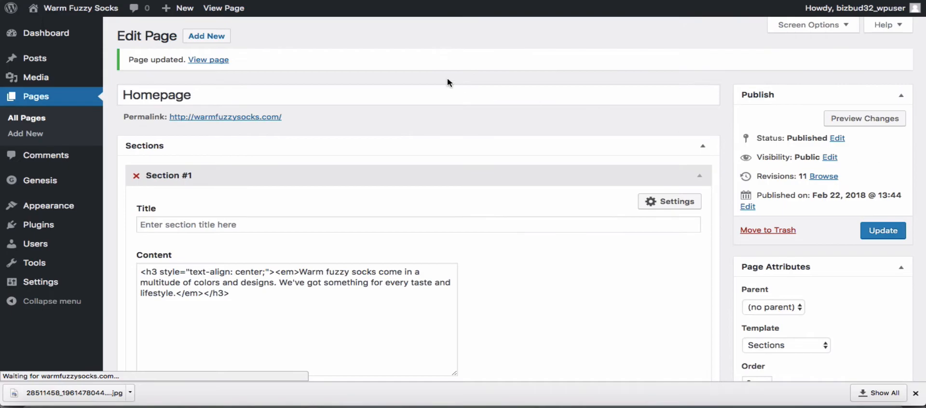
left_click(208, 60)
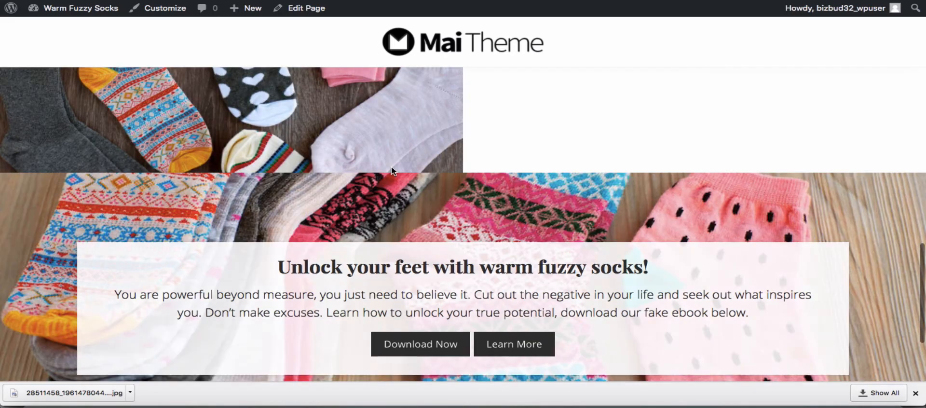
scroll("down", 3)
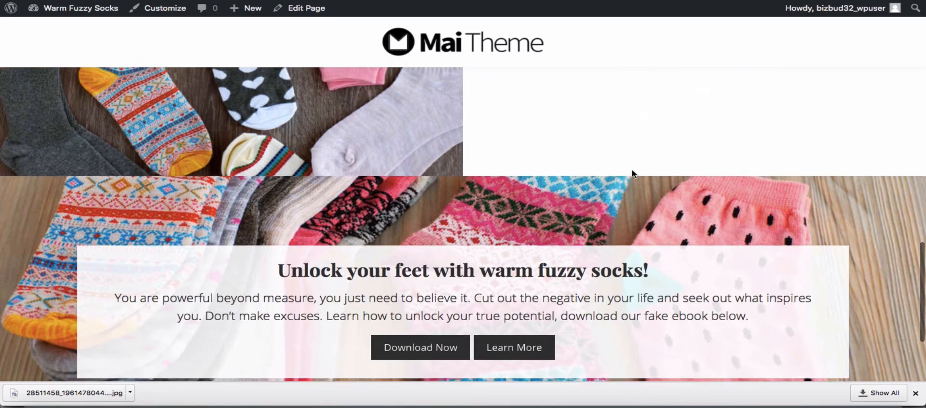
scroll("down", 3)
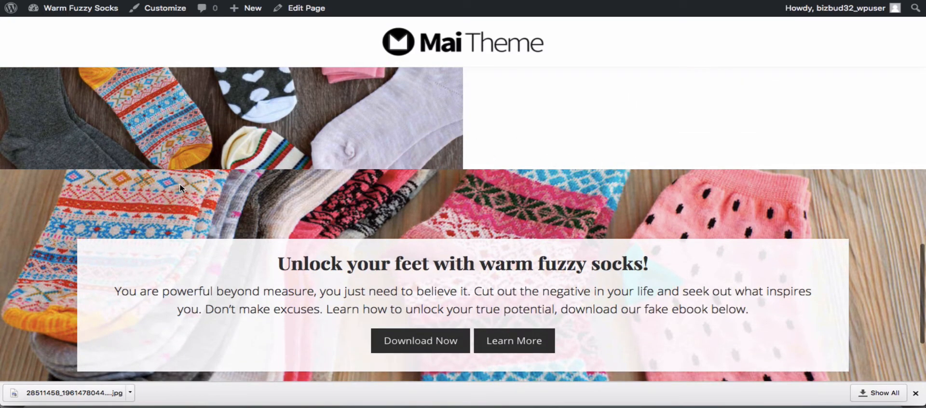
mouse_move(419, 177)
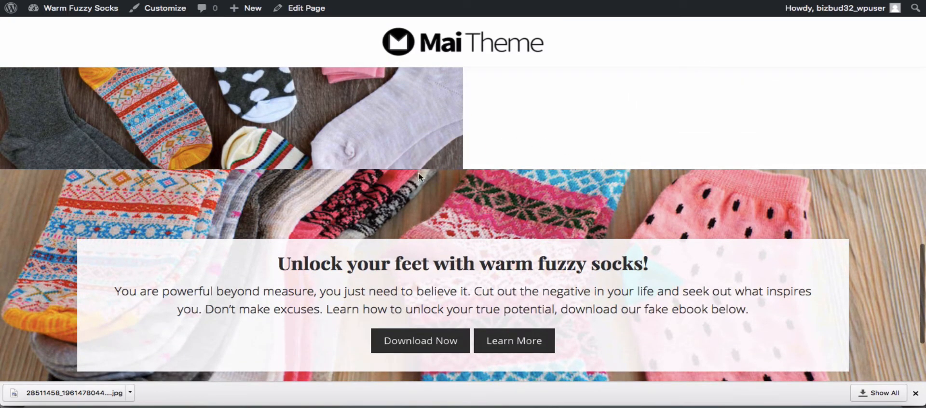
scroll("up", 3)
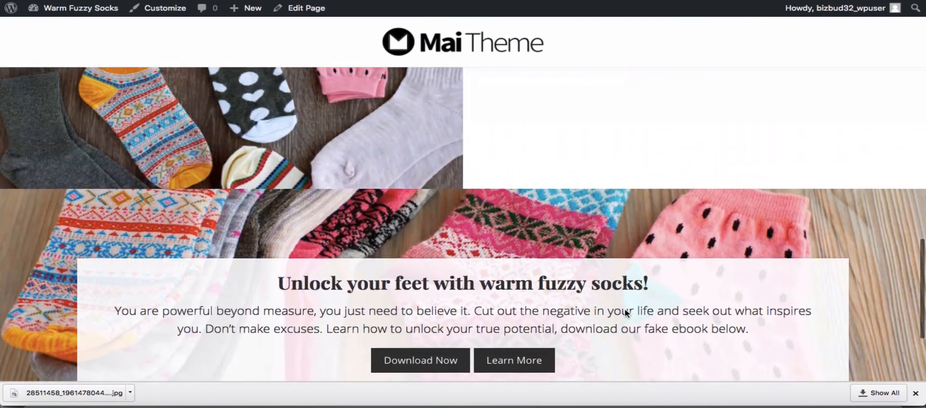
scroll("down", 3)
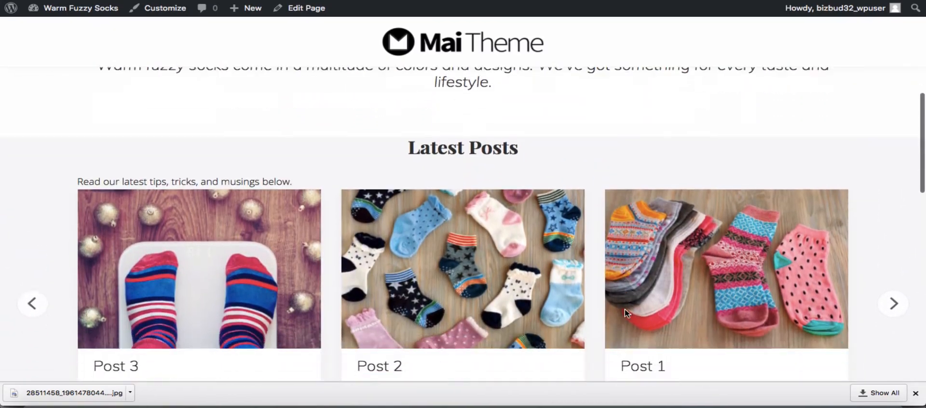
scroll("down", 3)
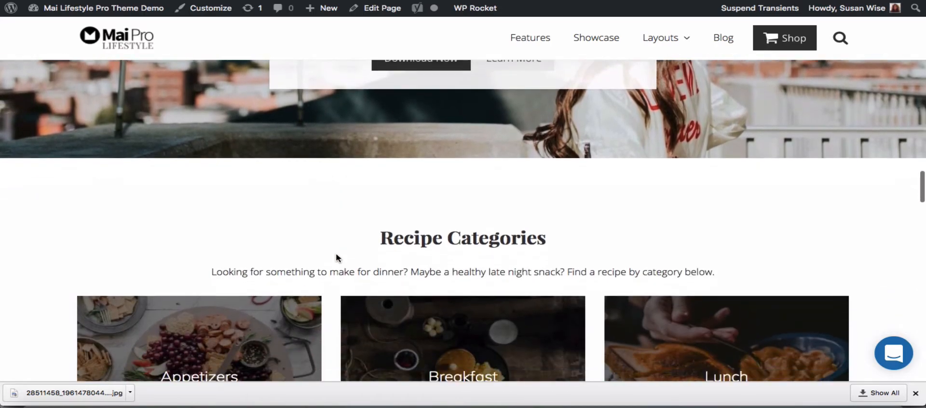
- Scroll the Mai Lifestyle Pro demo past Recipe Categories, Our Products and Testimonials to the footer
scroll("down", 3)
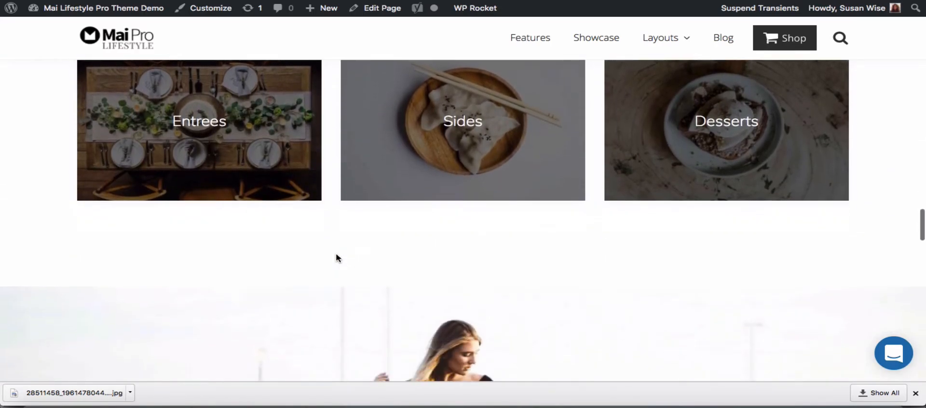
scroll("down", 3)
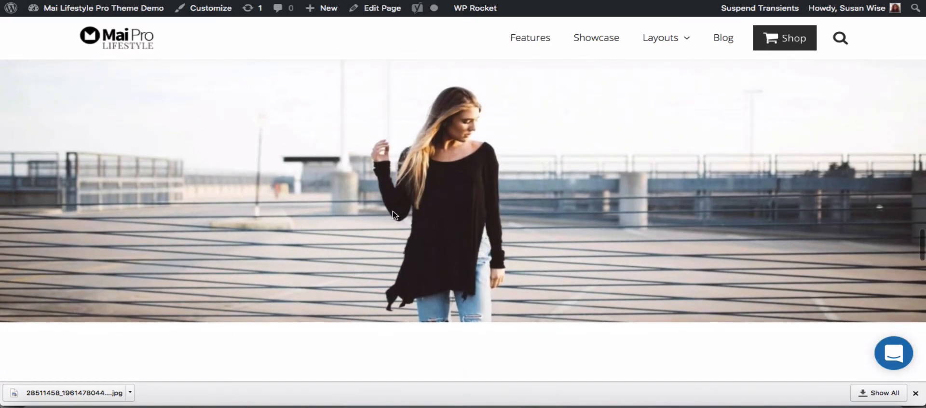
scroll("down", 3)
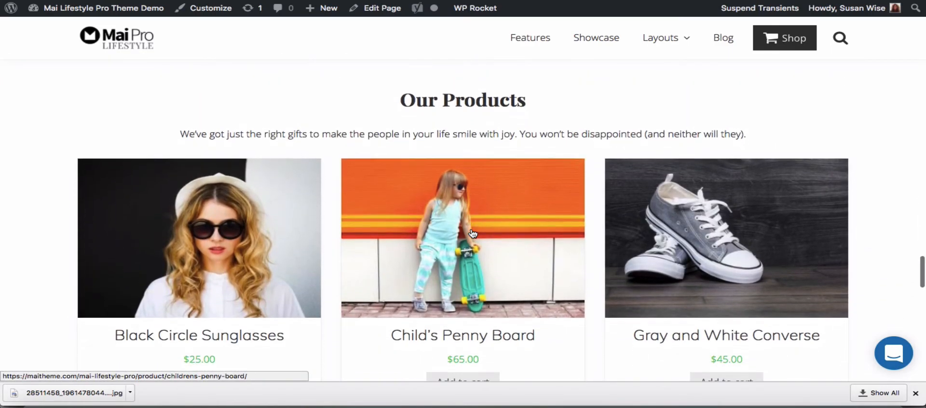
mouse_move(472, 235)
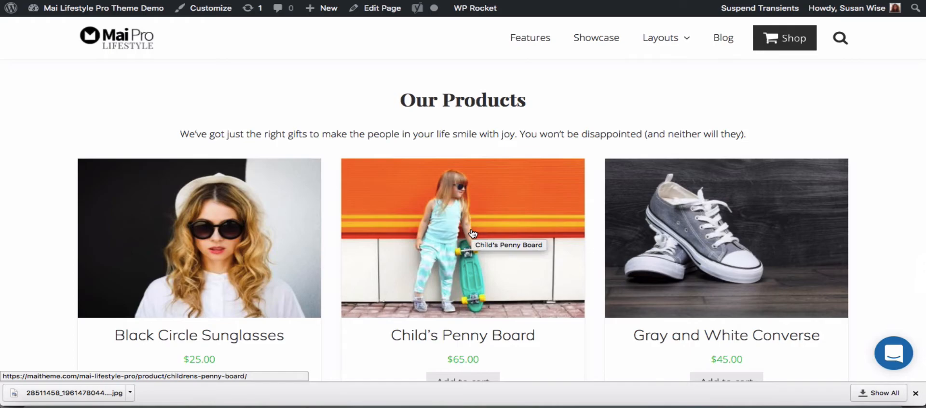
mouse_move(506, 241)
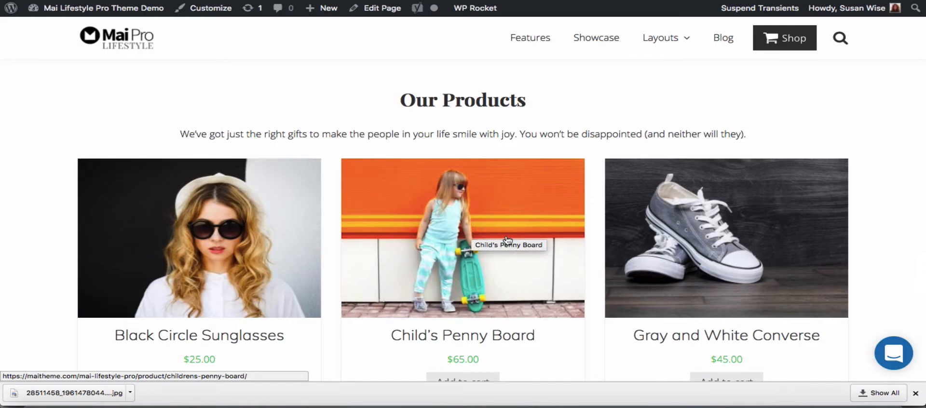
scroll("down", 3)
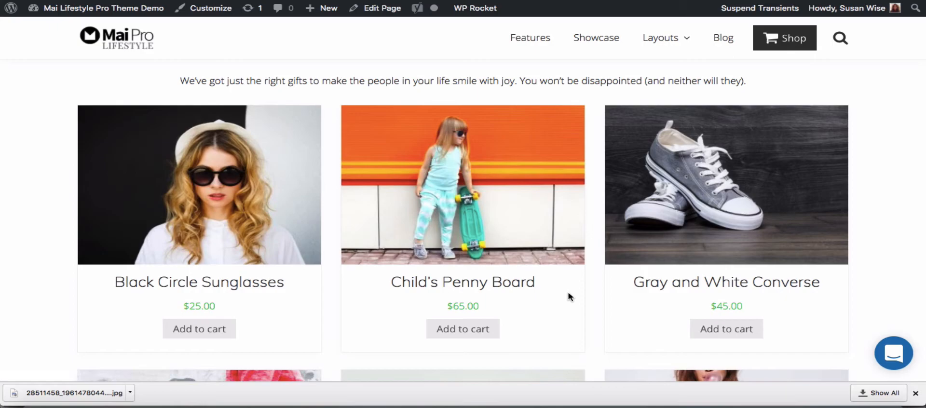
scroll("down", 3)
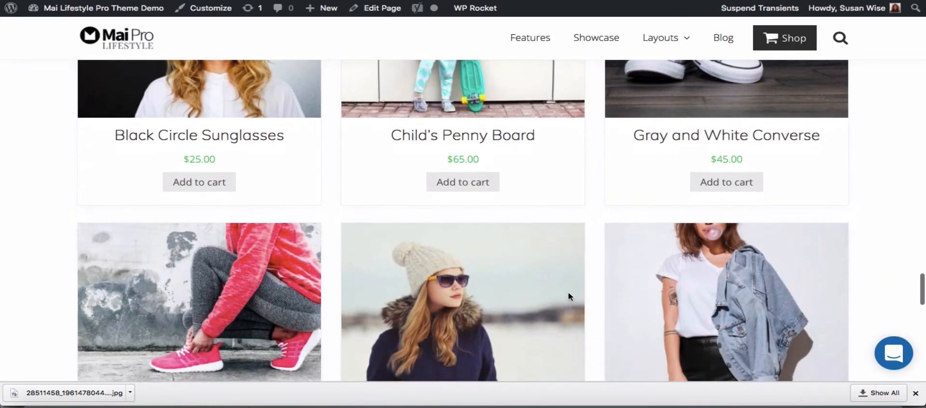
scroll("down", 3)
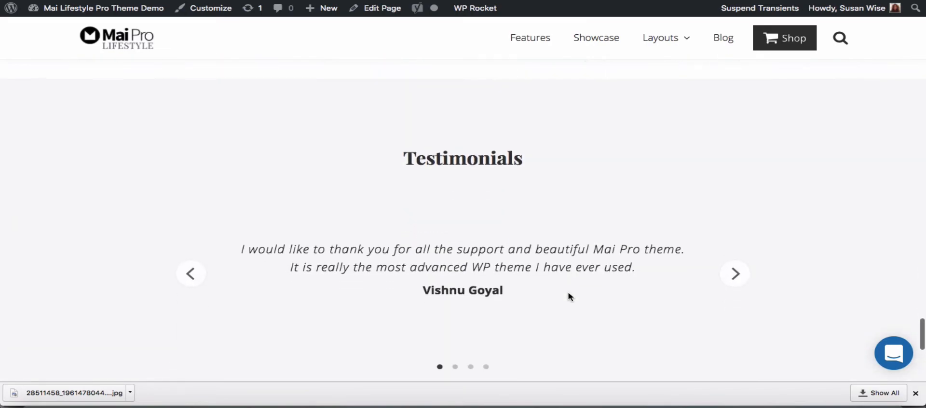
scroll("down", 3)
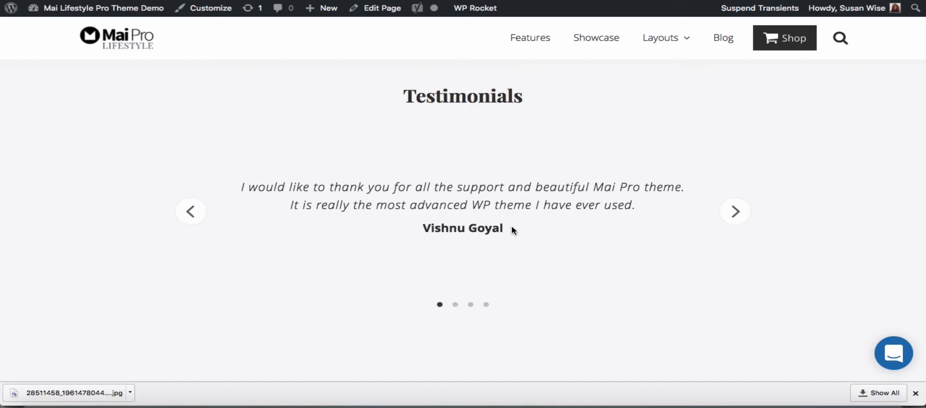
scroll("down", 3)
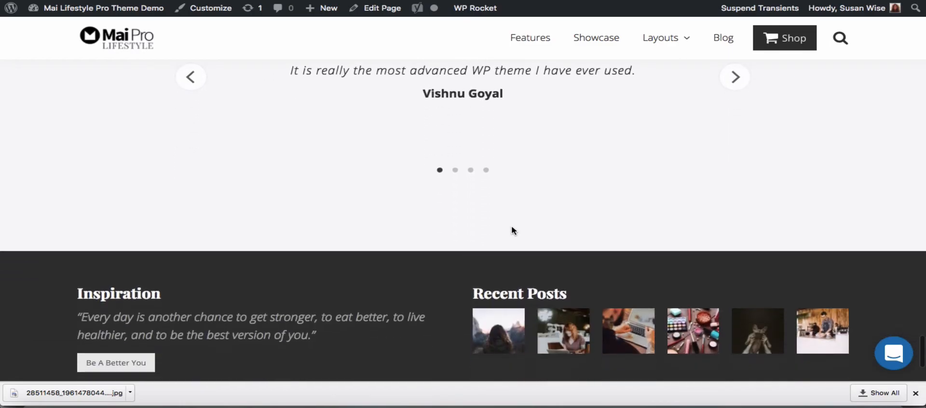
scroll("down", 3)
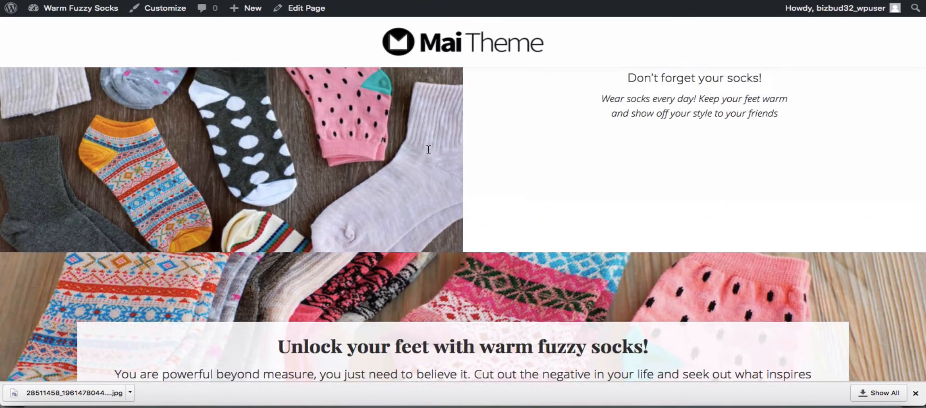
- Open the homepage editor from the live site's admin bar and scroll through its sections
scroll("down", 3)
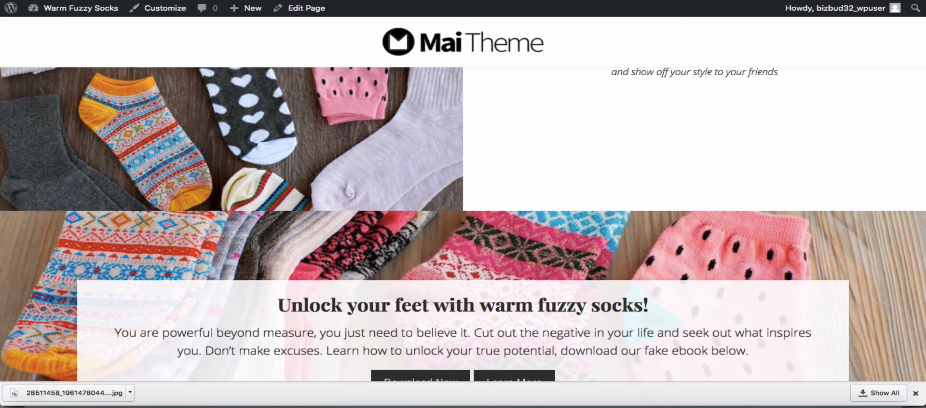
left_click(305, 8)
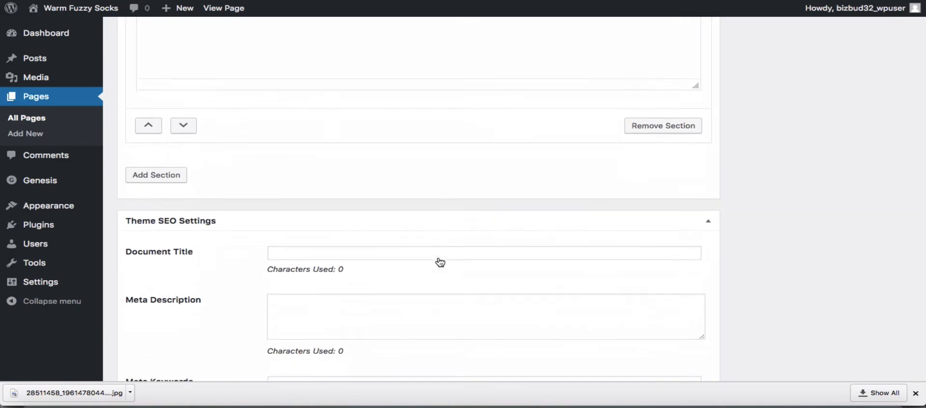
scroll("down", 3)
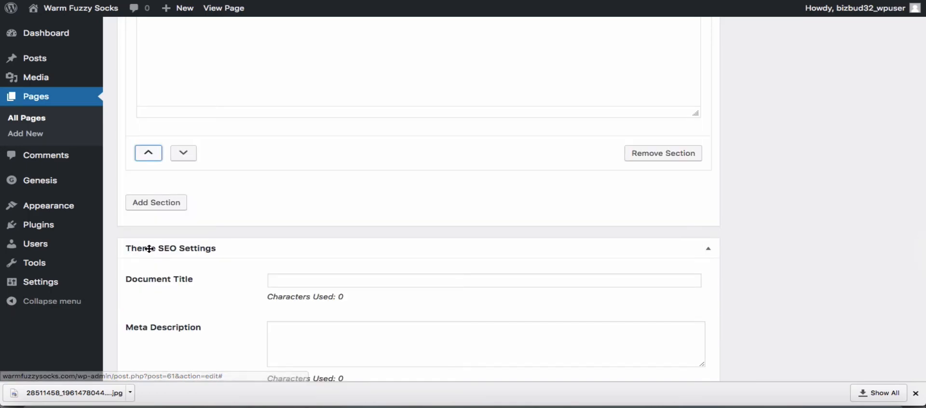
scroll("up", 3)
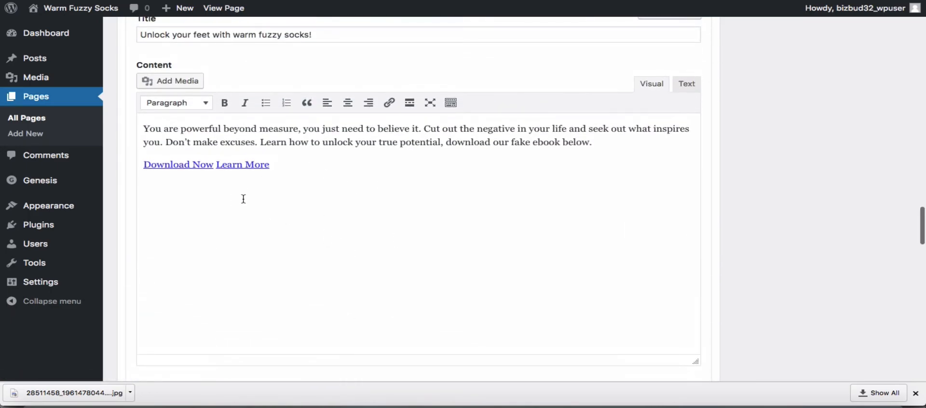
scroll("down", 3)
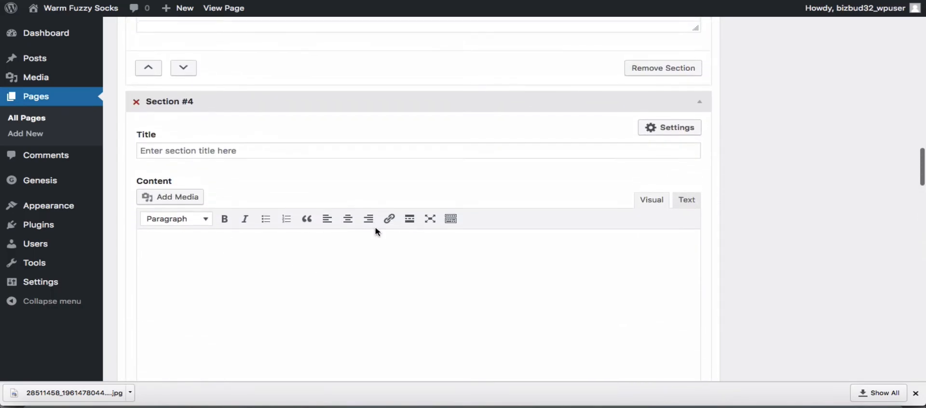
- Open the new empty section's background colour option and scroll down to the footer
left_click(669, 127)
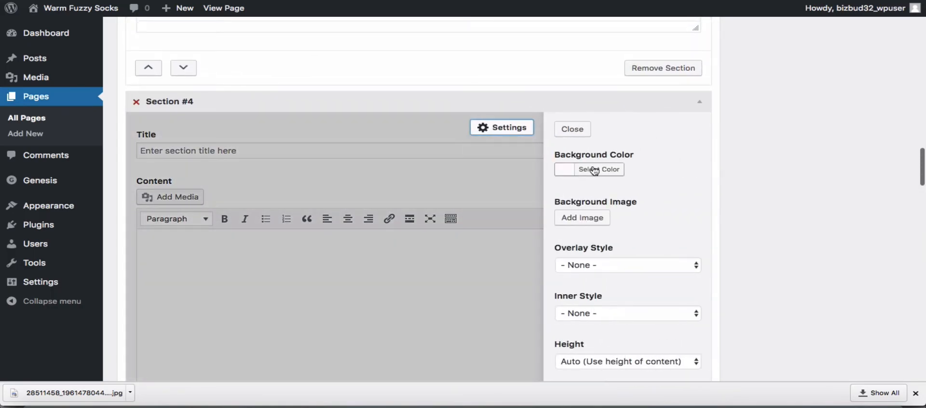
left_click(599, 169)
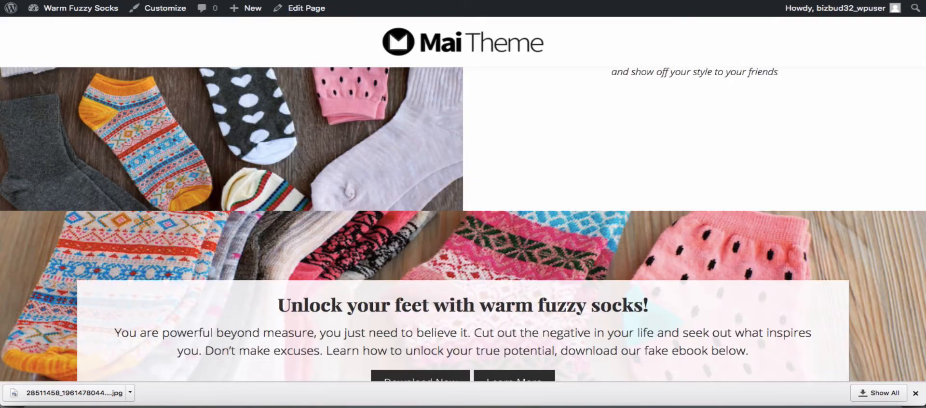
scroll("down", 3)
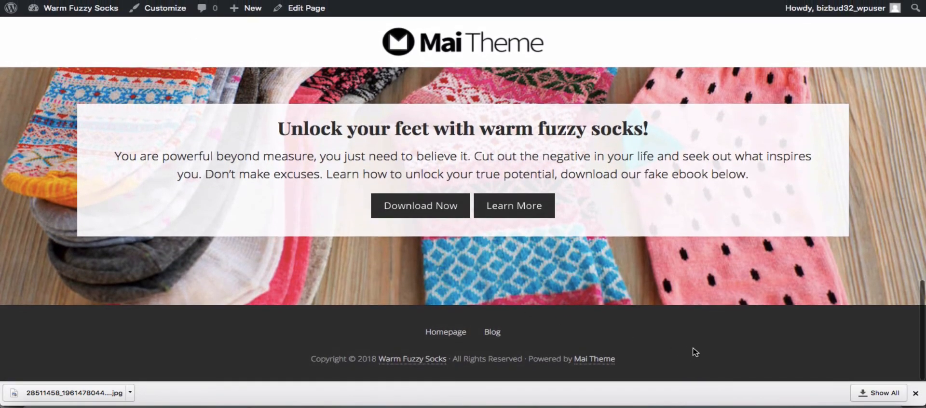
- Inspect the footer in Chrome DevTools and grab its #323232 colour value
right_click(693, 352)
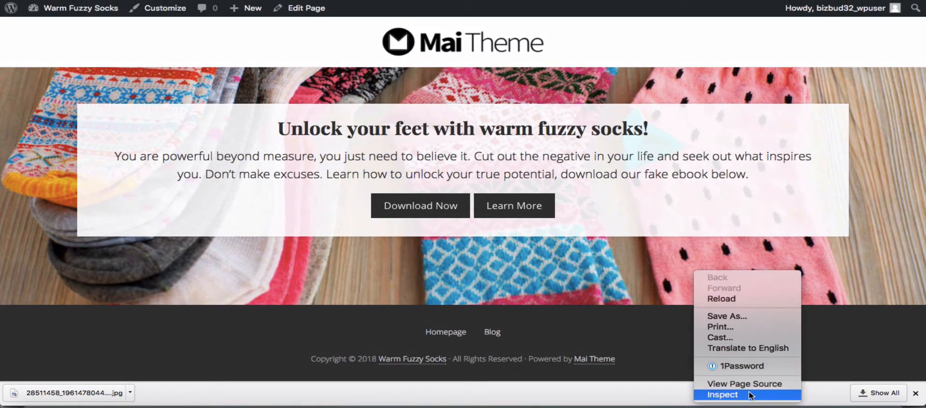
left_click(721, 394)
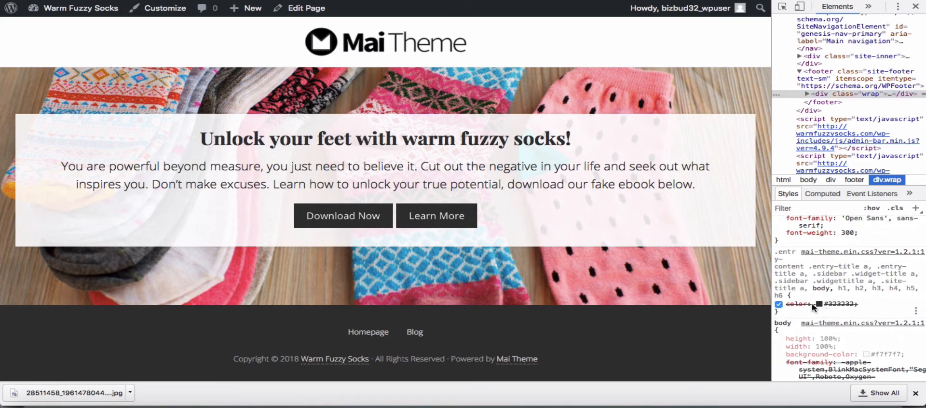
left_click(813, 304)
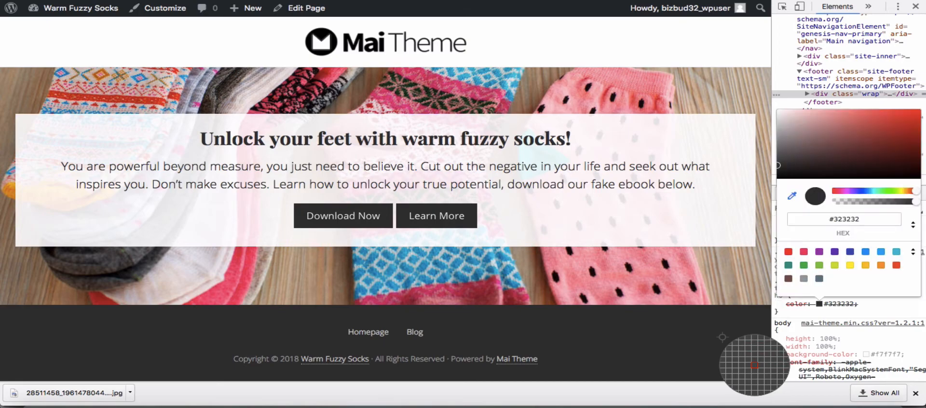
left_click(844, 219)
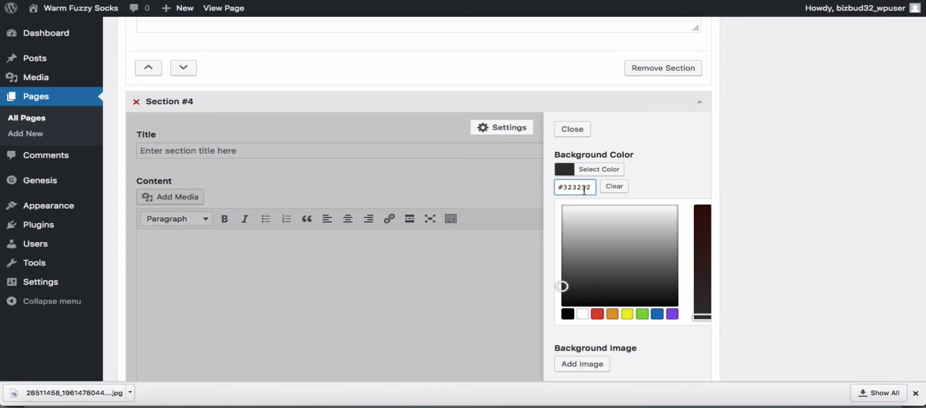
- Reopen Section #4 settings and set Content Alignment to Center alongside the #323232 background
left_click(570, 129)
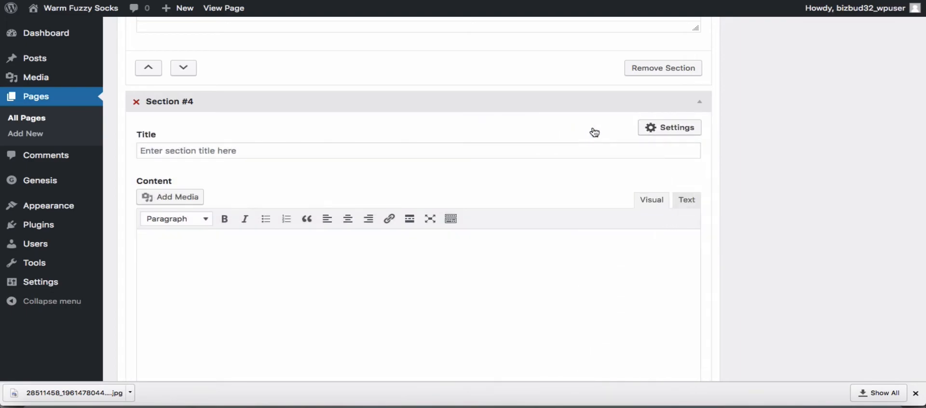
left_click(668, 127)
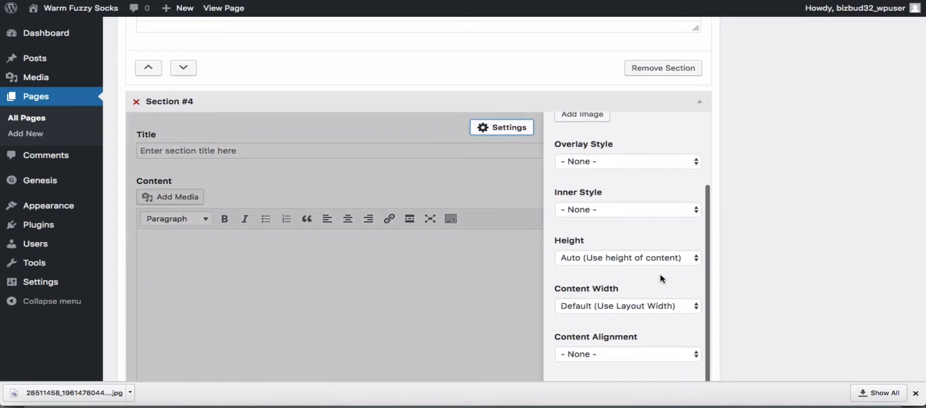
scroll("down", 3)
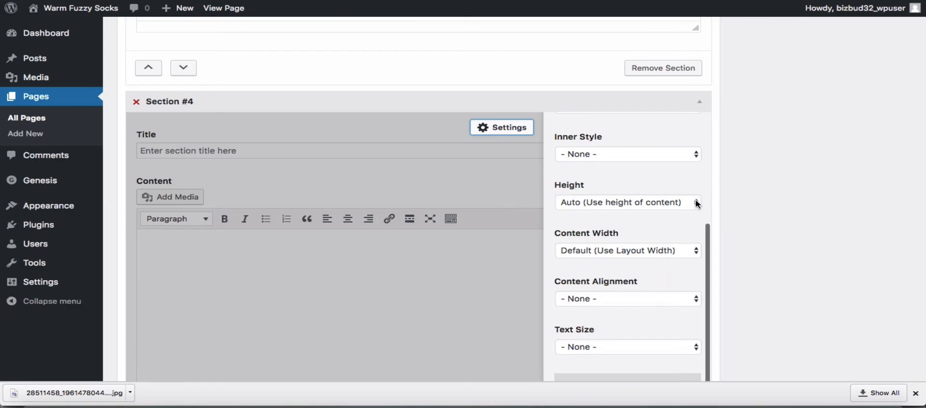
left_click(627, 202)
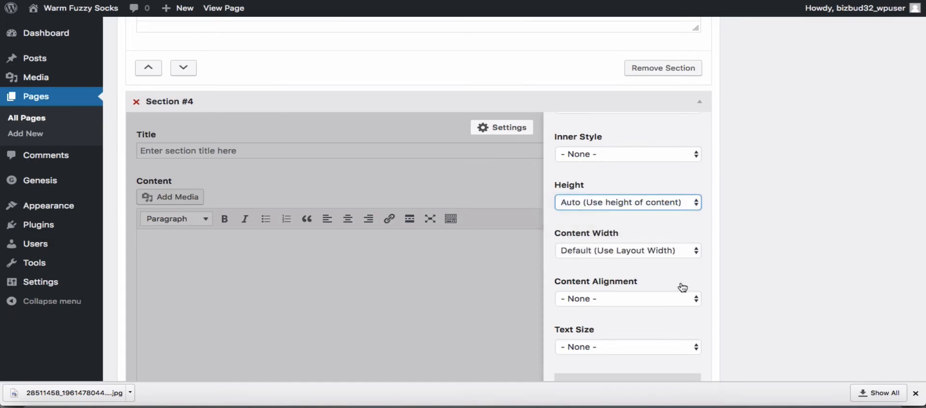
left_click(626, 298)
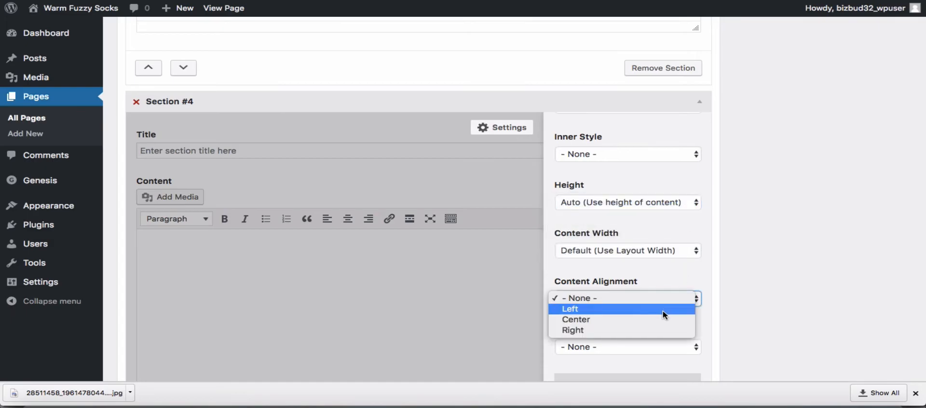
left_click(576, 319)
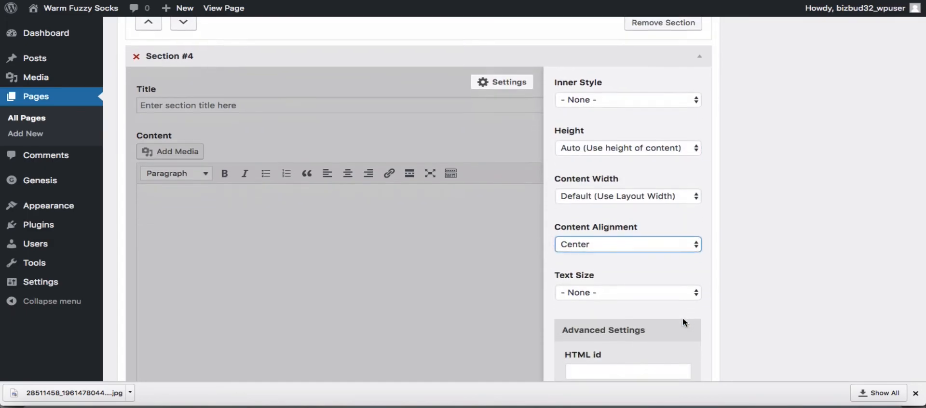
scroll("down", 3)
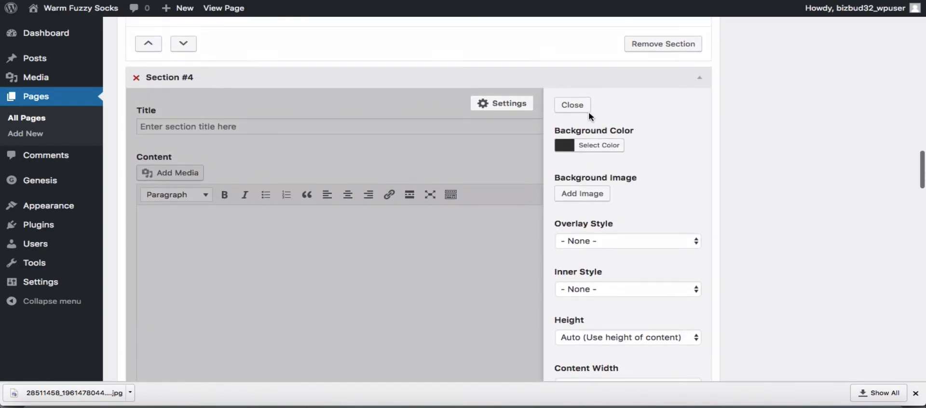
- Close the section settings and title Section #4 'More Sections are great!'
left_click(571, 105)
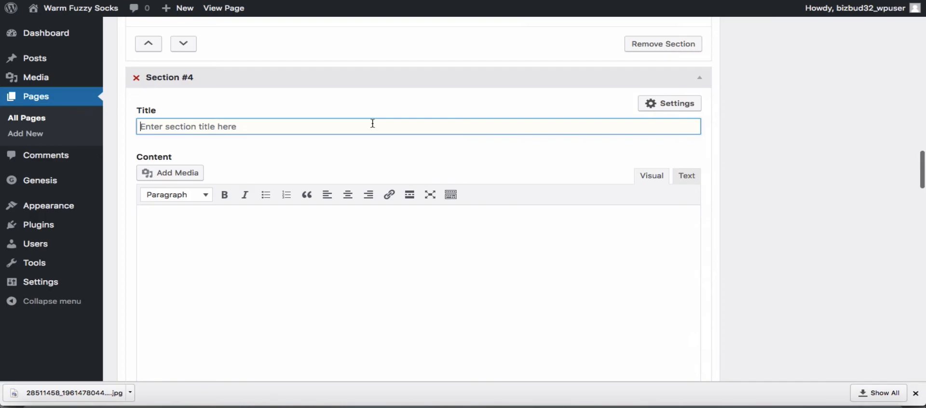
type("More Secti")
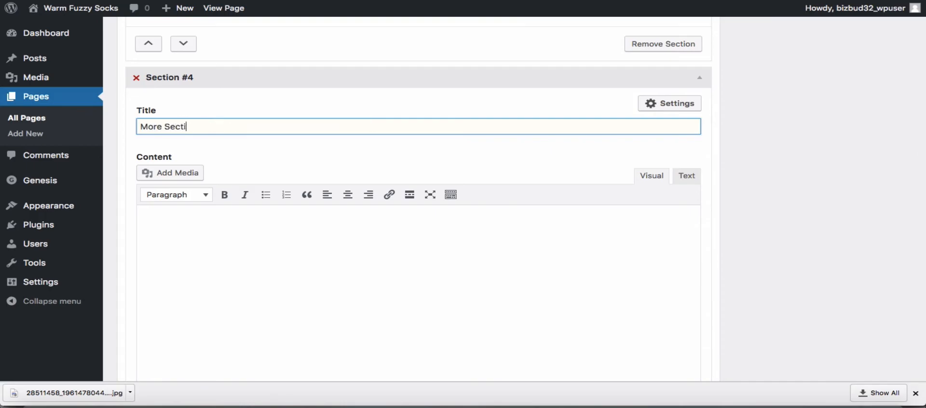
type("ons are")
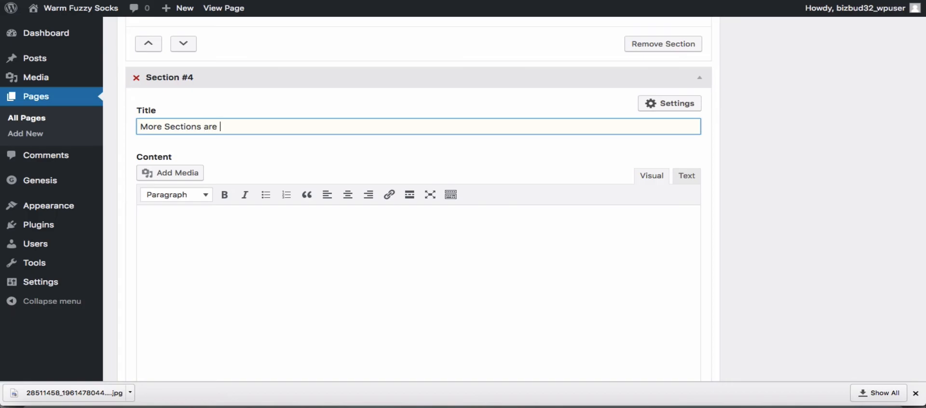
type("great!")
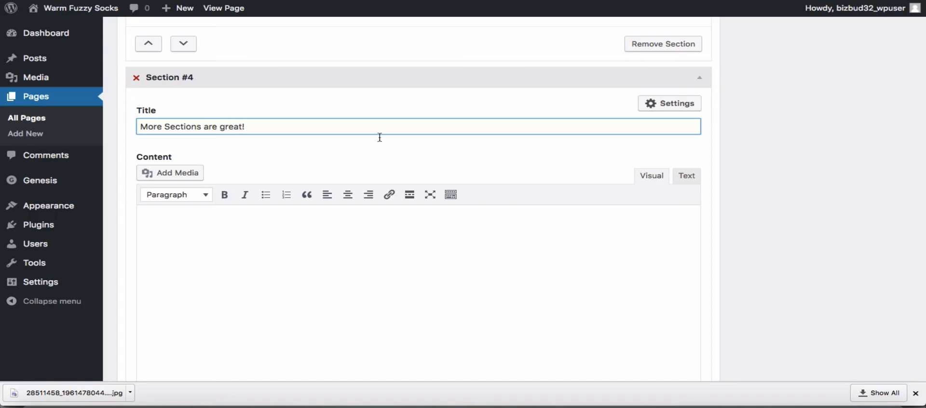
- Type the content 'Sections, sections, sections. You can never have enough sections!'
type("Sectio")
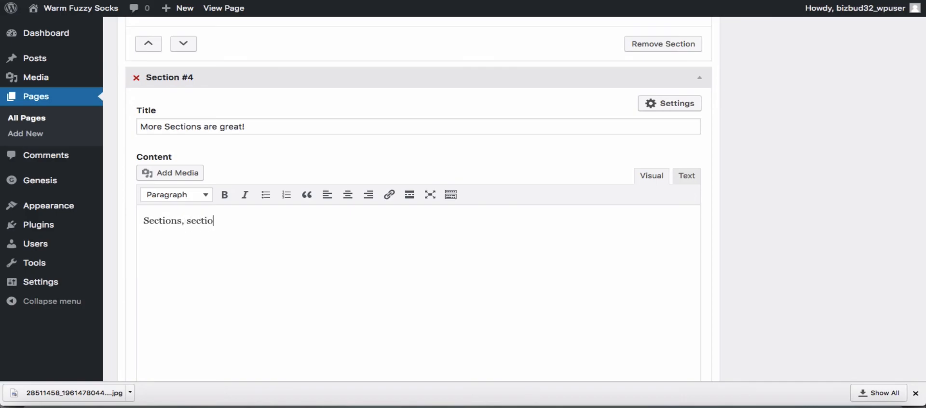
type("ns, sections. Yo")
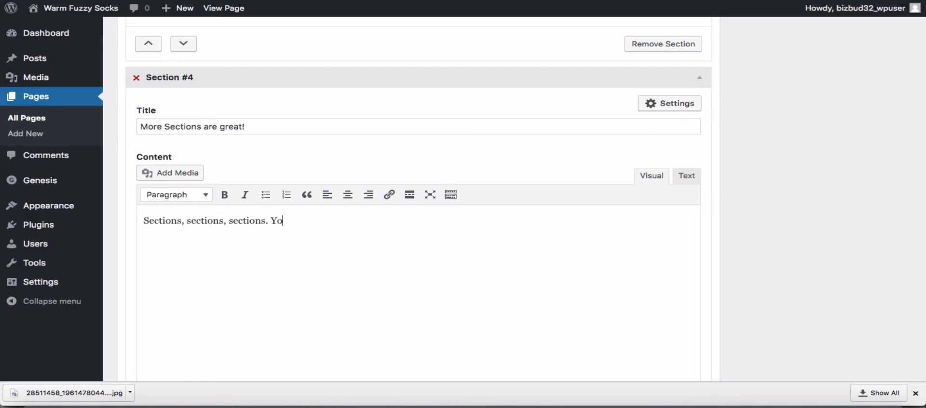
type("u can never")
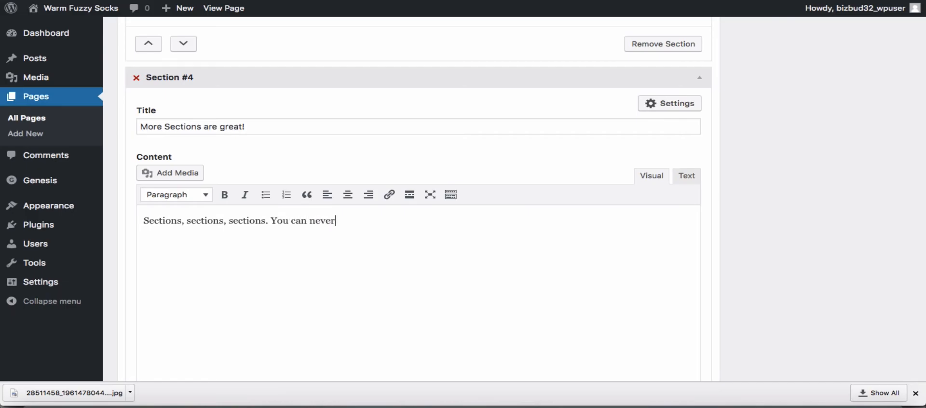
type("have")
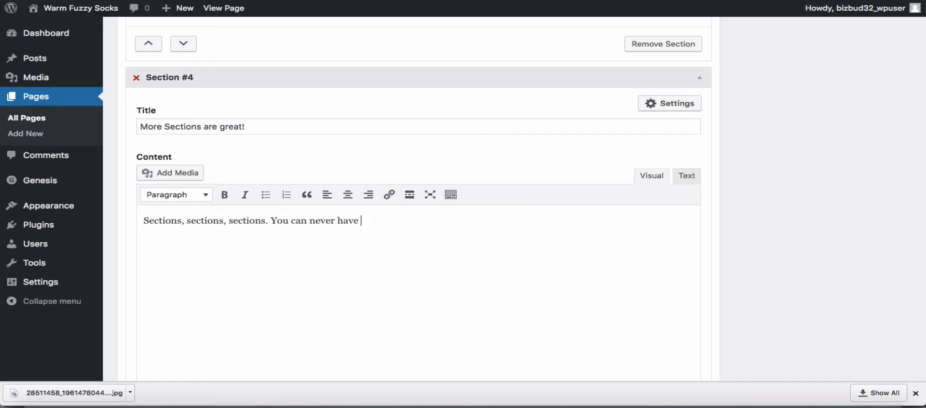
type("enough sections!")
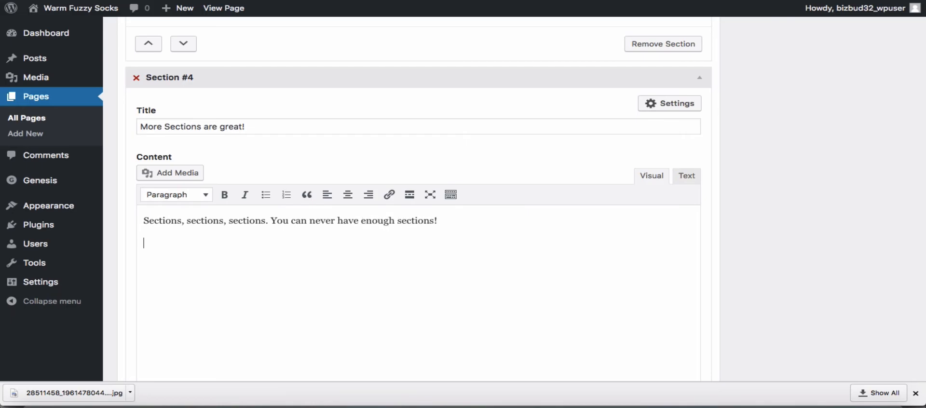
- In the Text tab, start a [callout] shortcode with 'Socks, socks, socks.'
left_click(685, 175)
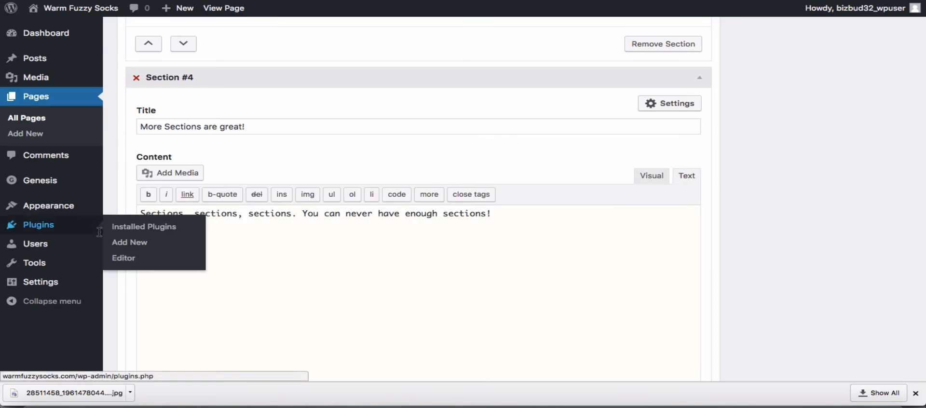
mouse_move(128, 234)
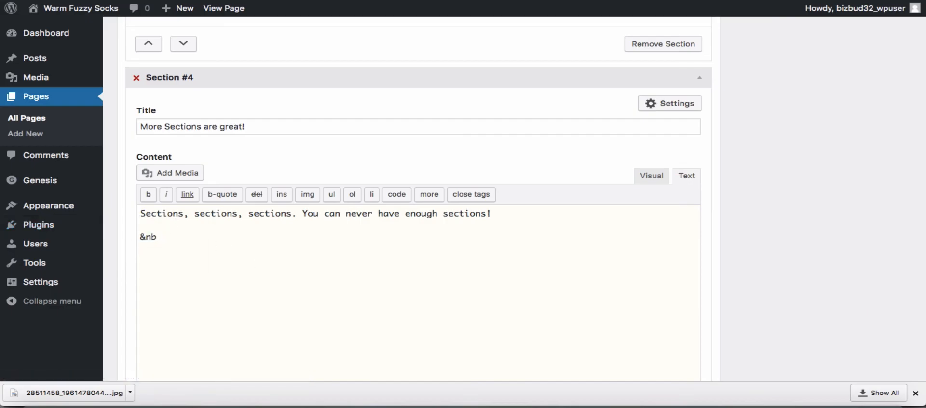
type("[cal")
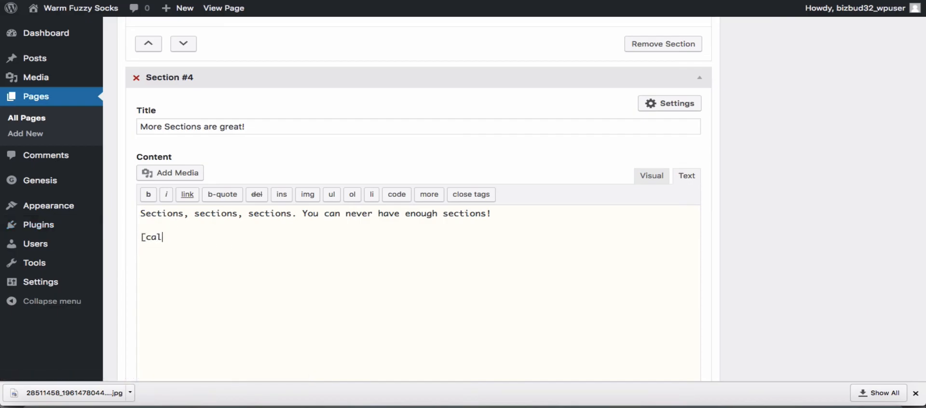
type("lout")
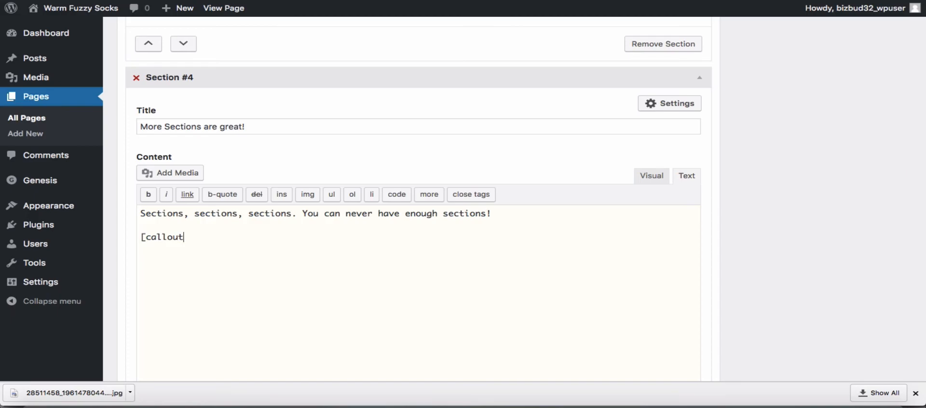
type("]")
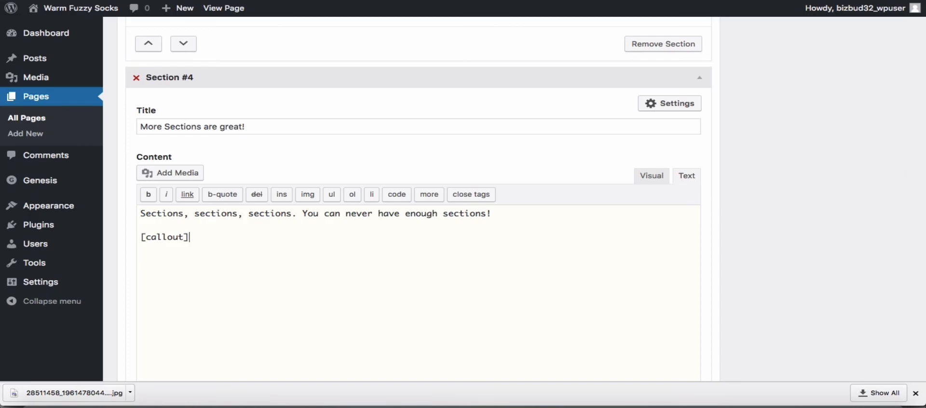
type("Socks,")
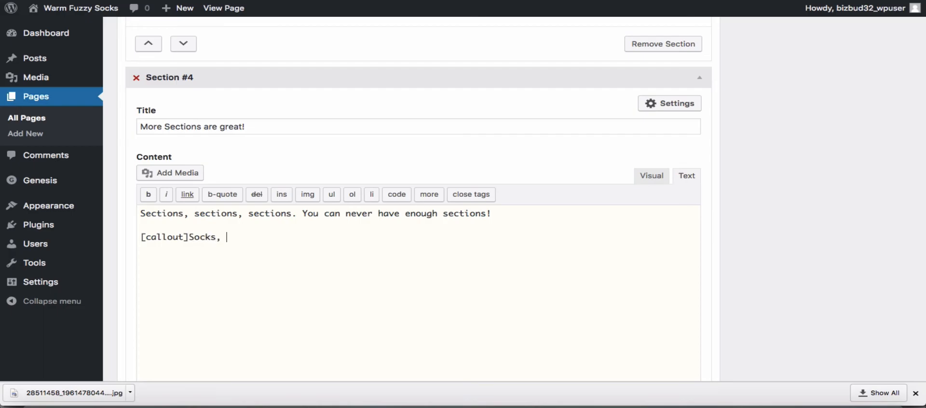
type("socks")
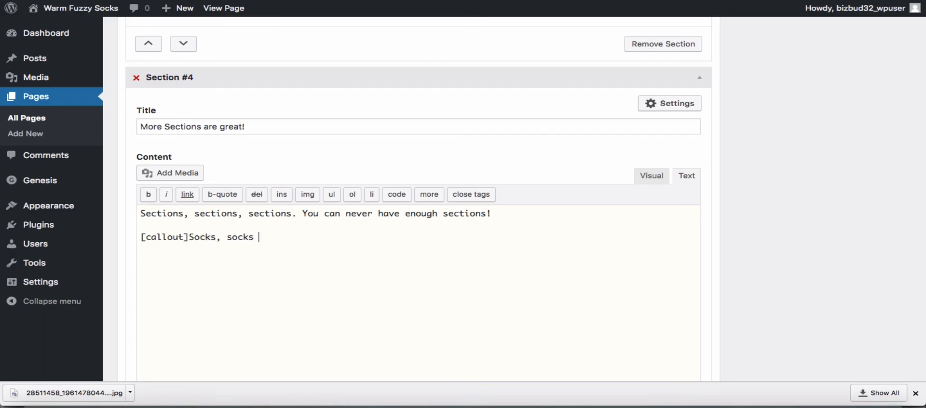
type(", socks. I")
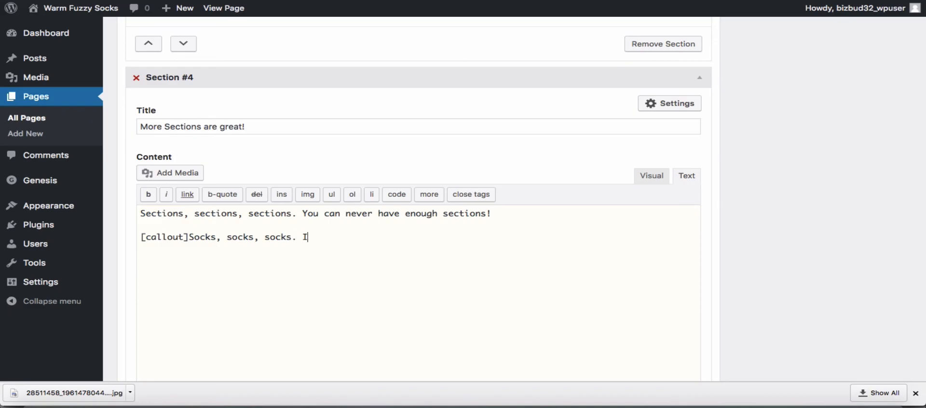
type("'m r")
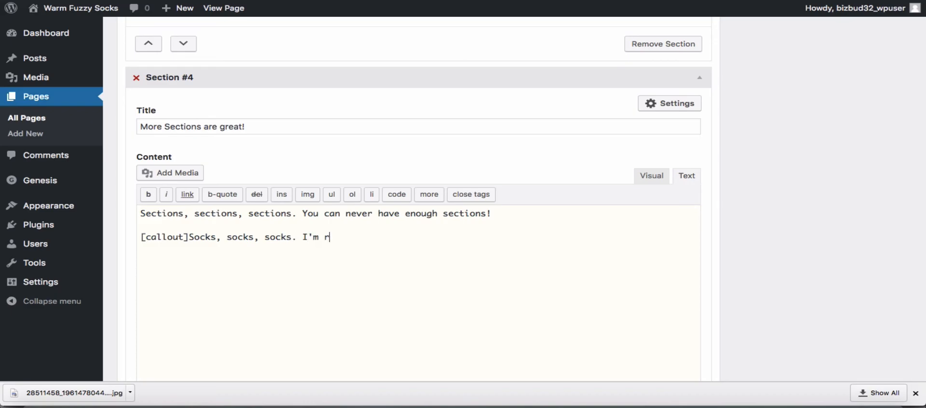
key("backspace")
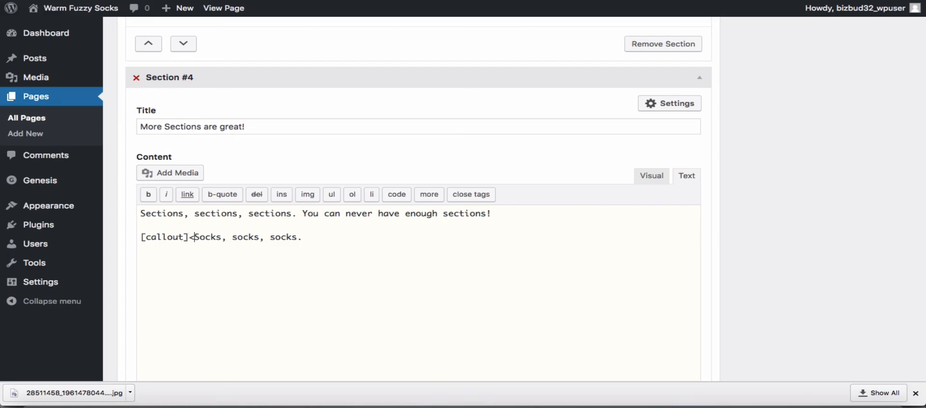
- Add <p> paragraphs with 'I'm running out of things to say about socks.' and close with [/callout]
type("<p>")
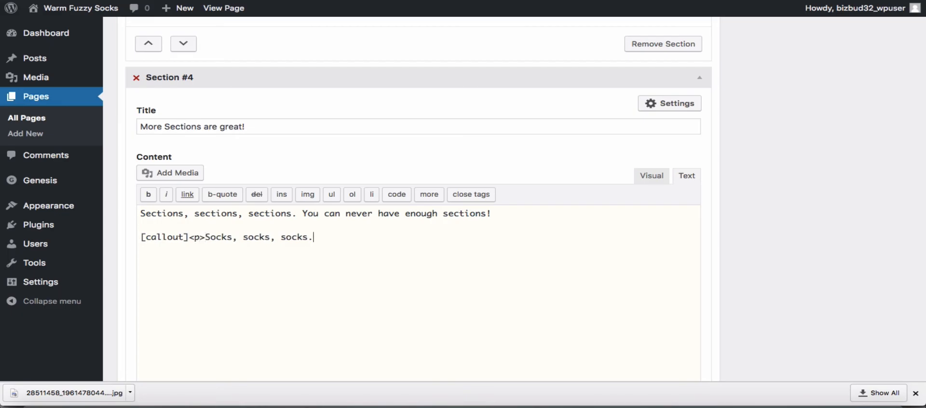
type("</p>")
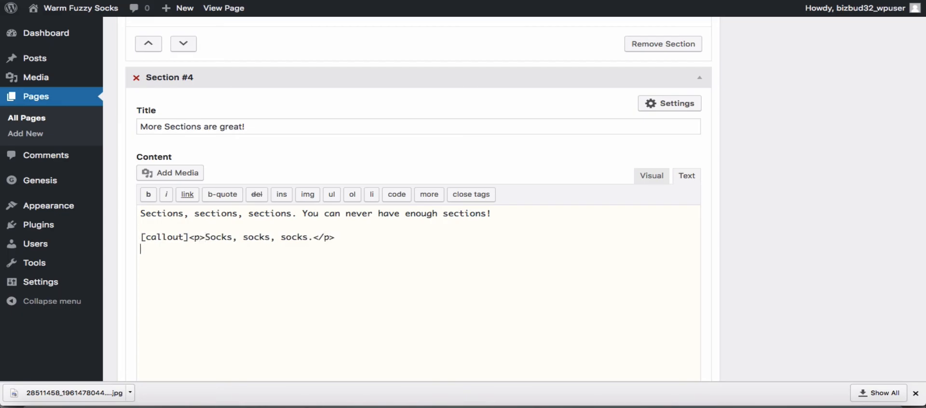
type("<p>")
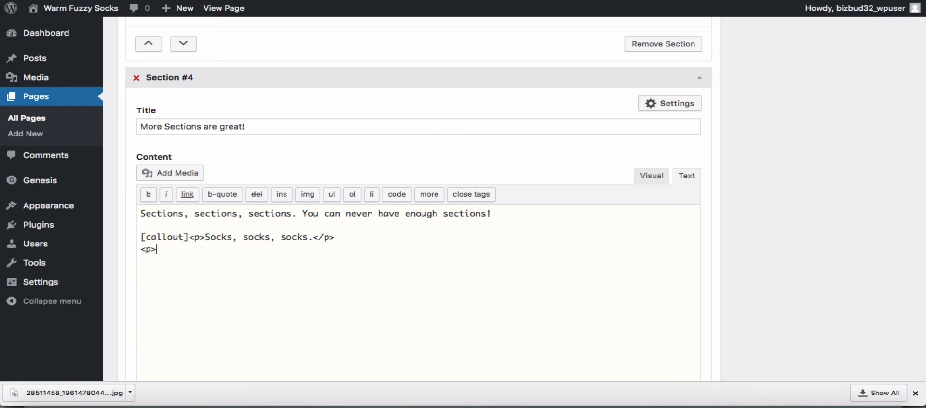
type("I'm runnin")
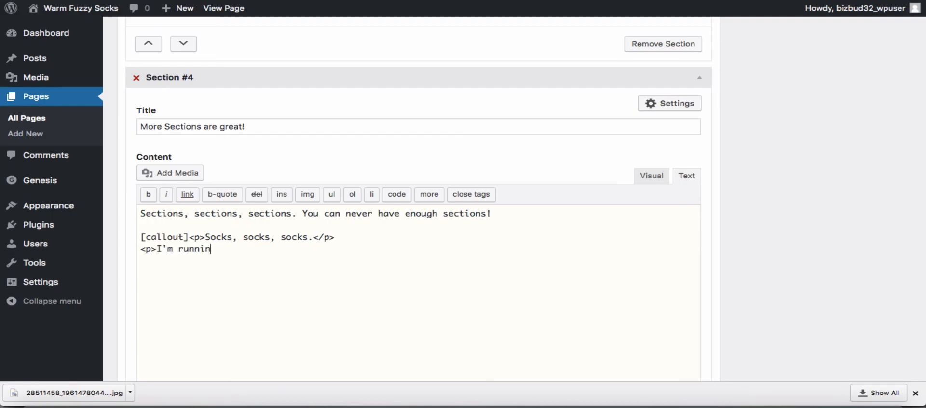
type("g out of things to say about s")
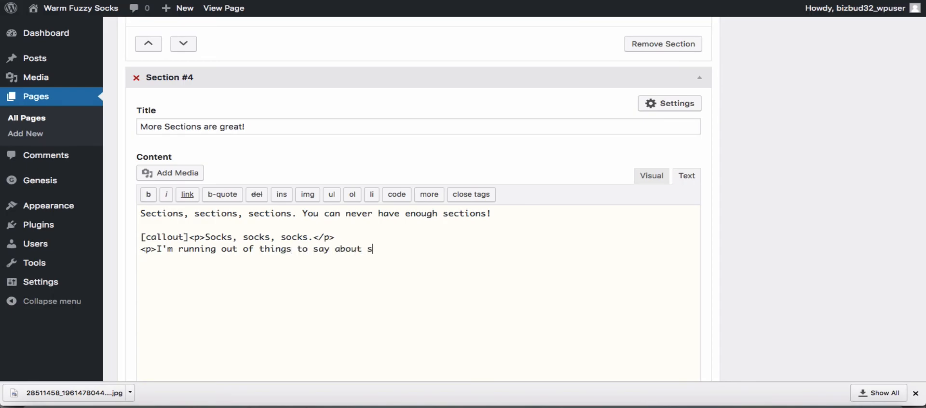
type("ocks.</p>")
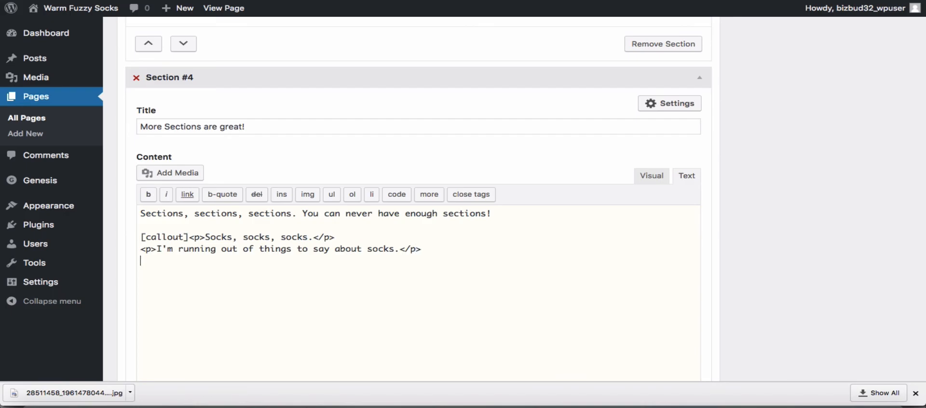
type("[/callo")
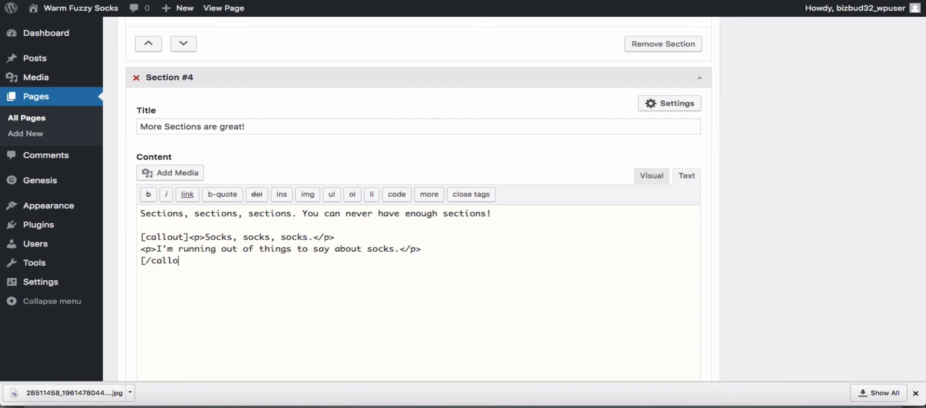
type("ut")
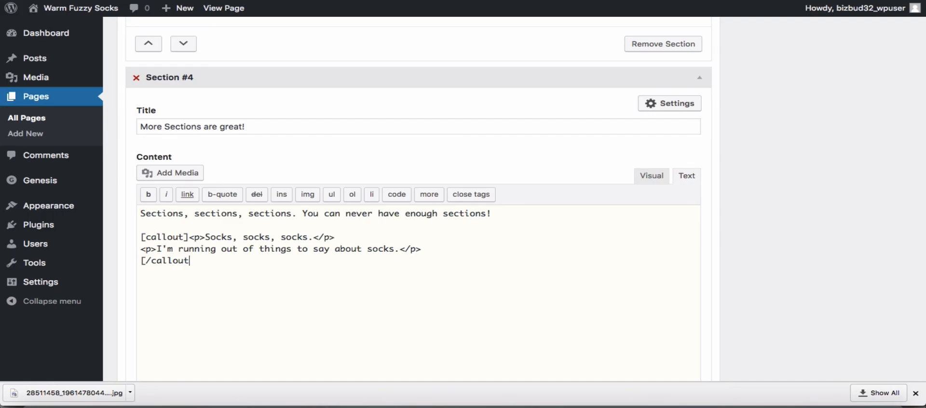
left_click(669, 103)
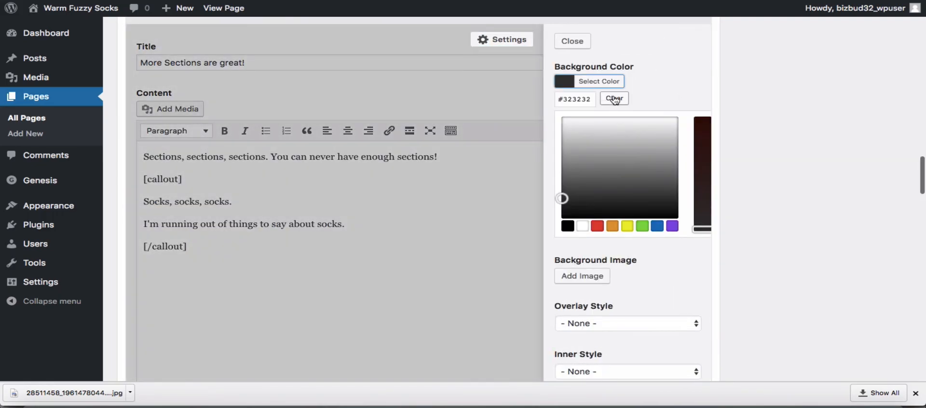
- Close the background settings, click Update on the Homepage, and view the live page
left_click(571, 41)
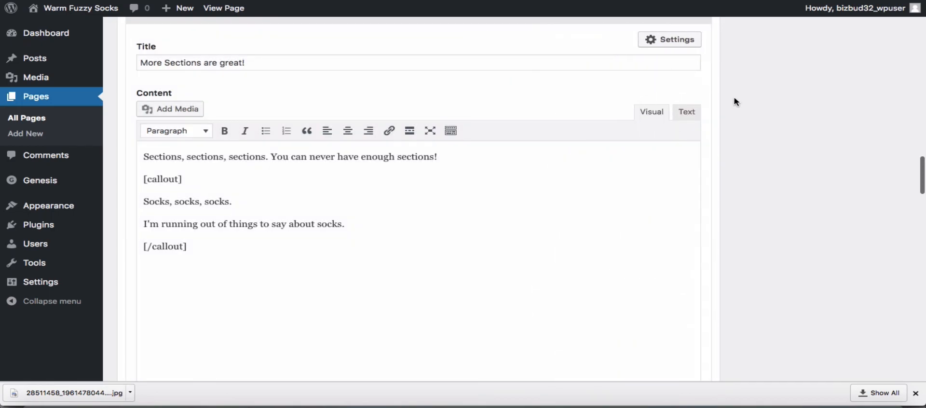
left_click(883, 230)
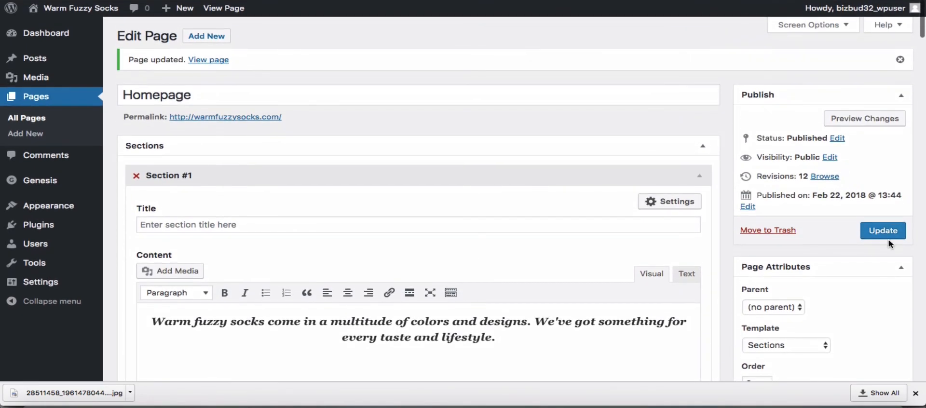
left_click(882, 230)
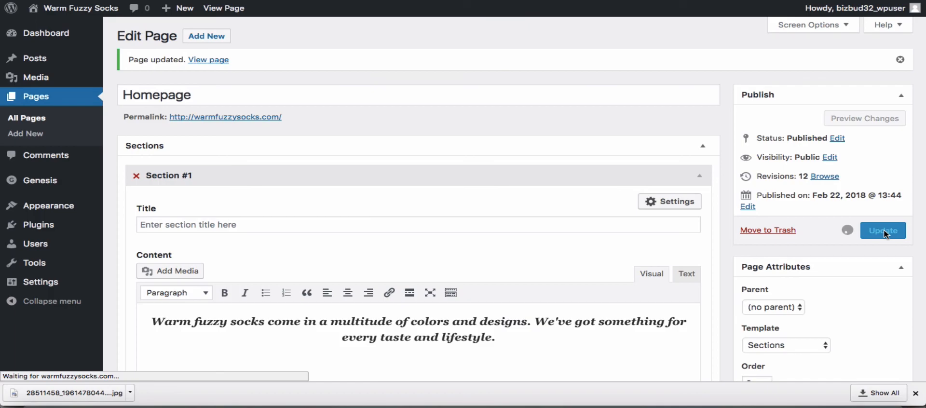
left_click(882, 230)
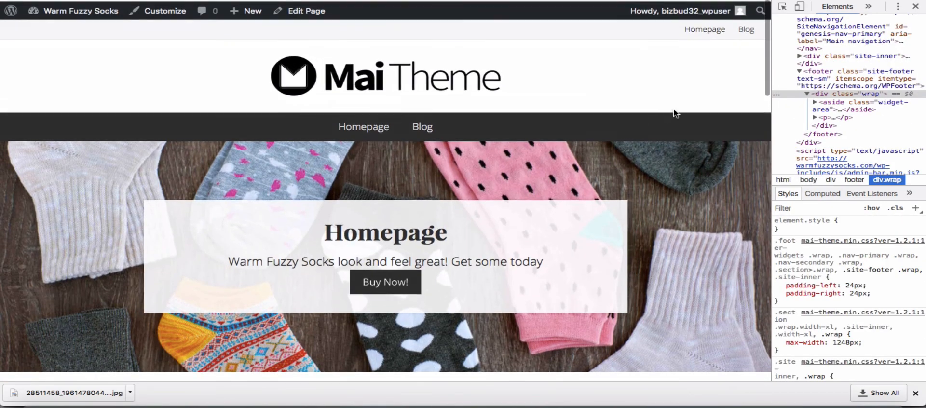
- Close DevTools and scroll the live homepage down to the callout and footer
left_click(915, 6)
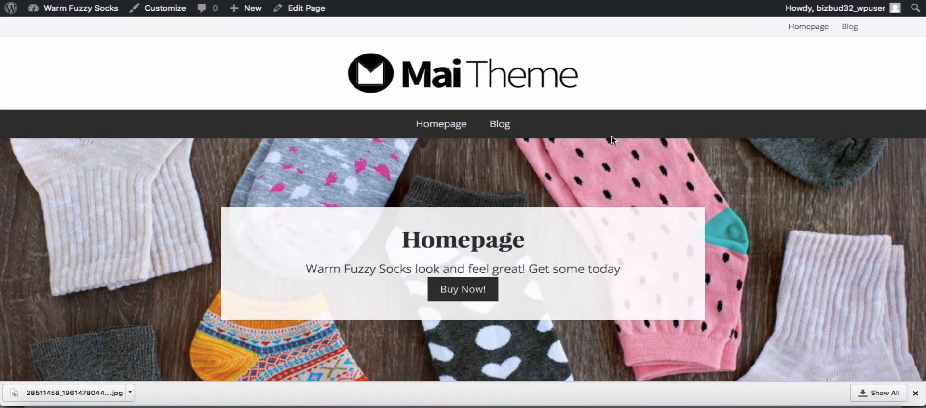
mouse_move(604, 155)
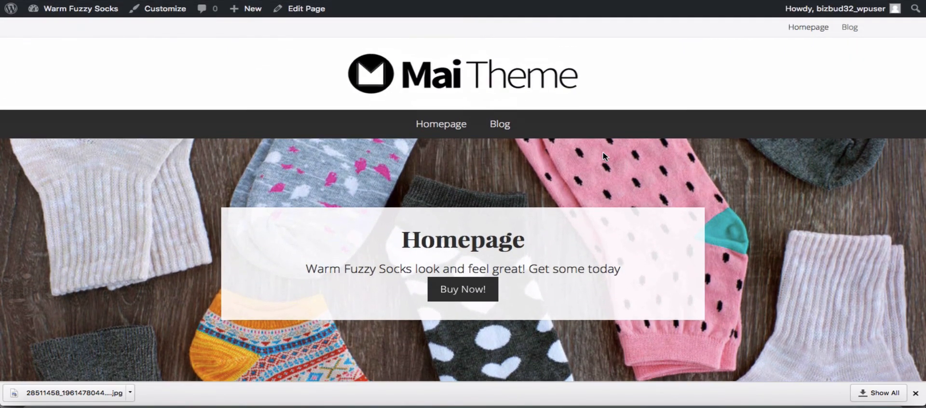
scroll("down", 3)
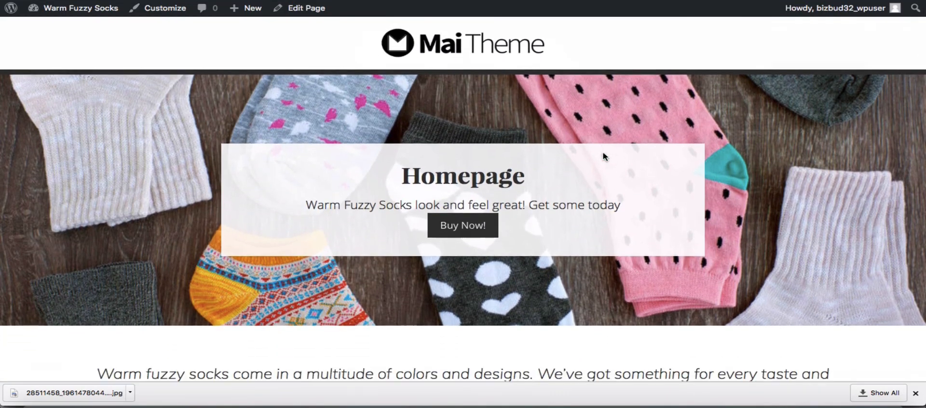
scroll("down", 3)
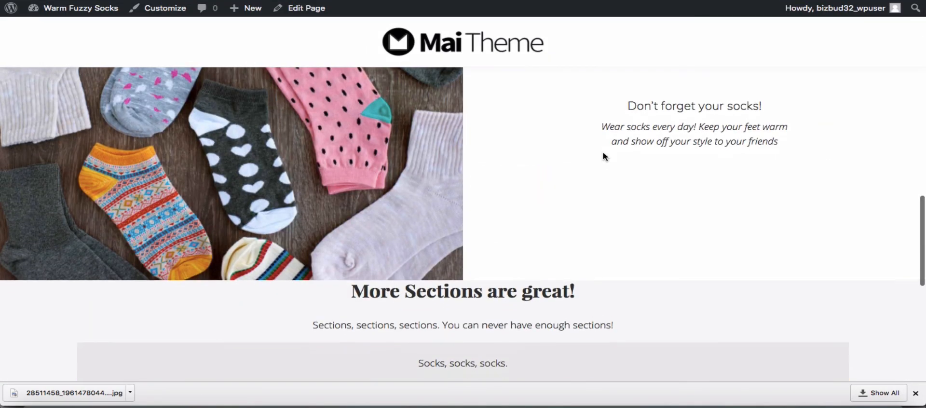
scroll("down", 3)
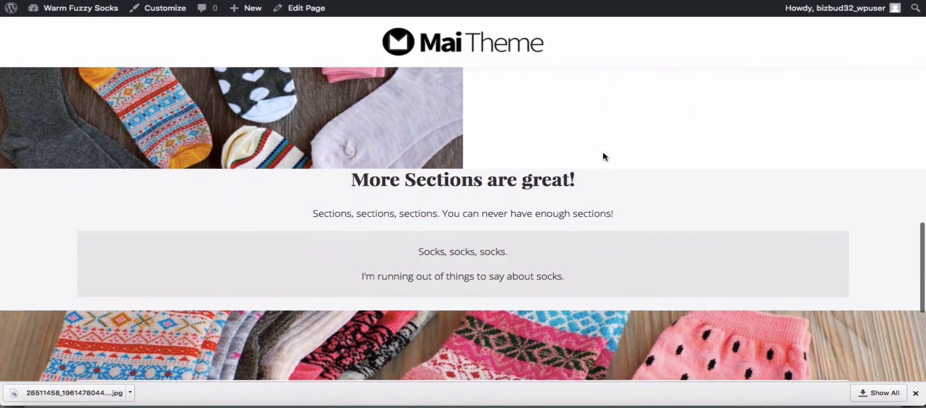
scroll("down", 3)
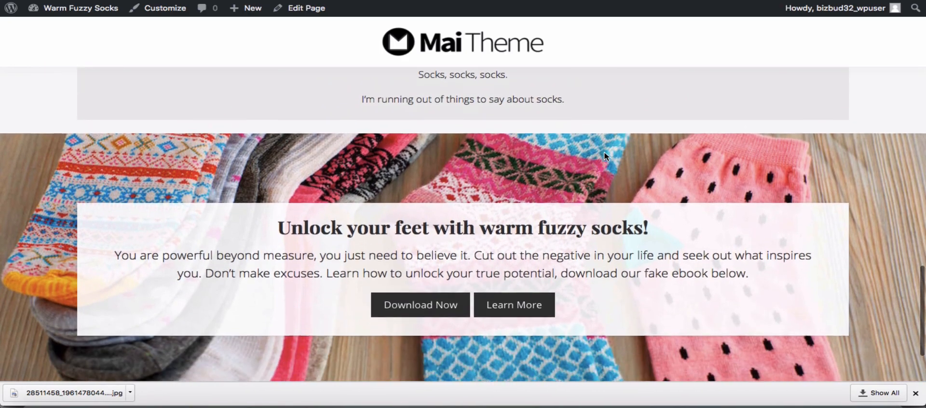
scroll("down", 3)
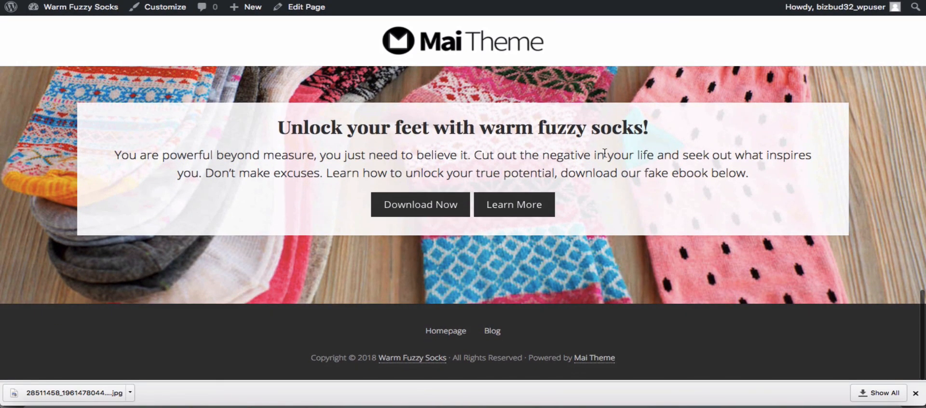
scroll("down", 3)
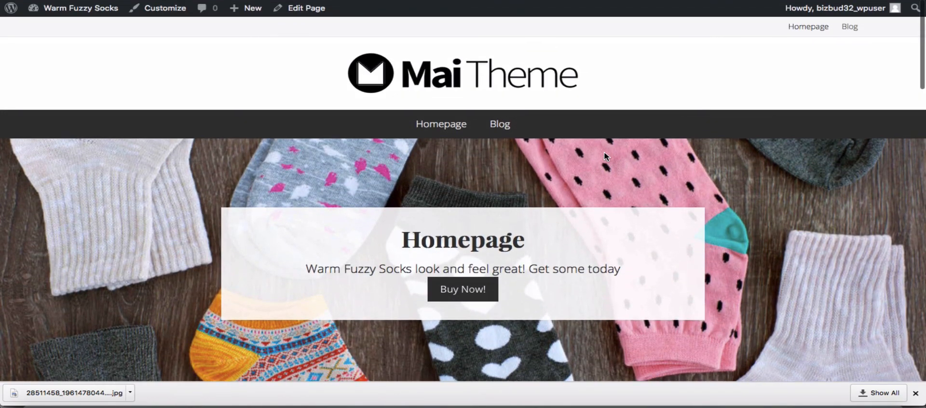
mouse_move(500, 124)
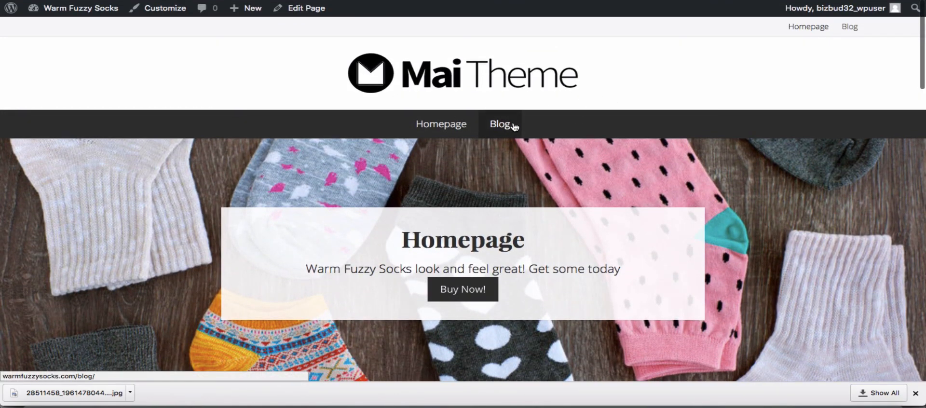
mouse_move(534, 127)
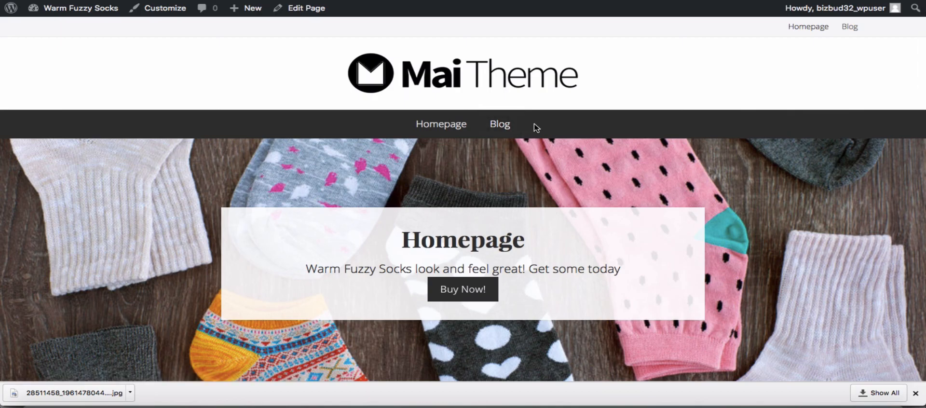